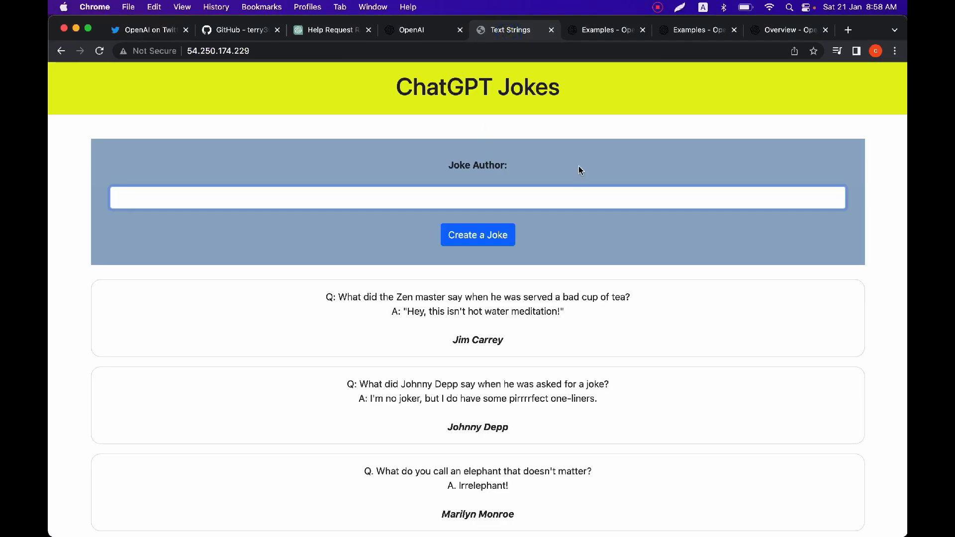
pyautogui.moveTo(550, 349)
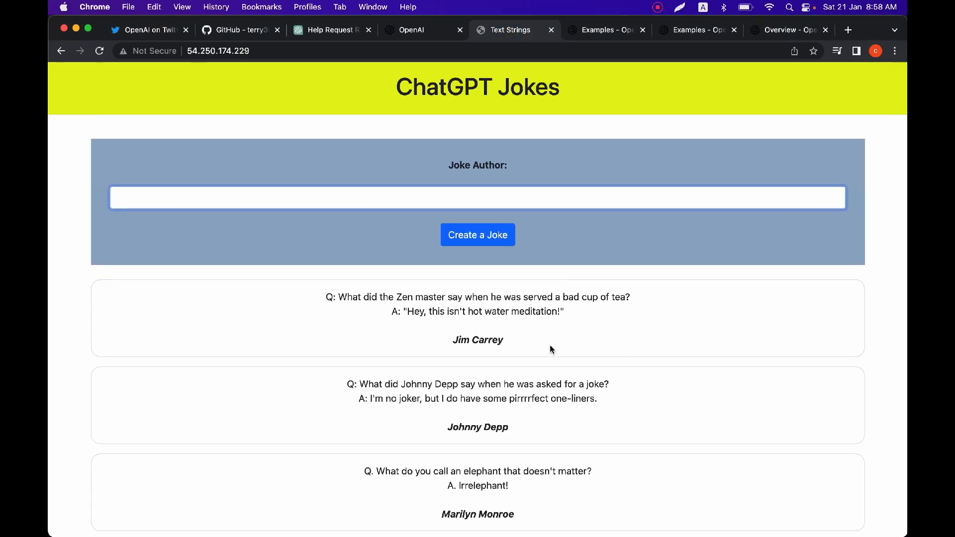
pyautogui.moveTo(560, 169)
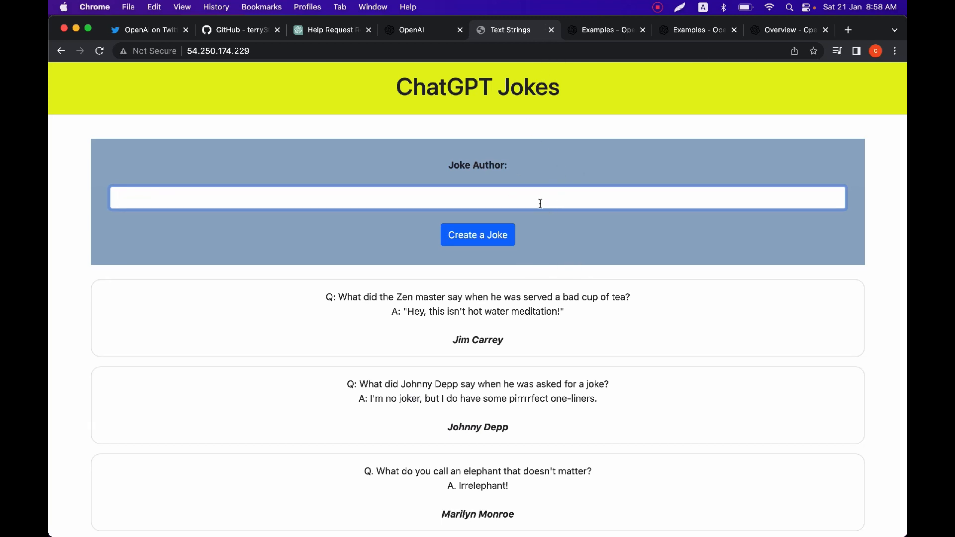
pyautogui.moveTo(542, 221)
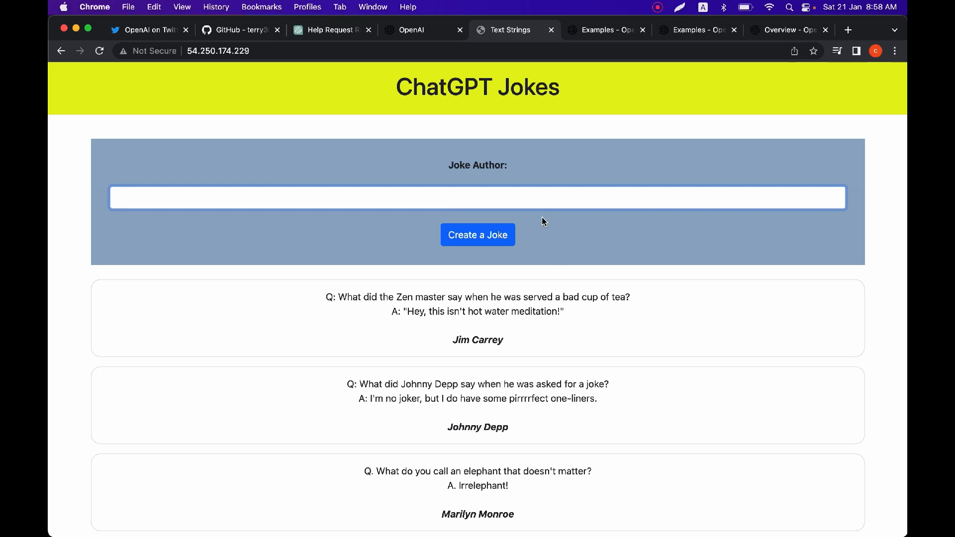
# Step: Enter 'Bill' as the joke author and generate a new Bill Gates joke
pyautogui.write('Bill Gates')
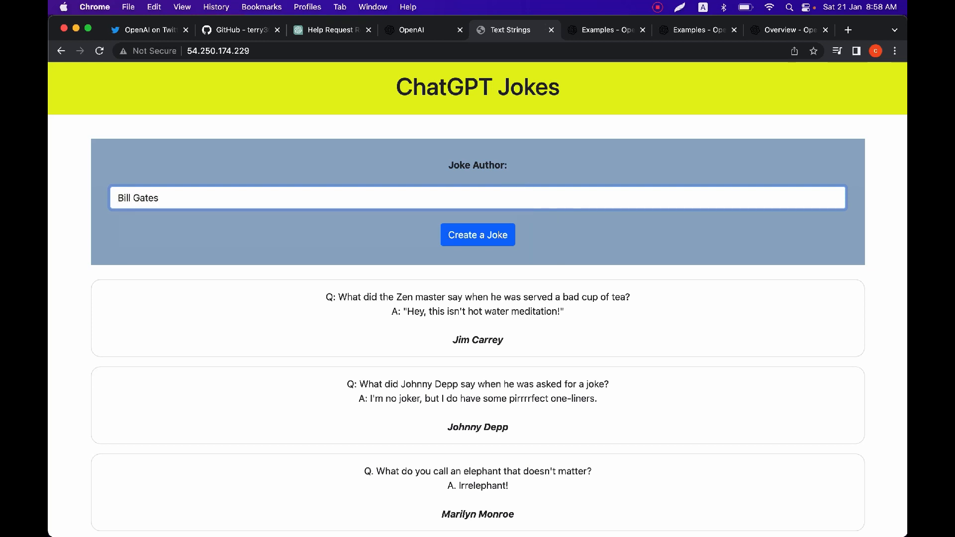
pyautogui.click(477, 234)
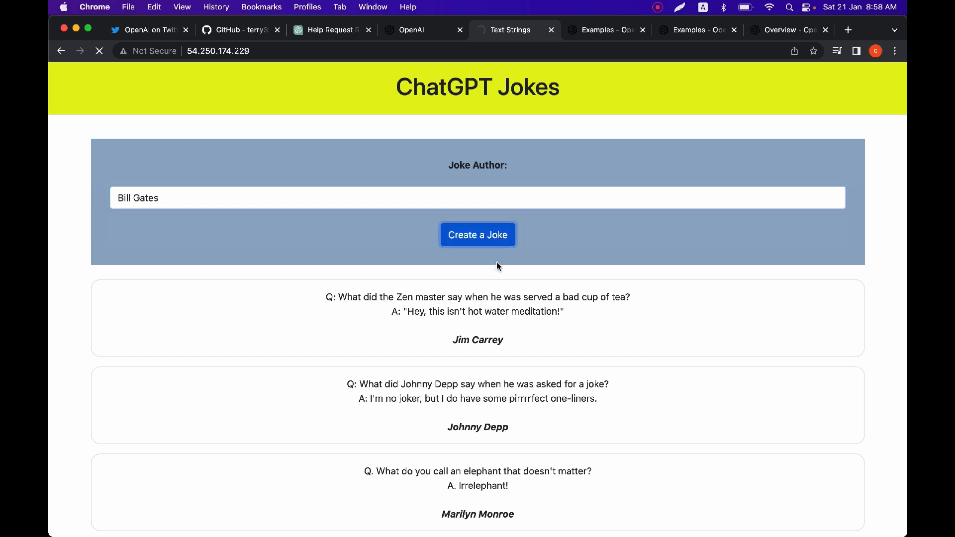
pyautogui.click(478, 235)
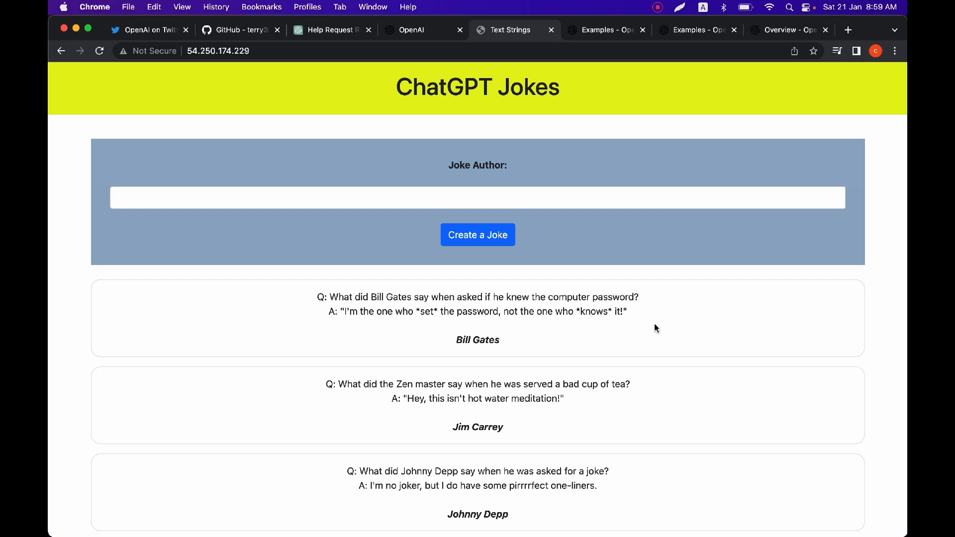
pyautogui.moveTo(445, 78)
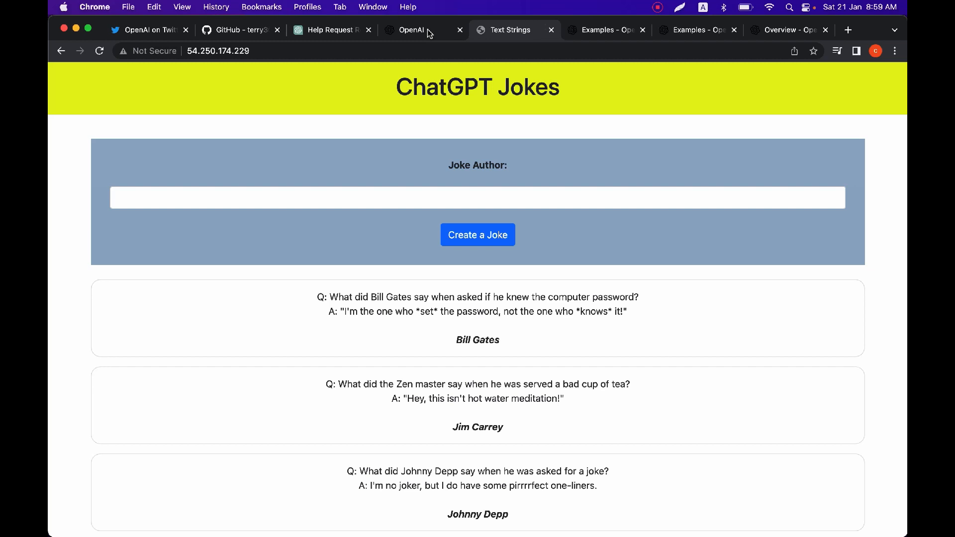
# Step: Switch to the OpenAI tab to view the openai.com home page
pyautogui.click(421, 29)
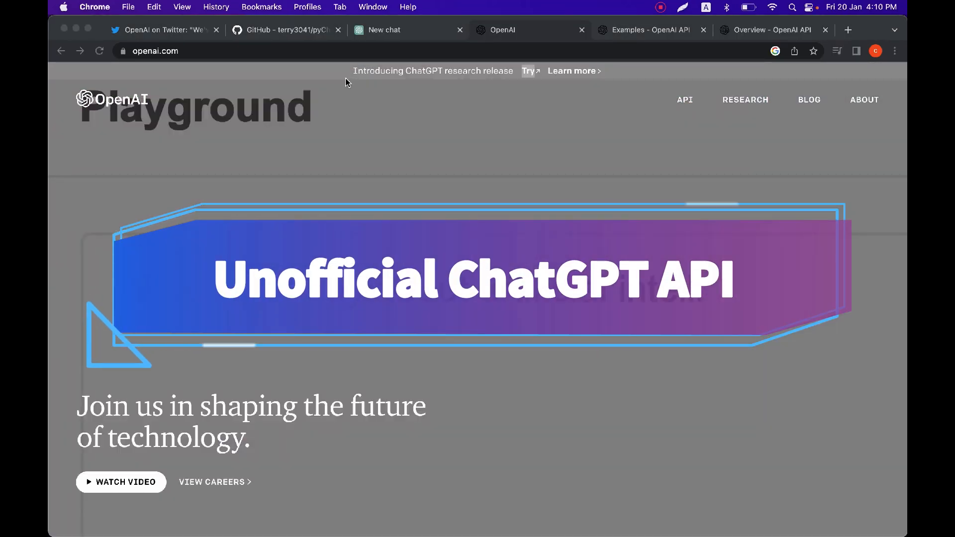
# Step: Open the terry3041/pyChatGPT repository and scroll its README down to Usage
pyautogui.click(285, 29)
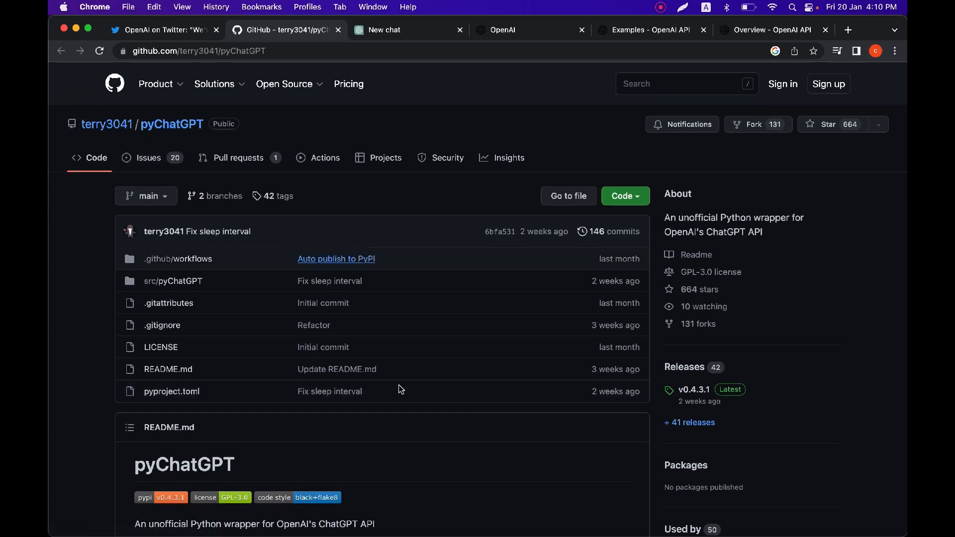
pyautogui.scroll(-3)
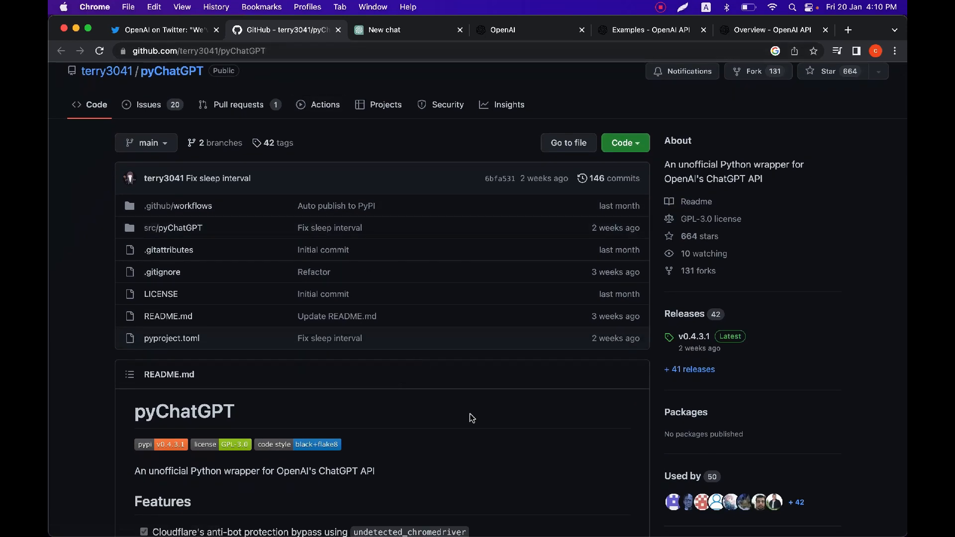
pyautogui.scroll(-3)
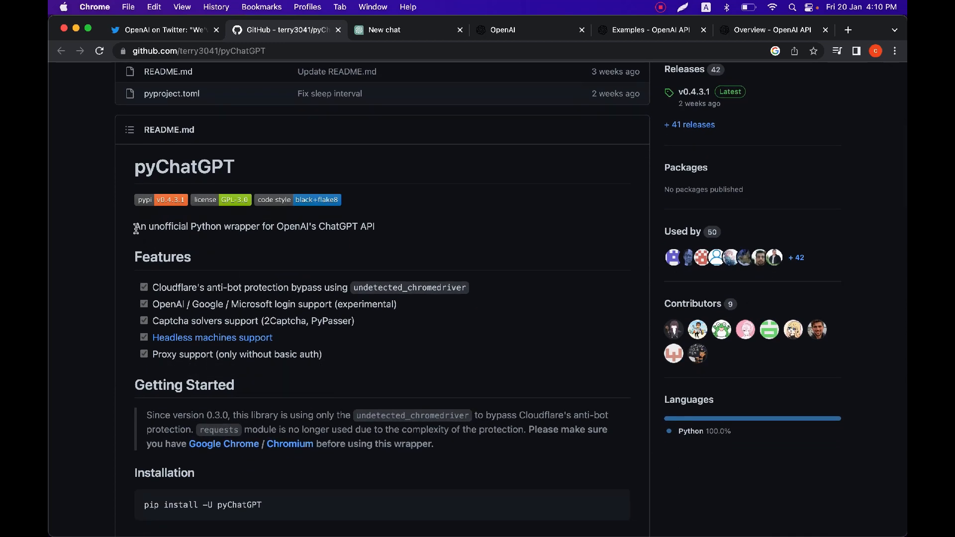
pyautogui.moveTo(142, 236)
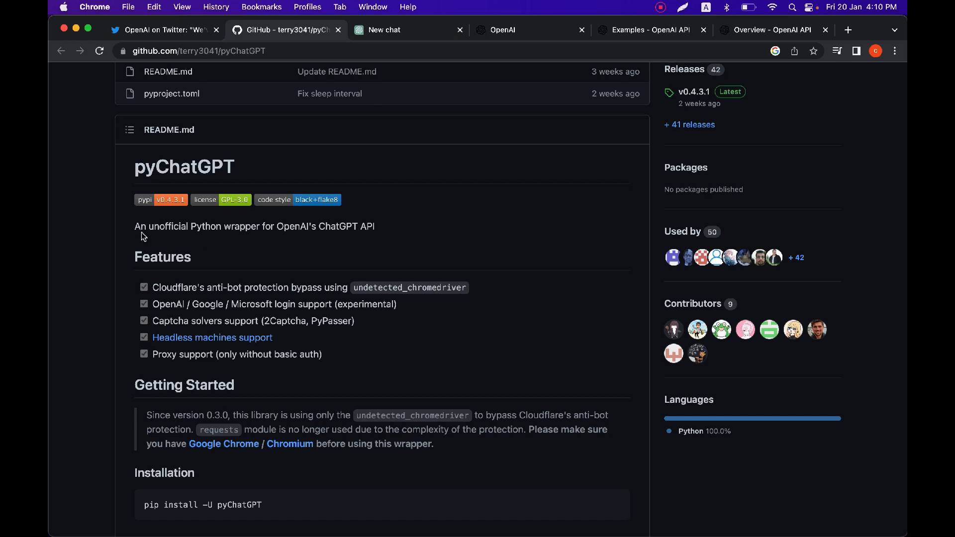
pyautogui.moveTo(411, 236)
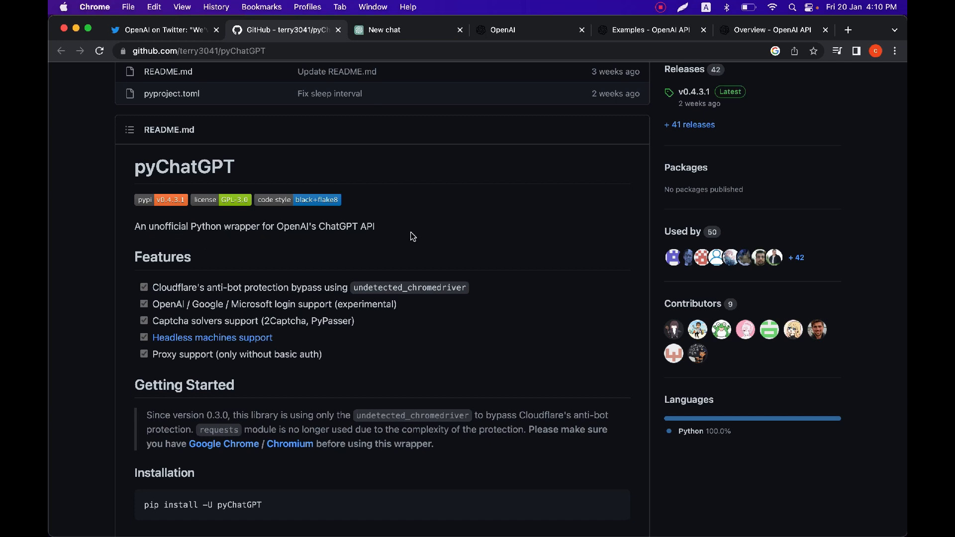
pyautogui.scroll(-3)
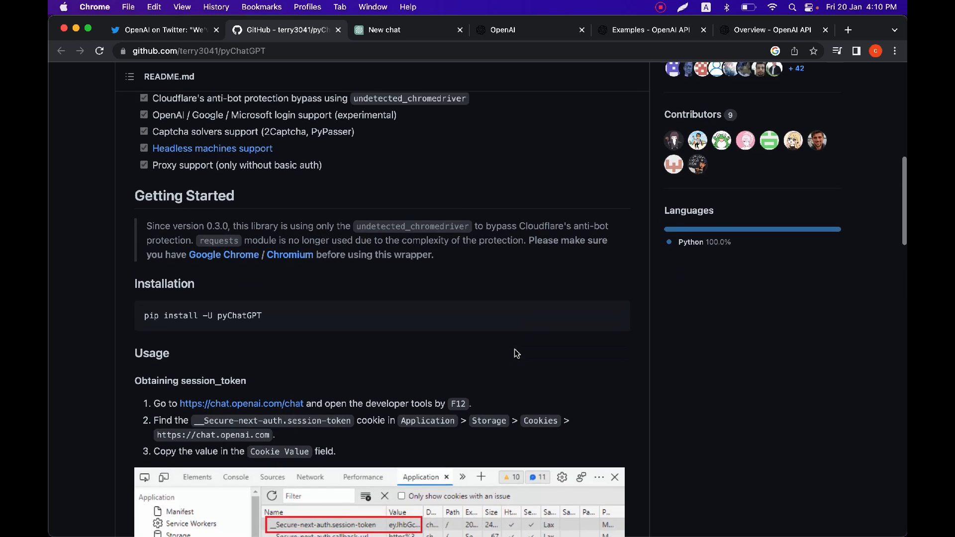
pyautogui.scroll(-3)
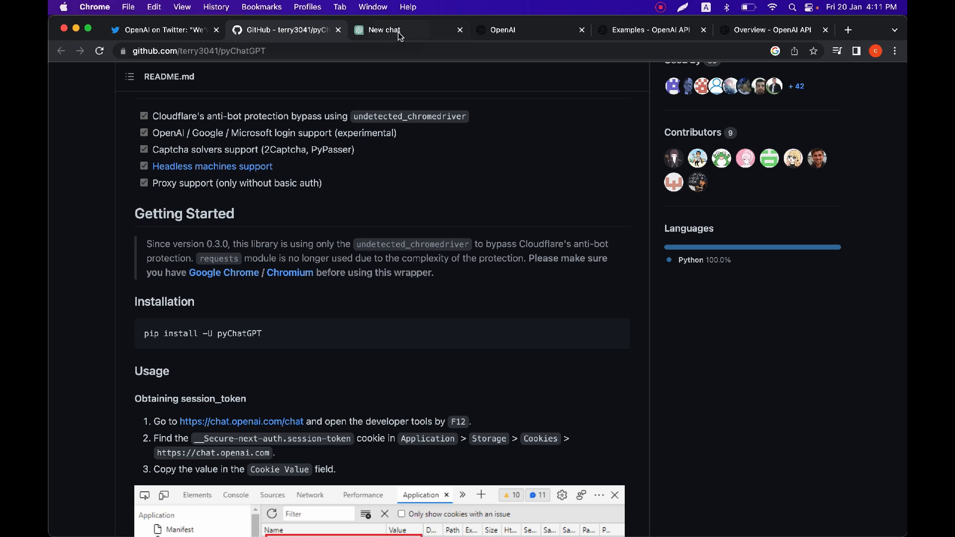
# Step: Glance at the ChatGPT chat page, then return to the pyChatGPT README
pyautogui.click(385, 29)
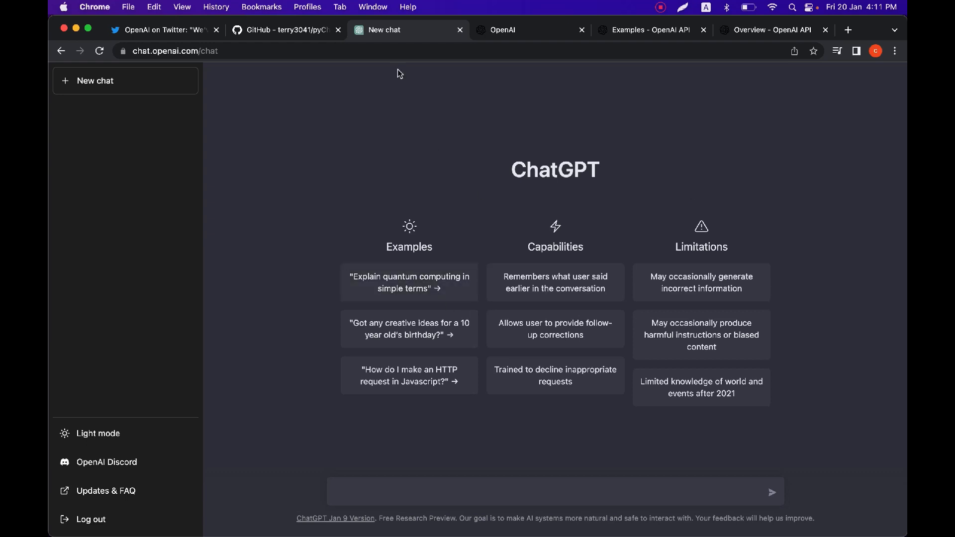
pyautogui.moveTo(410, 355)
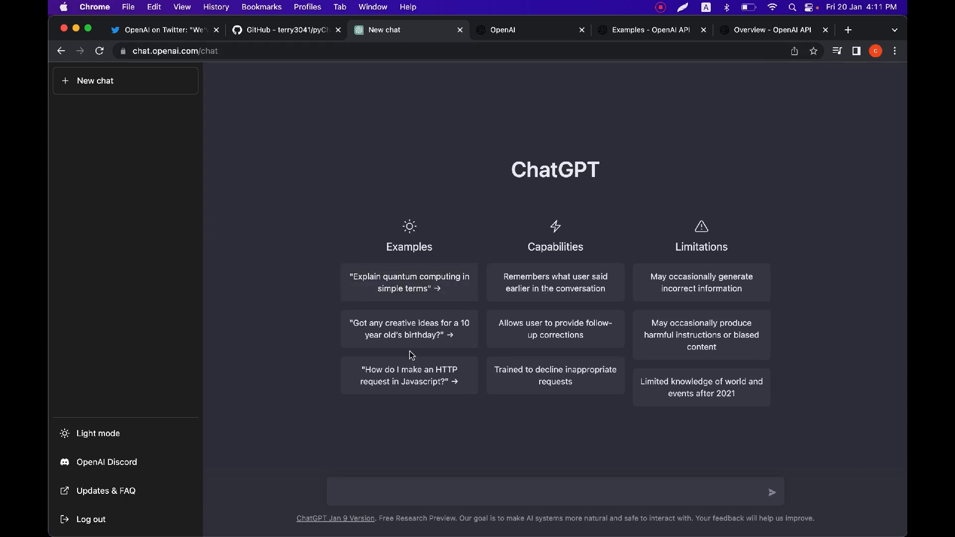
pyautogui.moveTo(288, 90)
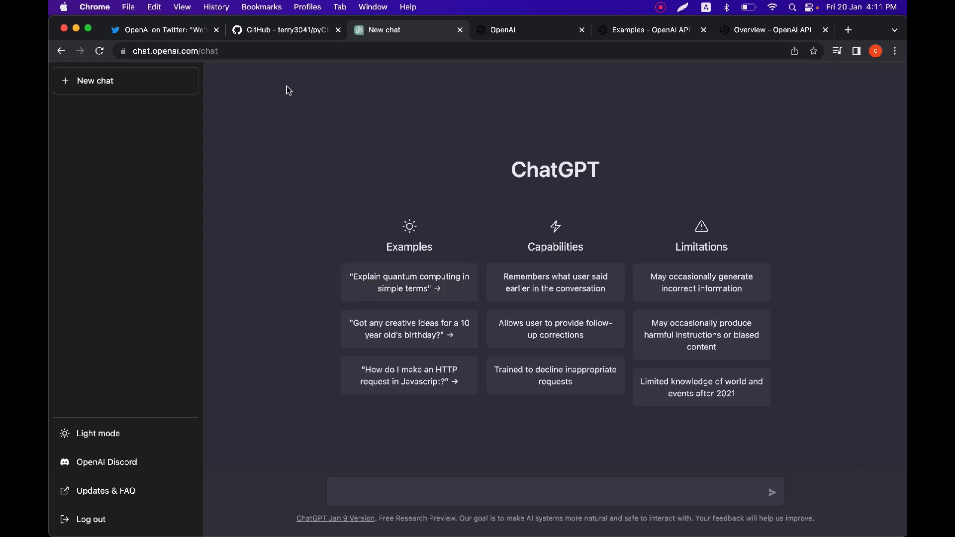
pyautogui.click(285, 30)
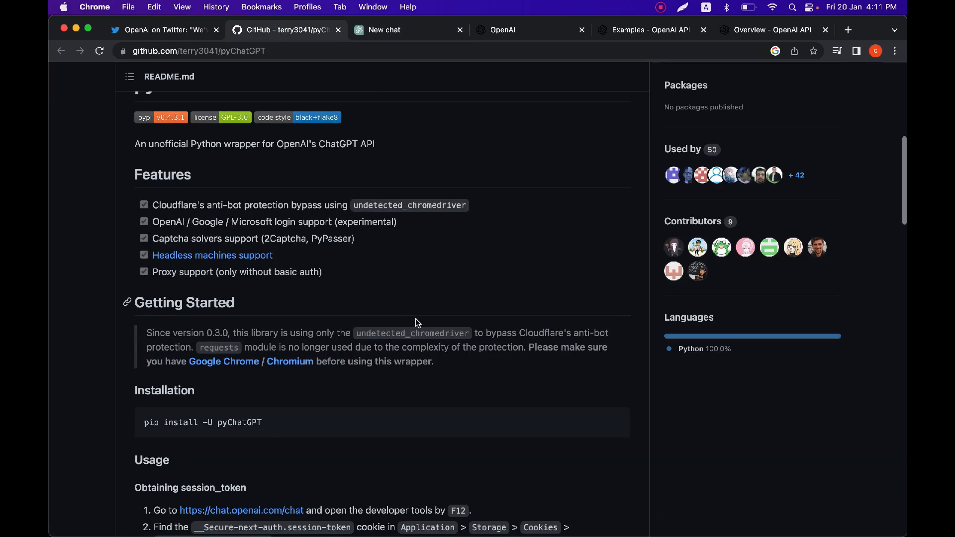
# Step: Scroll the README to the pip install command and session_token cookie steps
pyautogui.scroll(-3)
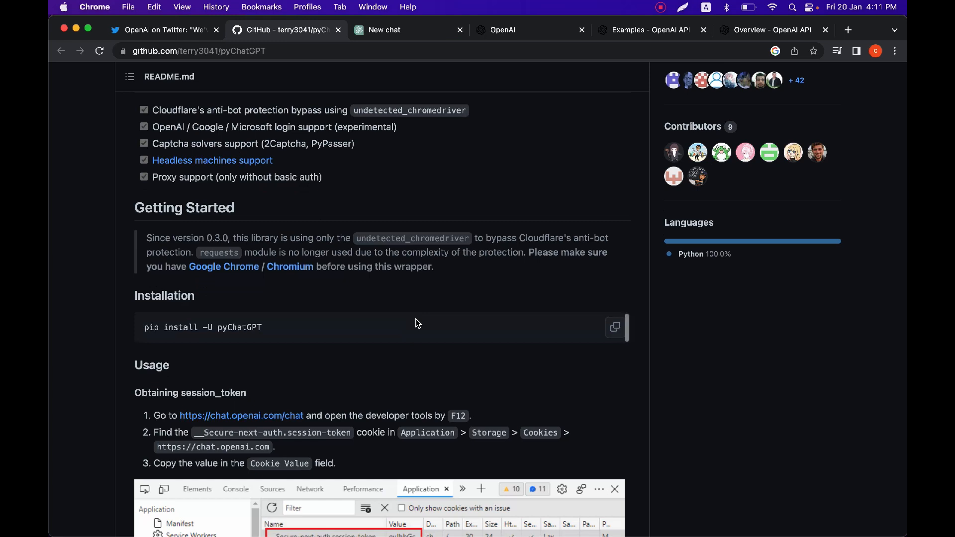
pyautogui.scroll(-3)
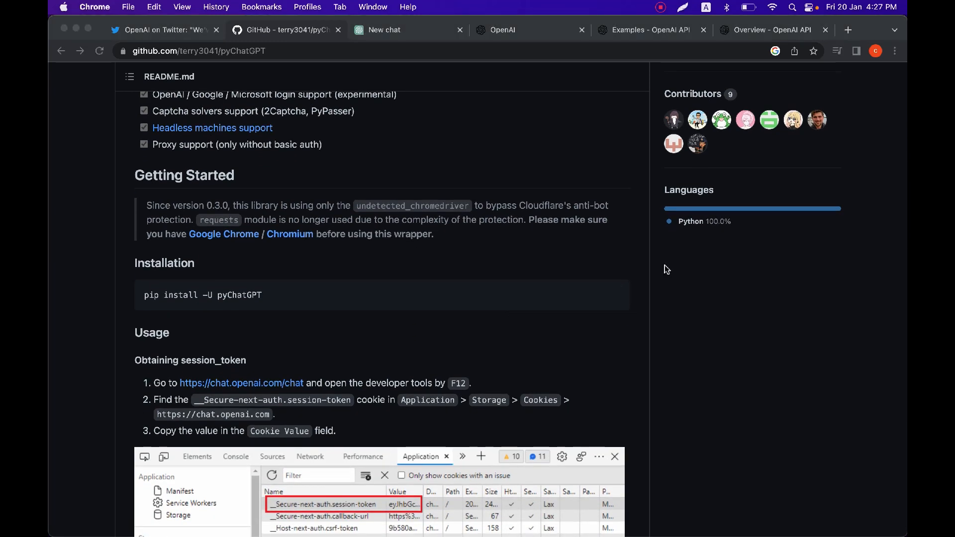
pyautogui.moveTo(214, 303)
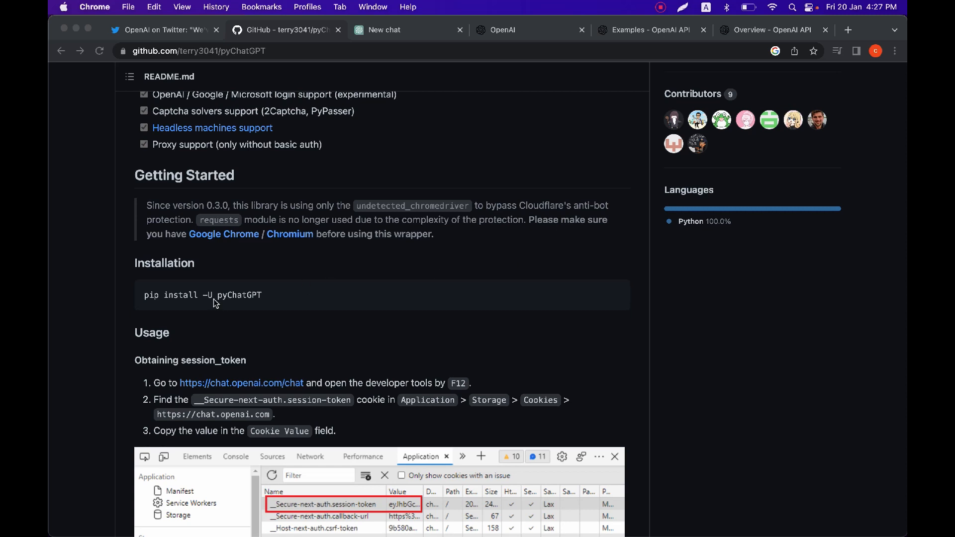
pyautogui.moveTo(350, 301)
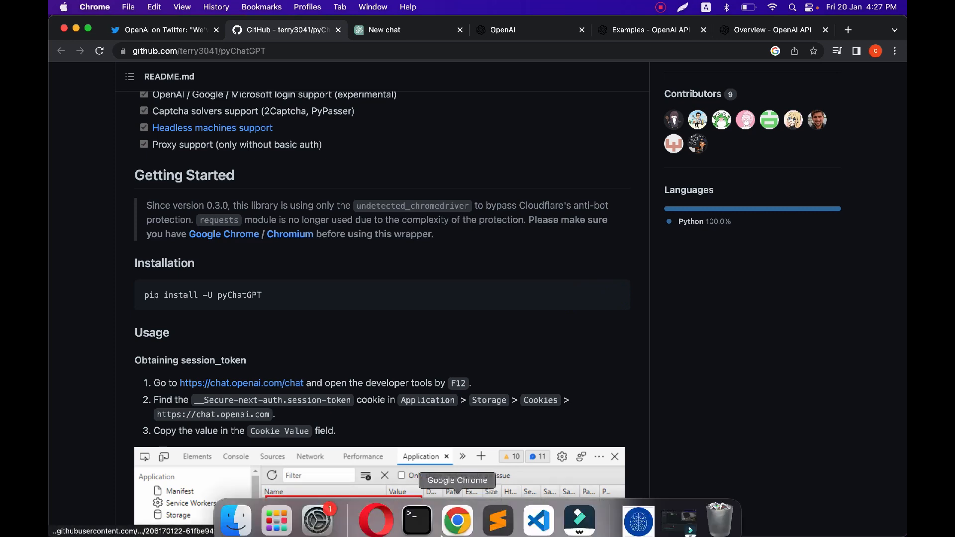
# Step: Create main.py and an 'env' virtual environment, then activate it with '. env/bin/activate'
pyautogui.click(187, 63)
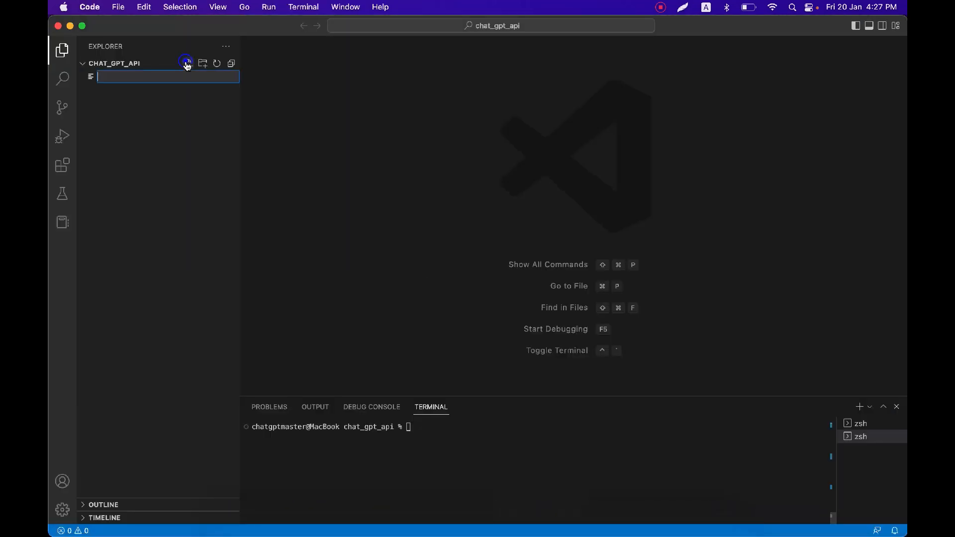
pyautogui.write('main.')
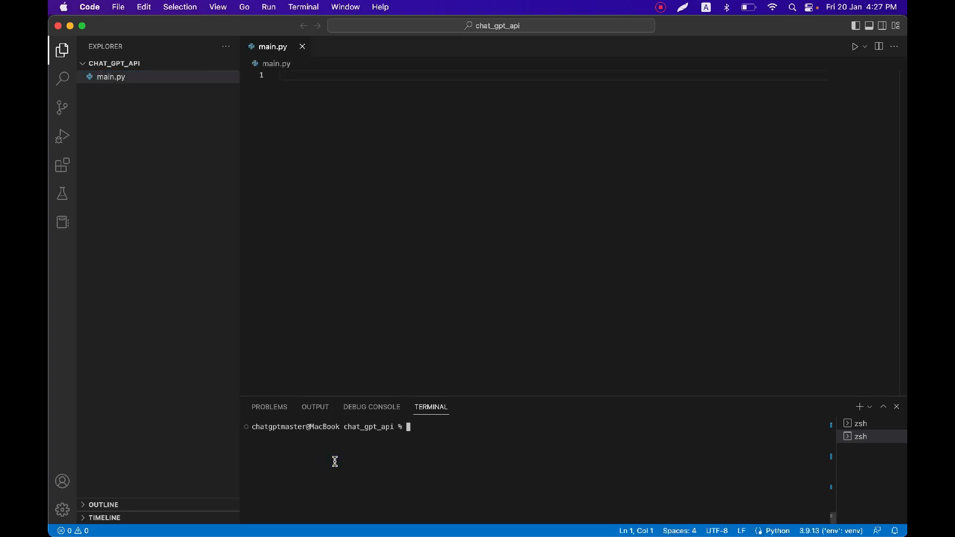
pyautogui.write('python3 -m')
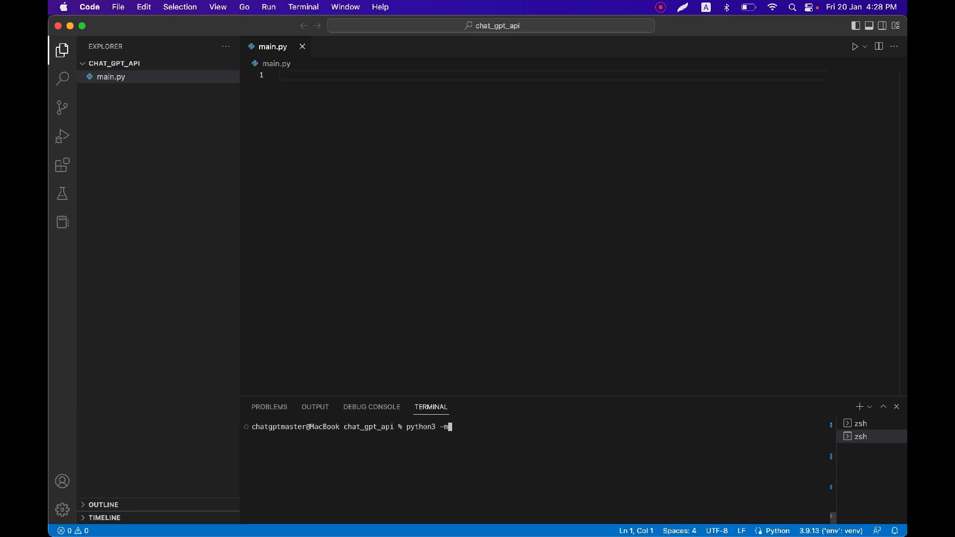
pyautogui.write('venv')
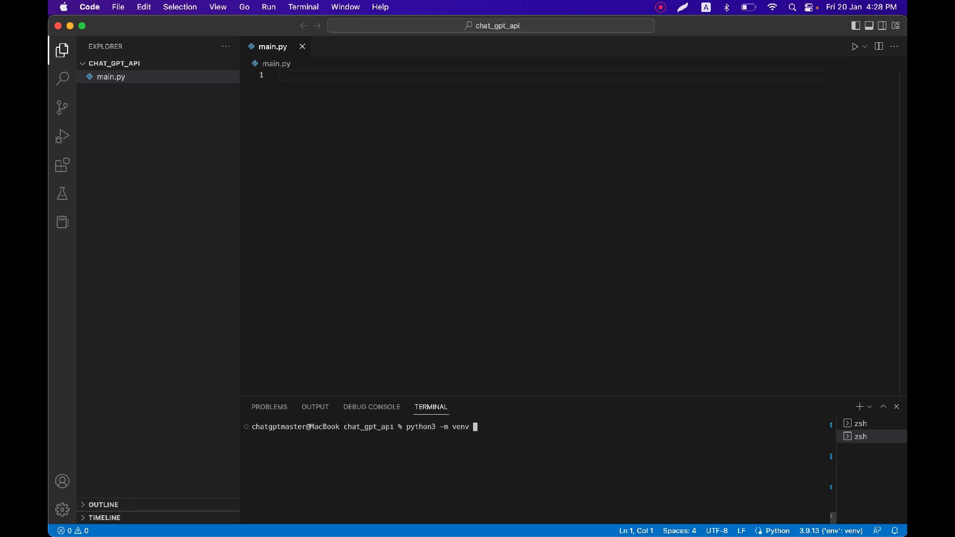
pyautogui.write('env')
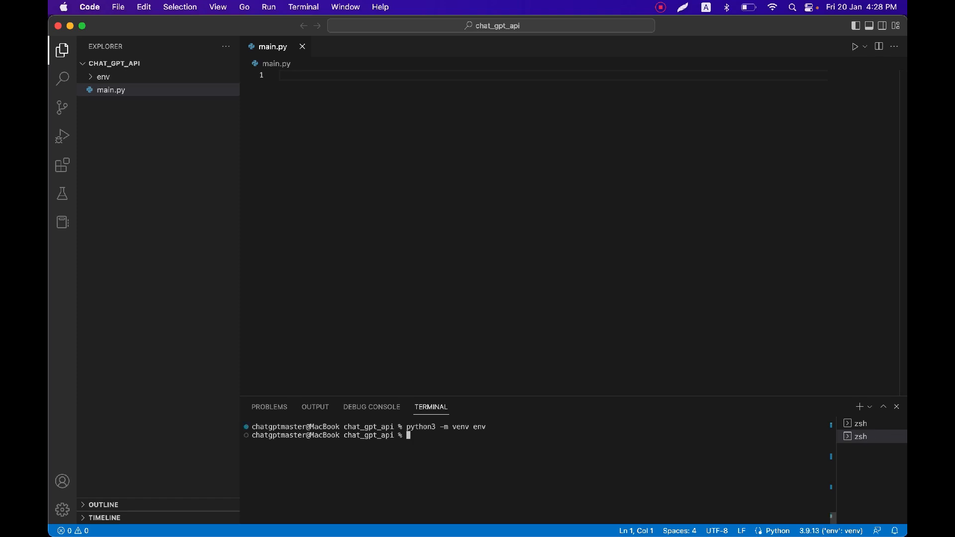
pyautogui.write('. env')
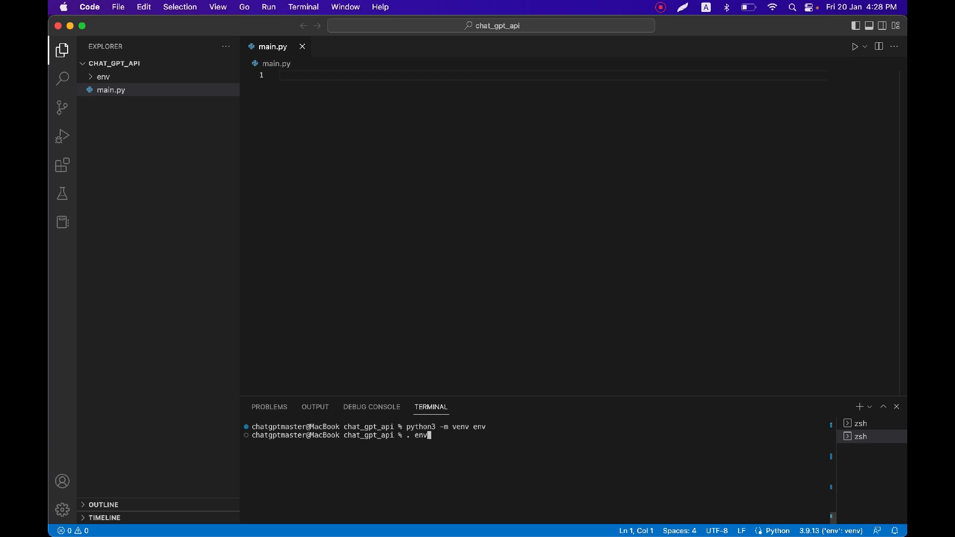
pyautogui.write('/bin')
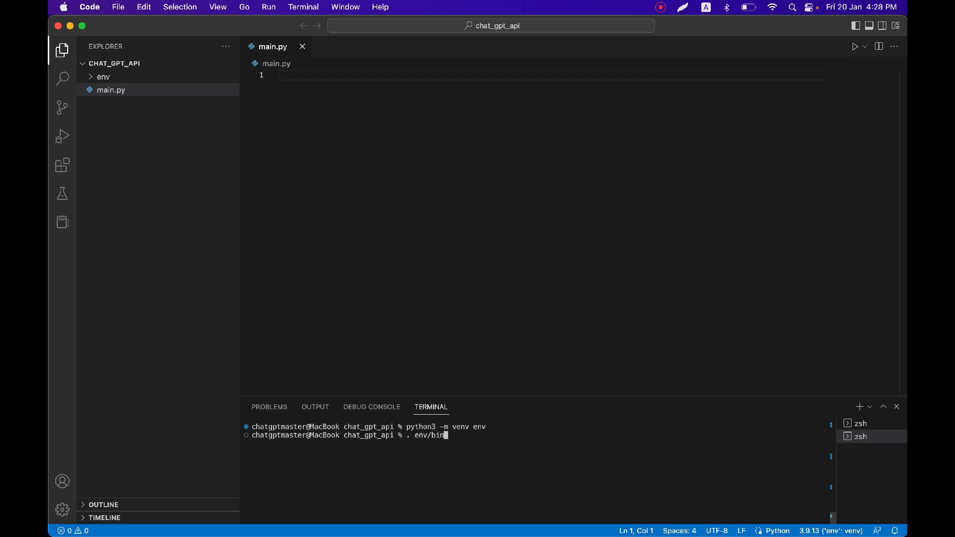
pyautogui.write('activate')
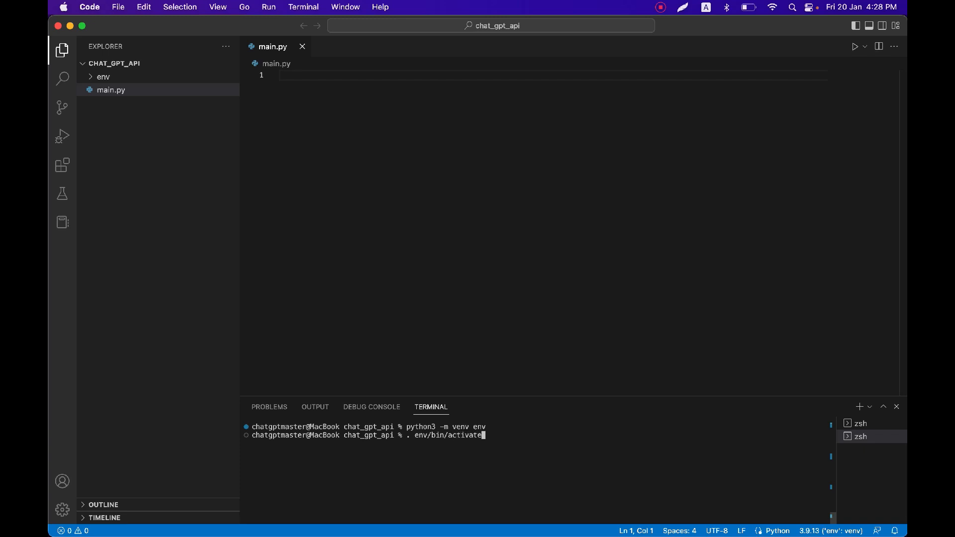
pyautogui.press('enter')
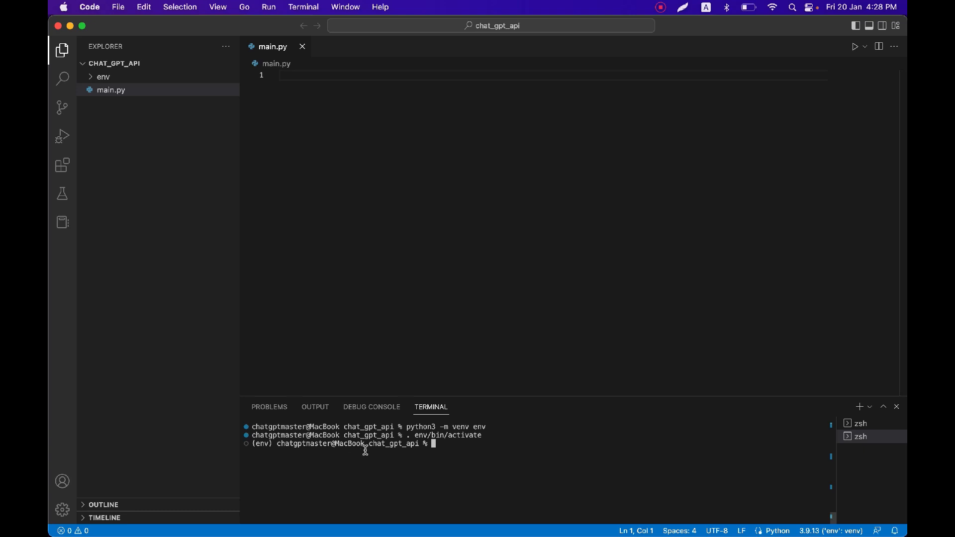
# Step: Run 'pip install -U pyChatGPT' in the activated env terminal
pyautogui.click(437, 221)
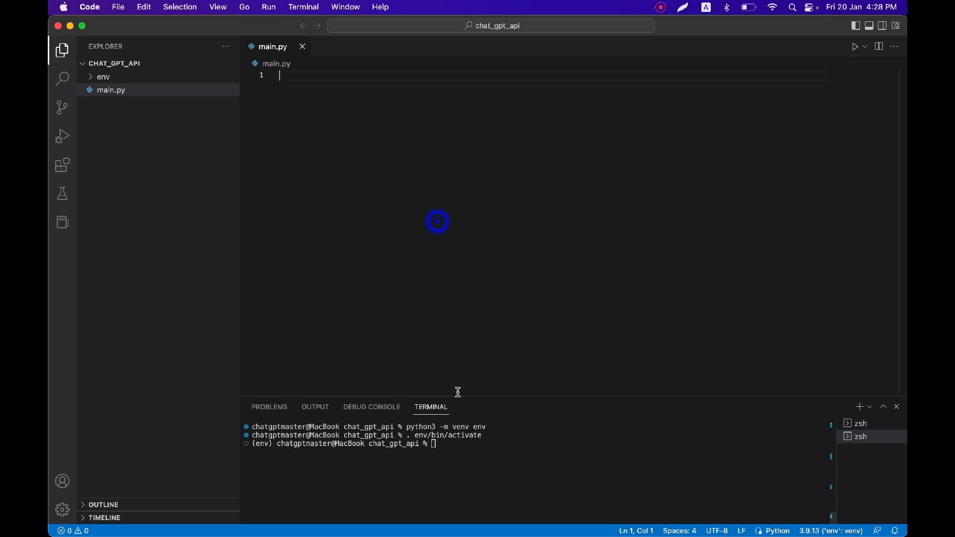
pyautogui.write('pip install -U pyChatGPT')
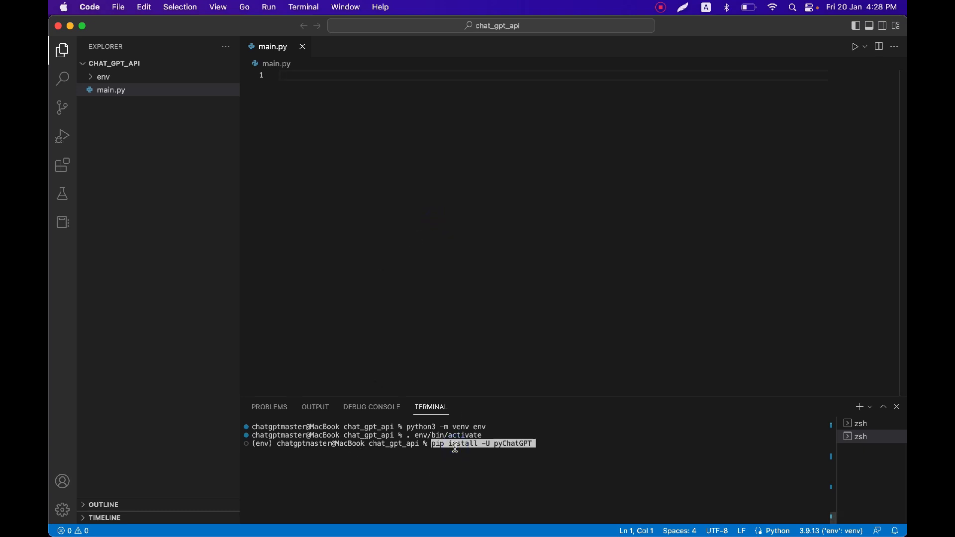
pyautogui.press('enter')
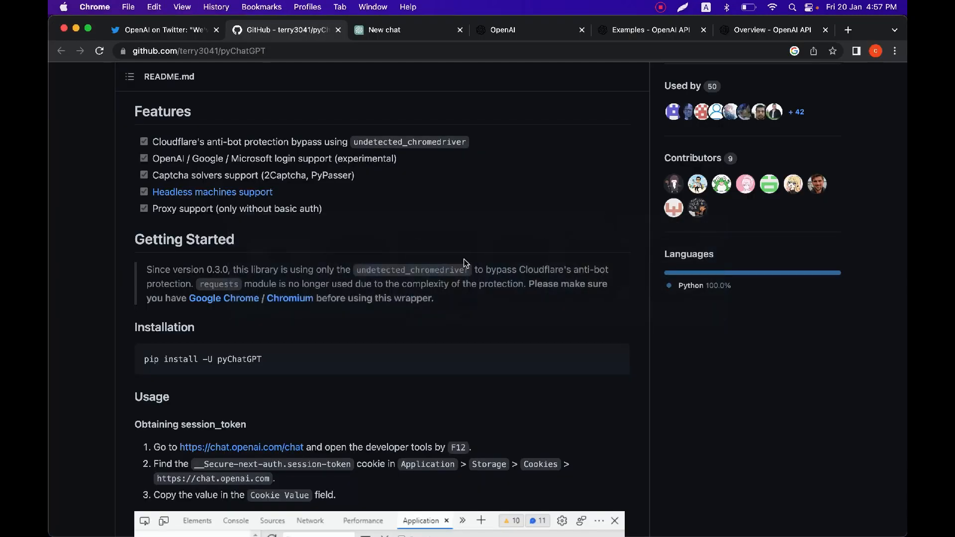
# Step: Scroll the pyChatGPT README to the Installation and Usage instructions
pyautogui.scroll(-3)
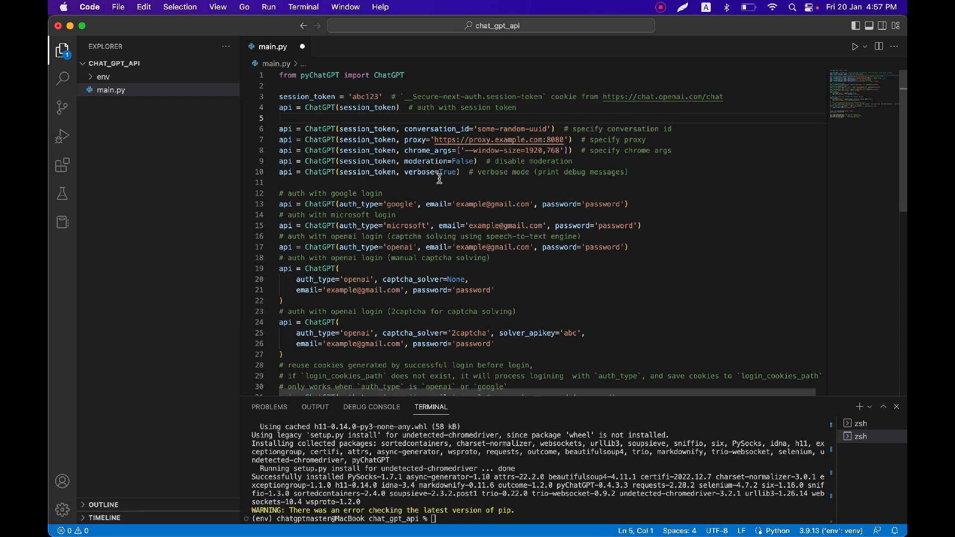
pyautogui.moveTo(307, 96)
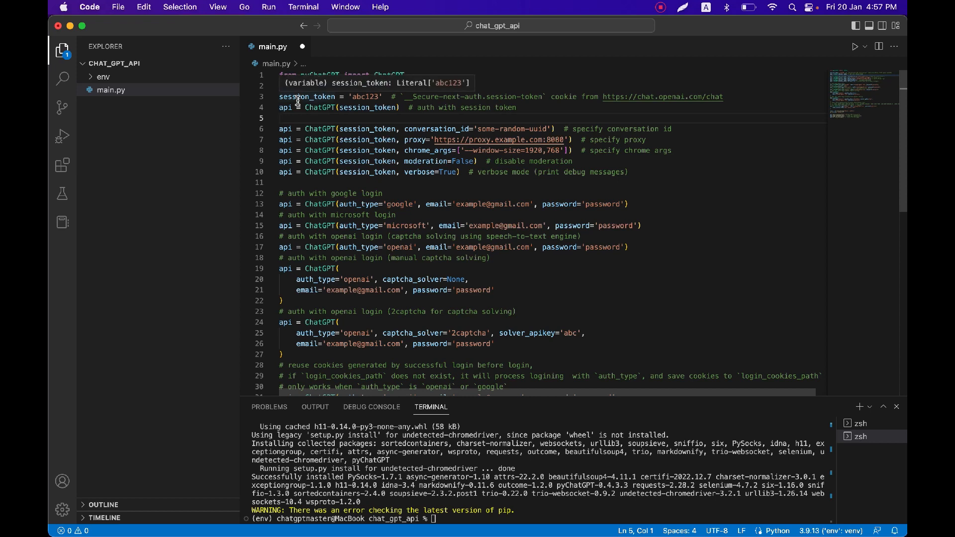
pyautogui.moveTo(382, 117)
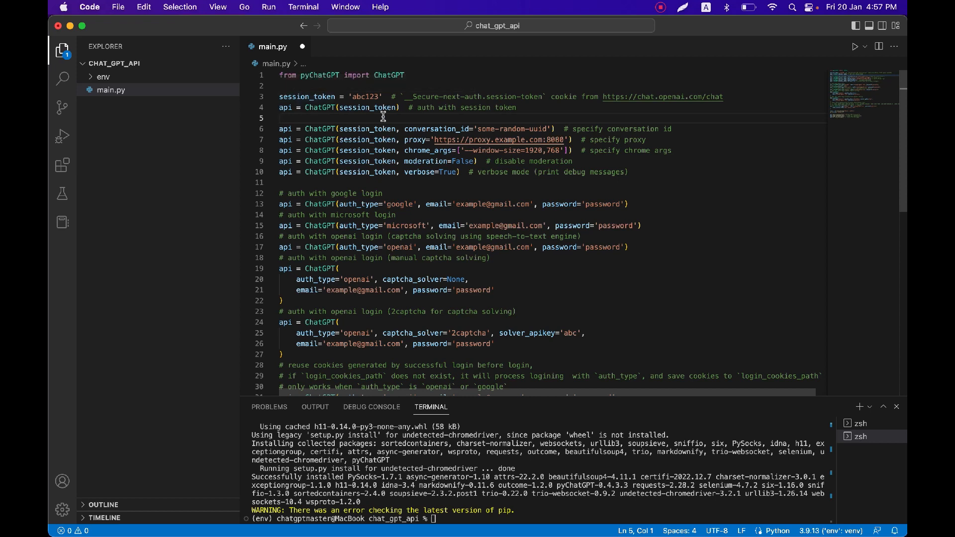
pyautogui.moveTo(451, 97)
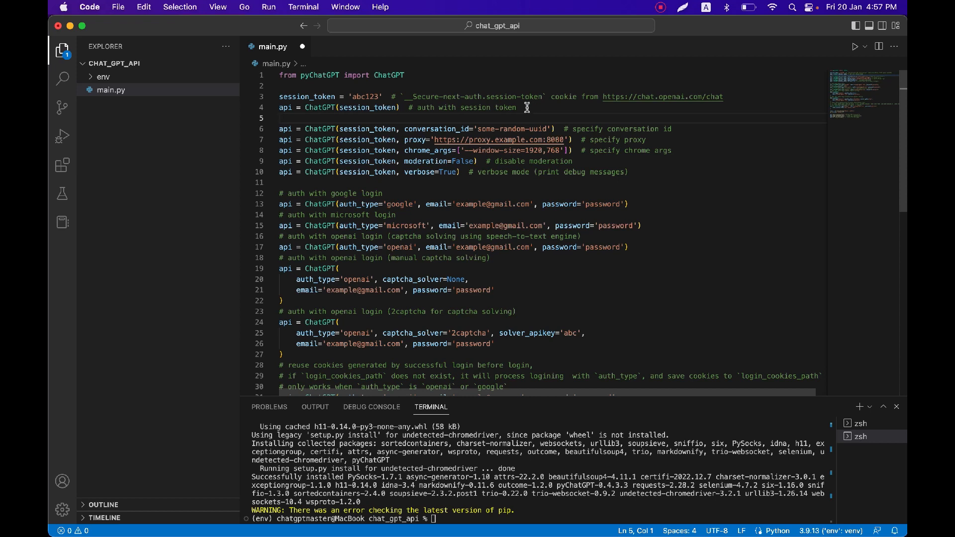
pyautogui.moveTo(522, 116)
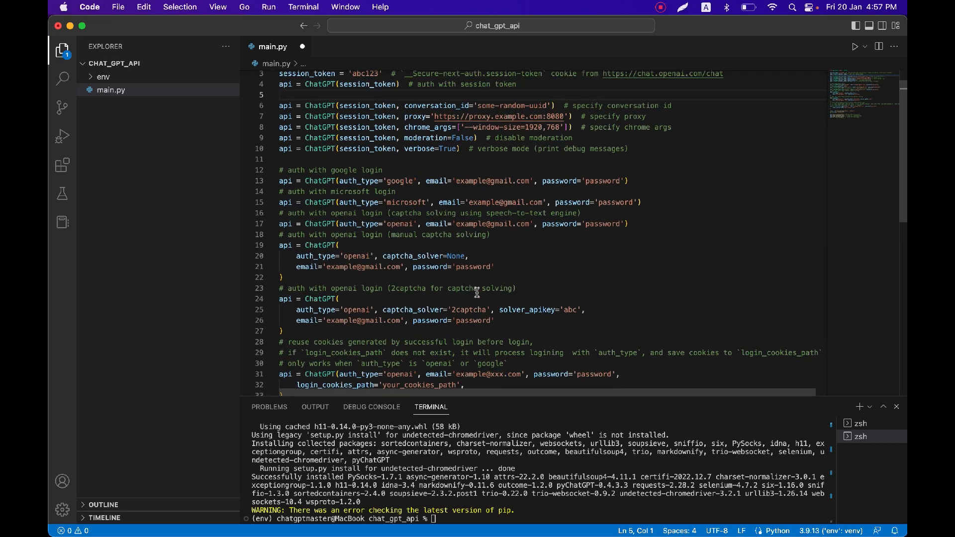
pyautogui.moveTo(506, 254)
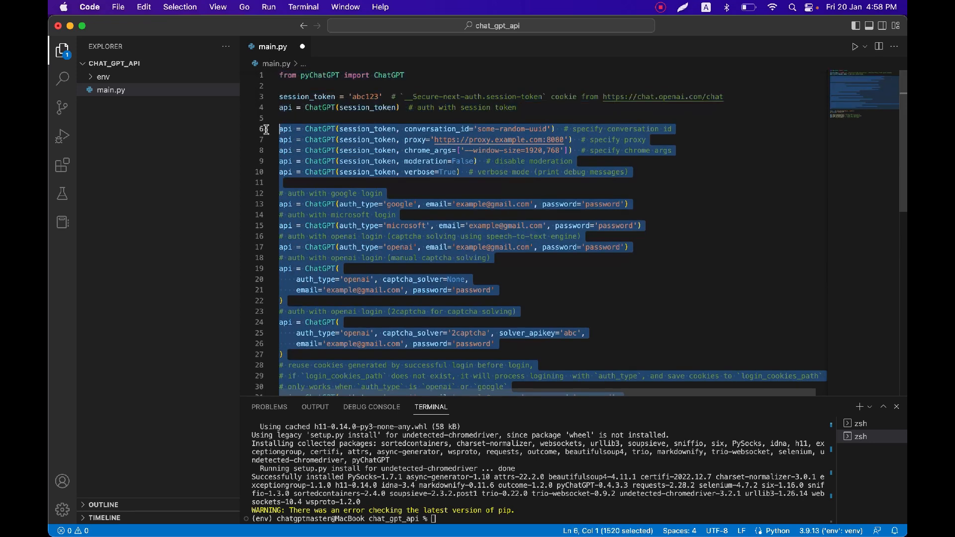
# Step: Comment out the alternative login examples from line 6 onward in main.py
pyautogui.press('cmd+/')
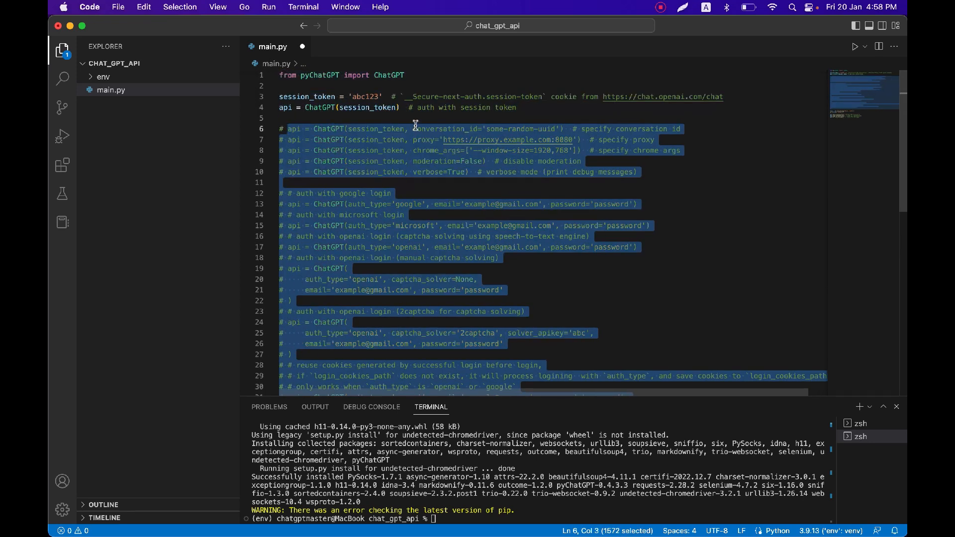
pyautogui.click(362, 96)
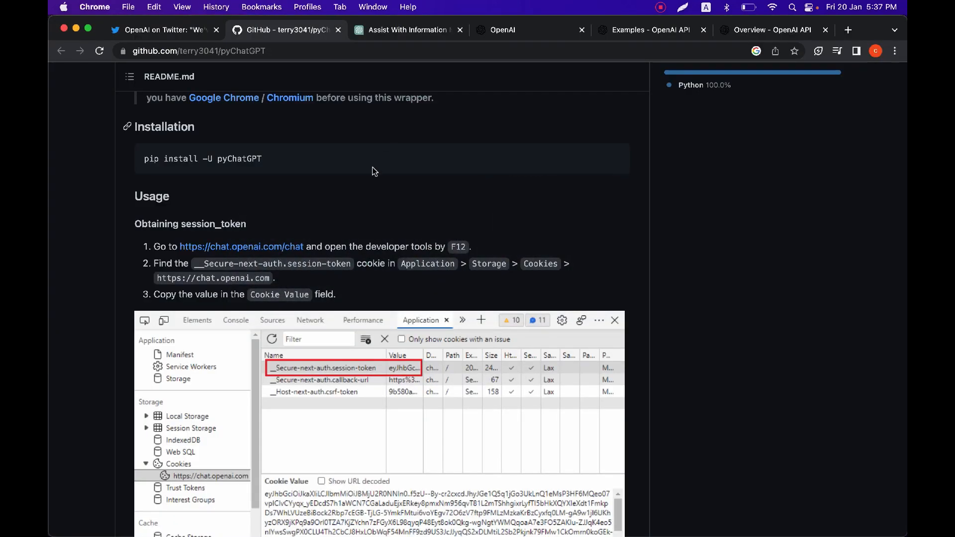
# Step: Copy the __Secure-next-auth.session-token cookie value from chat.openai.com's DevTools Application storage
pyautogui.click(408, 29)
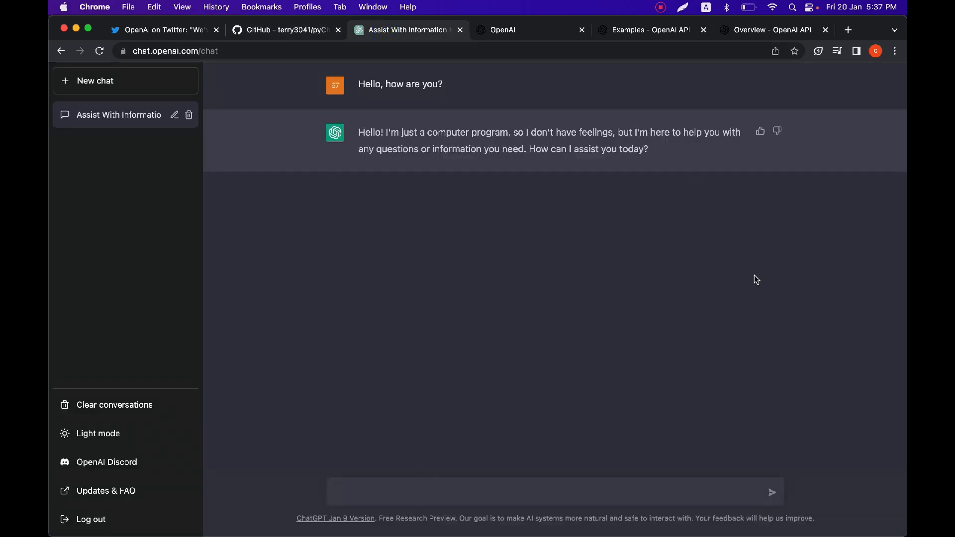
pyautogui.rightClick(756, 280)
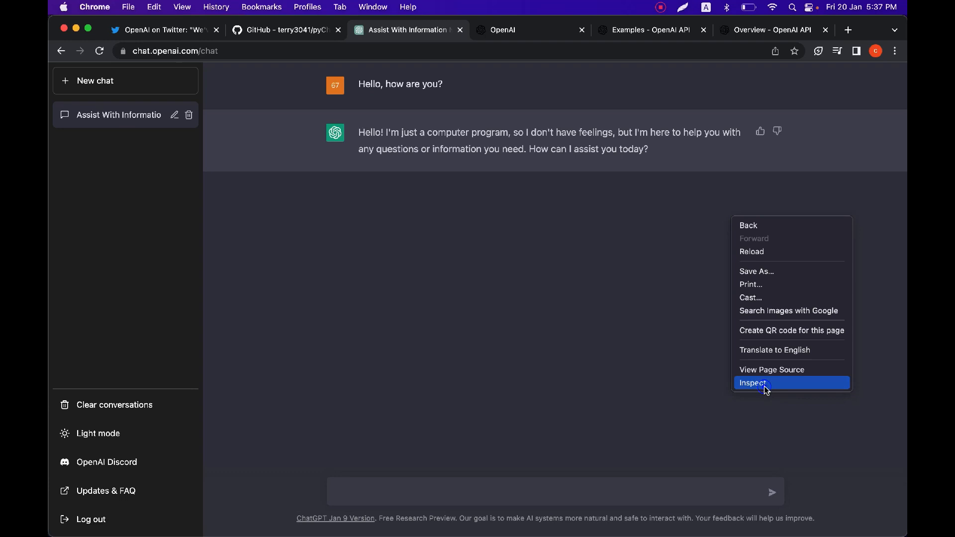
pyautogui.click(752, 383)
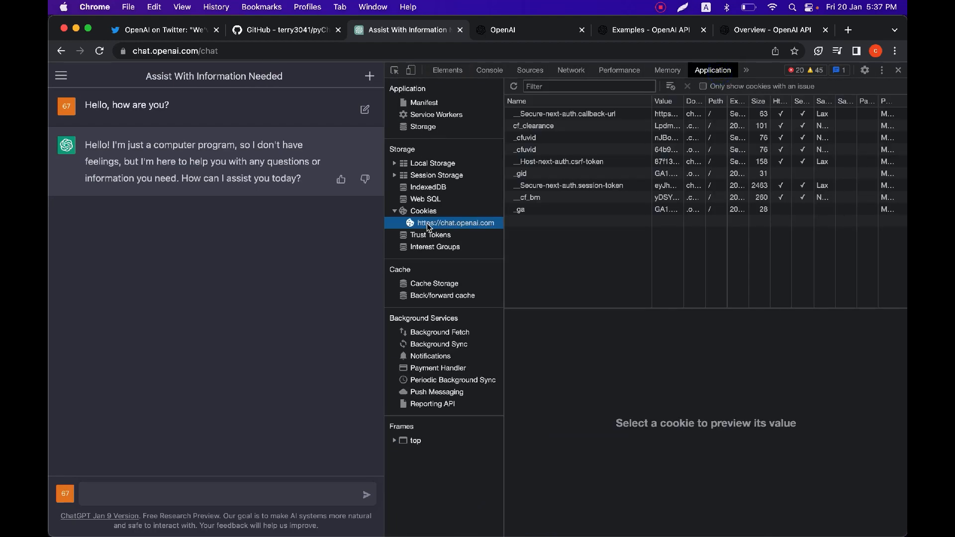
pyautogui.doubleClick(449, 223)
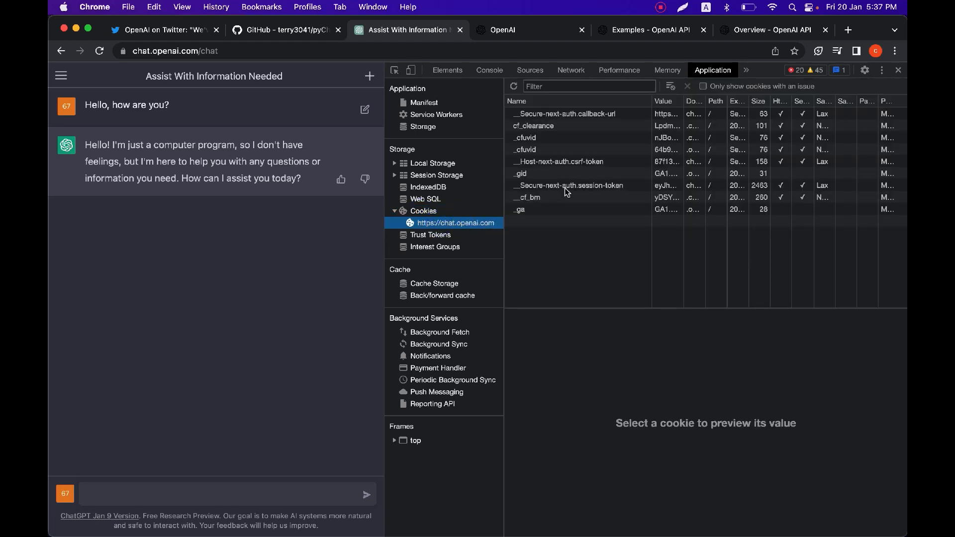
pyautogui.click(570, 185)
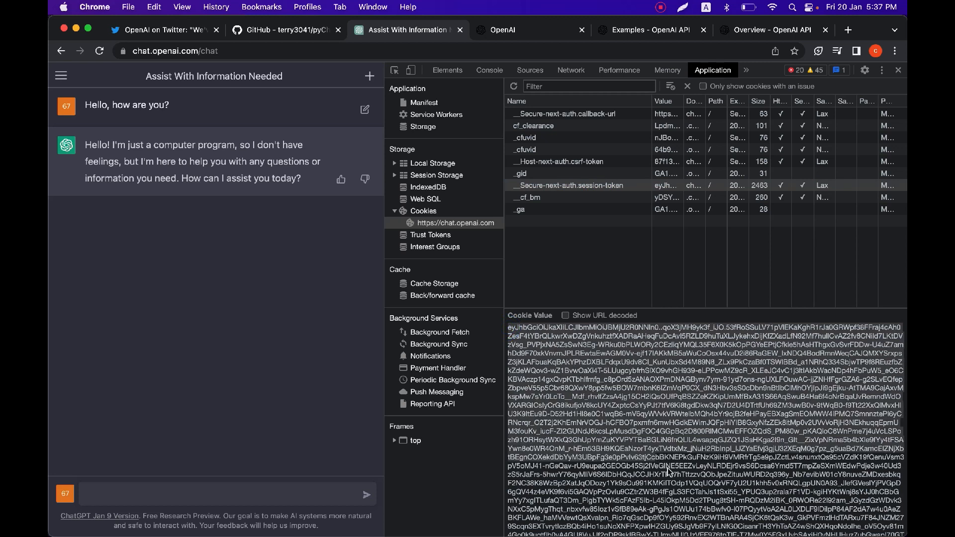
pyautogui.scroll(-3)
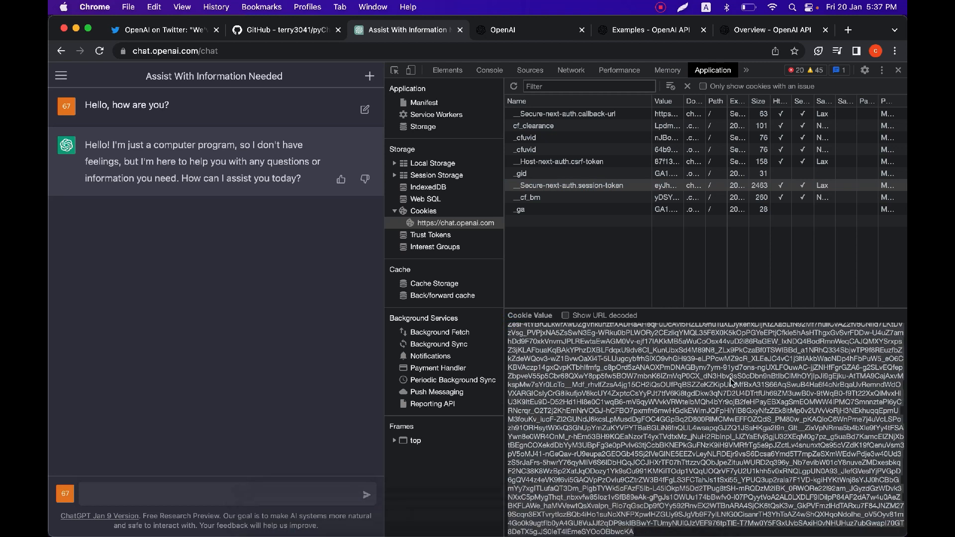
pyautogui.press('Cmd+Tab')
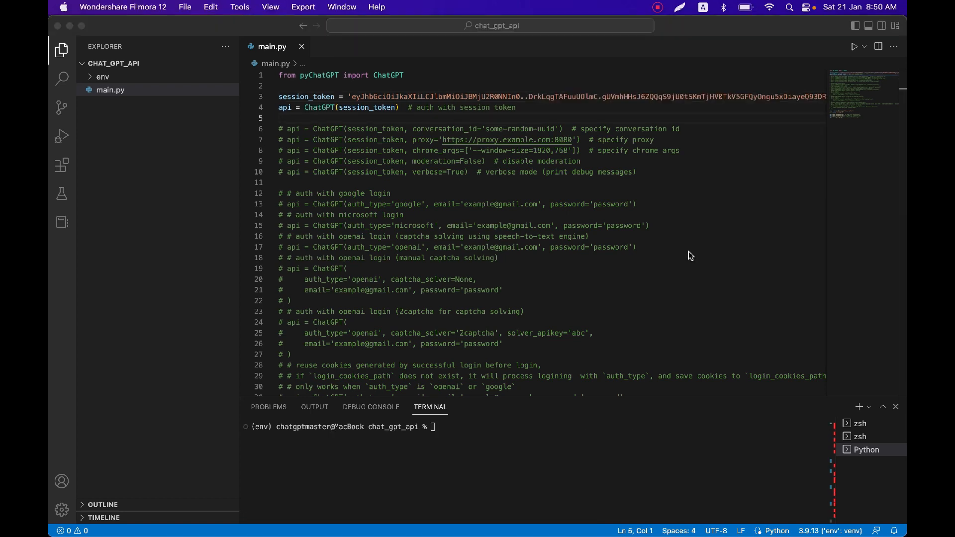
# Step: Replace the 'Hello, world!' send_message prompt with 'Give me a joke'
pyautogui.scroll(-3)
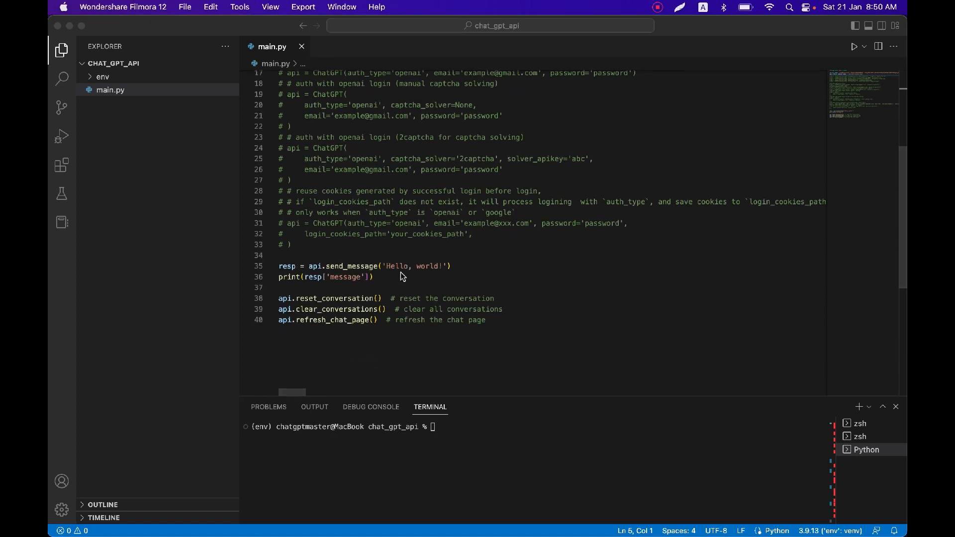
pyautogui.doubleClick(427, 266)
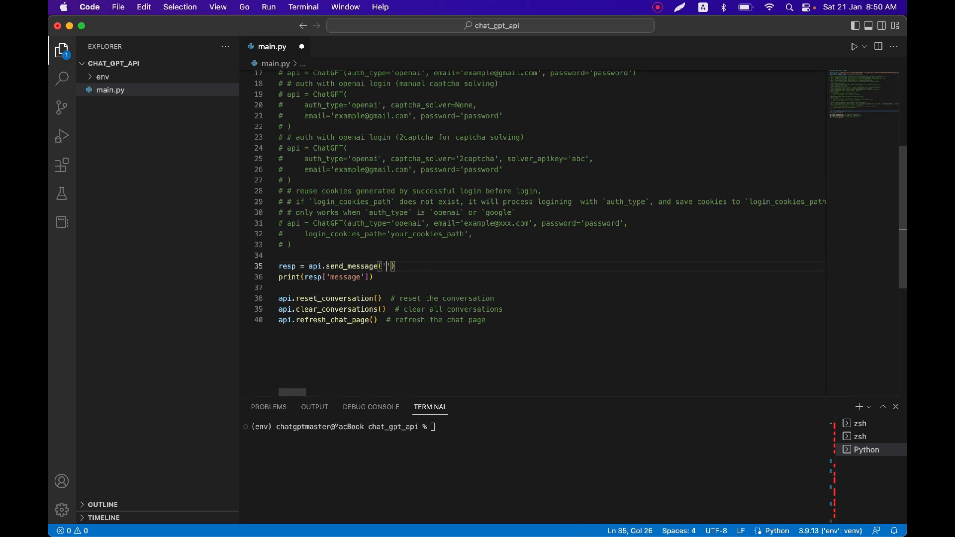
pyautogui.write('Give me a j')
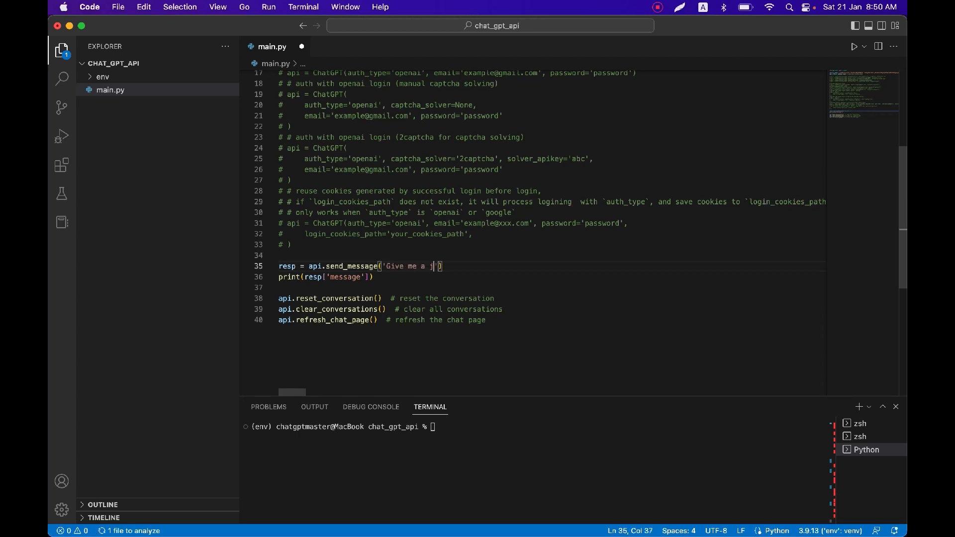
pyautogui.write('oke')
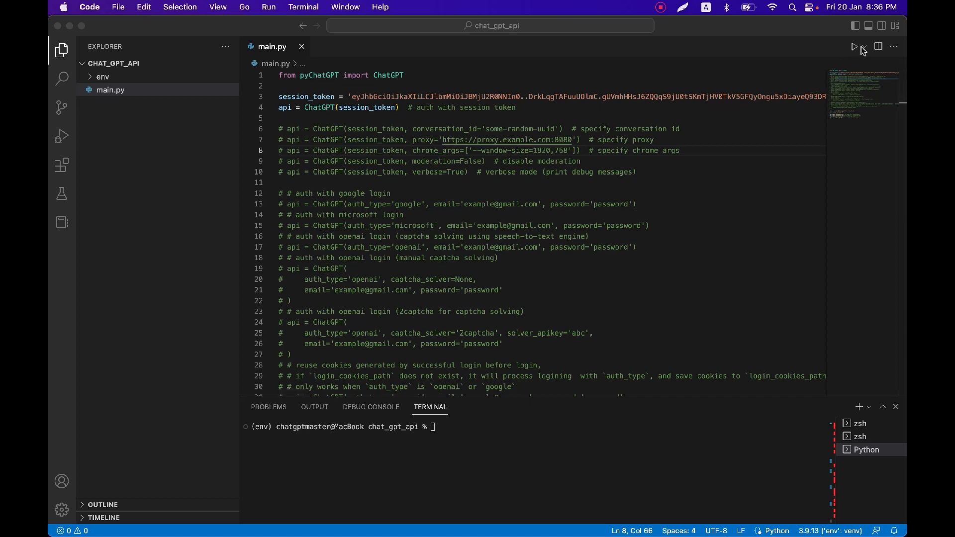
# Step: Run main.py and read ChatGPT's joke about scientists not trusting atoms in the terminal
pyautogui.click(854, 46)
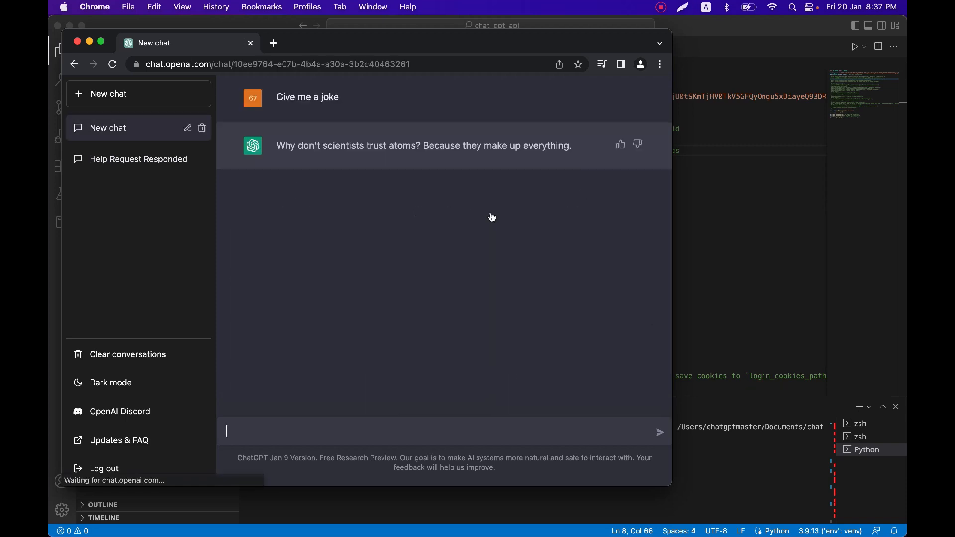
pyautogui.click(109, 94)
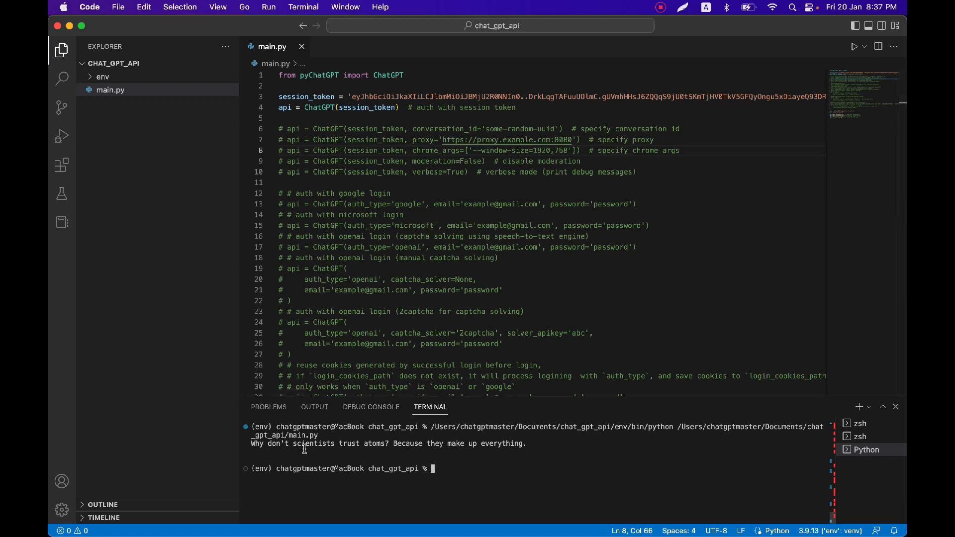
pyautogui.moveTo(433, 448)
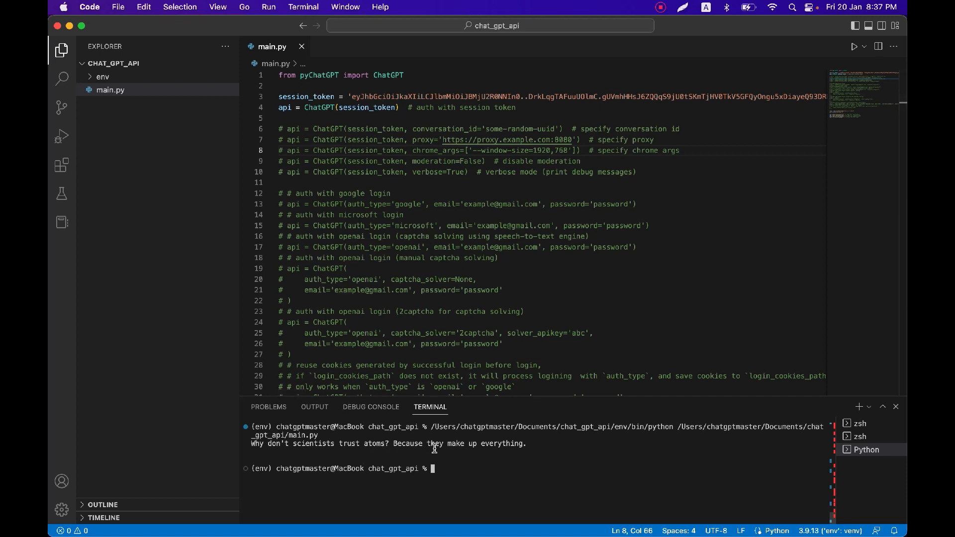
pyautogui.moveTo(534, 443)
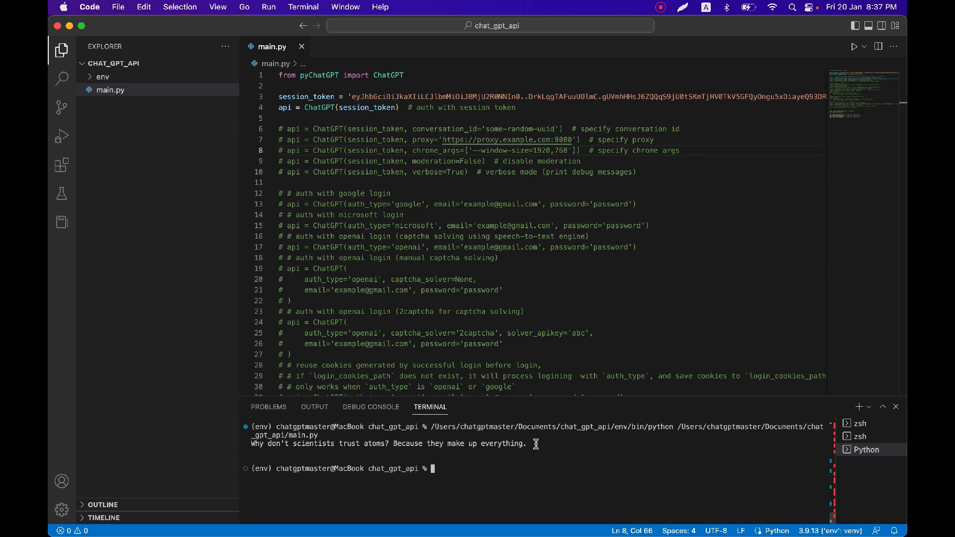
pyautogui.moveTo(554, 334)
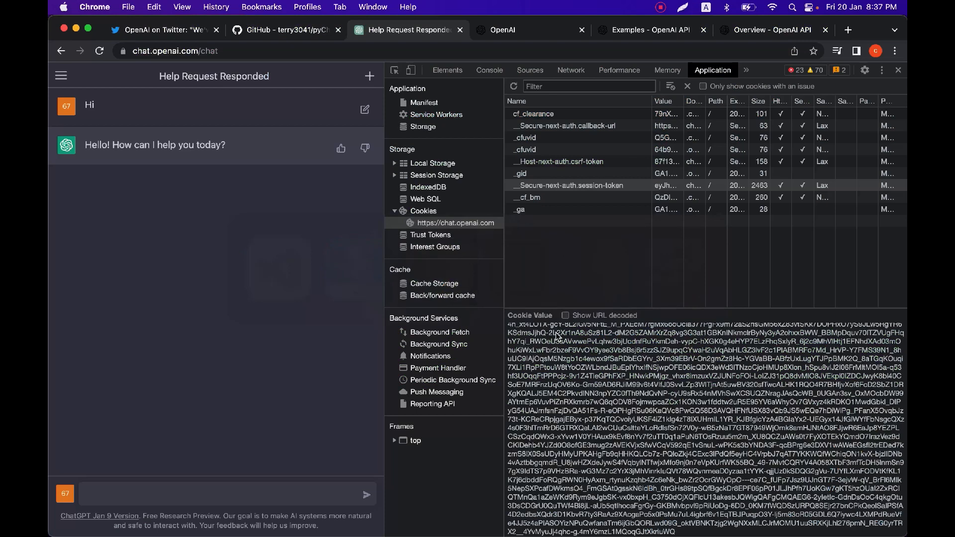
# Step: Return to the pyChatGPT README and scroll past the FAQ to 'Import as a module'
pyautogui.click(285, 29)
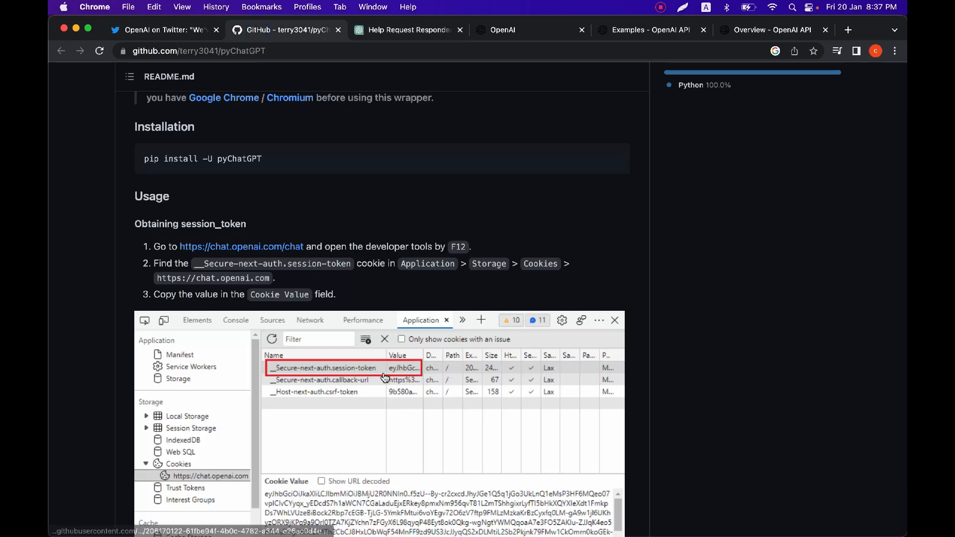
pyautogui.scroll(-3)
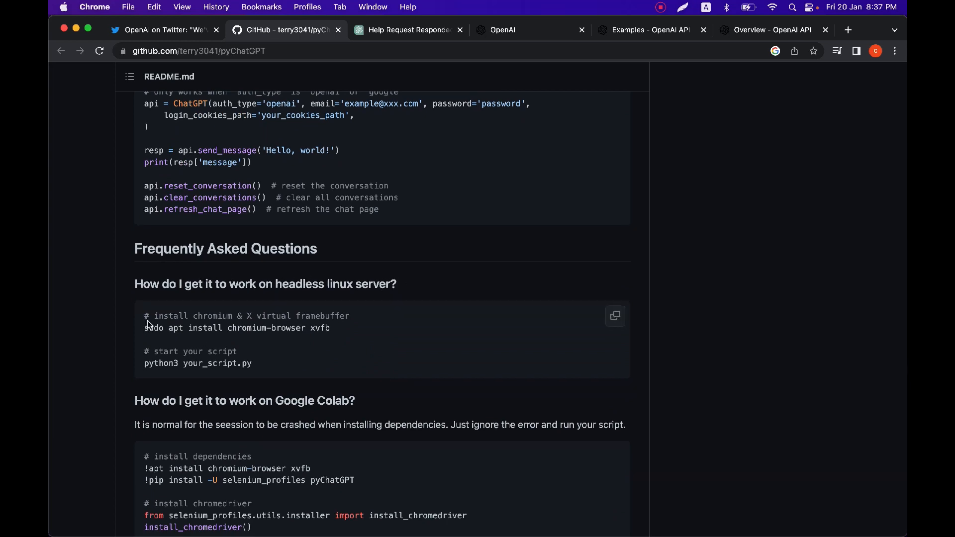
pyautogui.moveTo(144, 315); pyautogui.dragTo(331, 328)
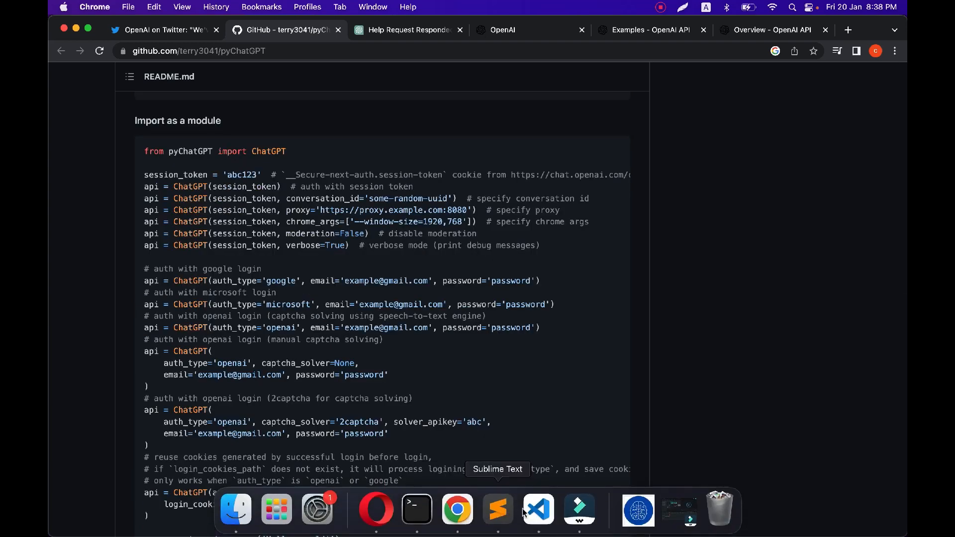
# Step: Return to main.py's closing 'Give me a joke' send_message and reset lines
pyautogui.click(536, 510)
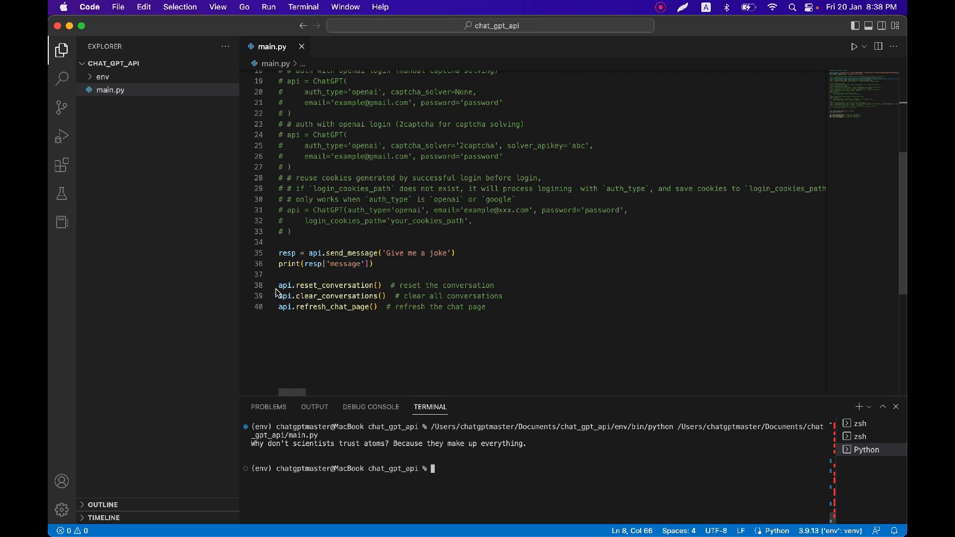
pyautogui.moveTo(421, 289)
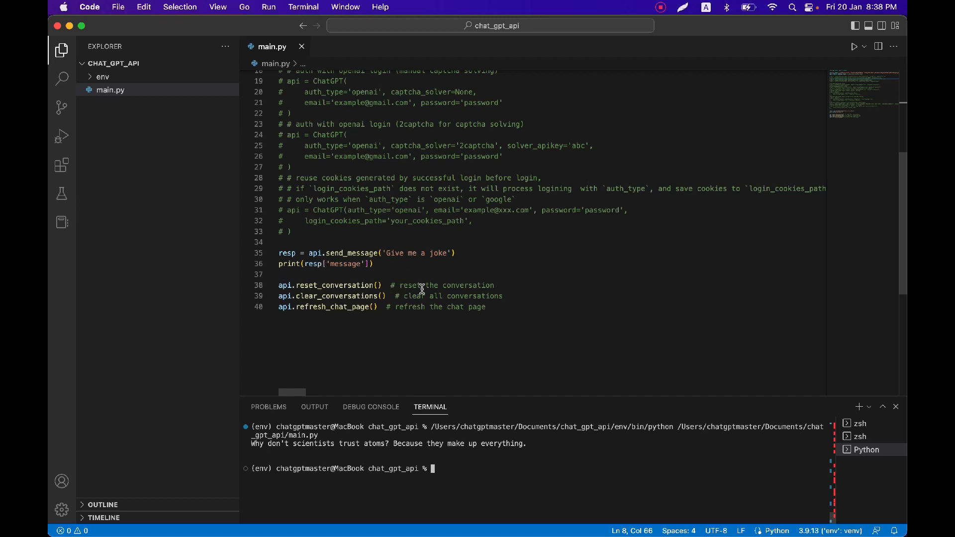
pyautogui.moveTo(445, 277)
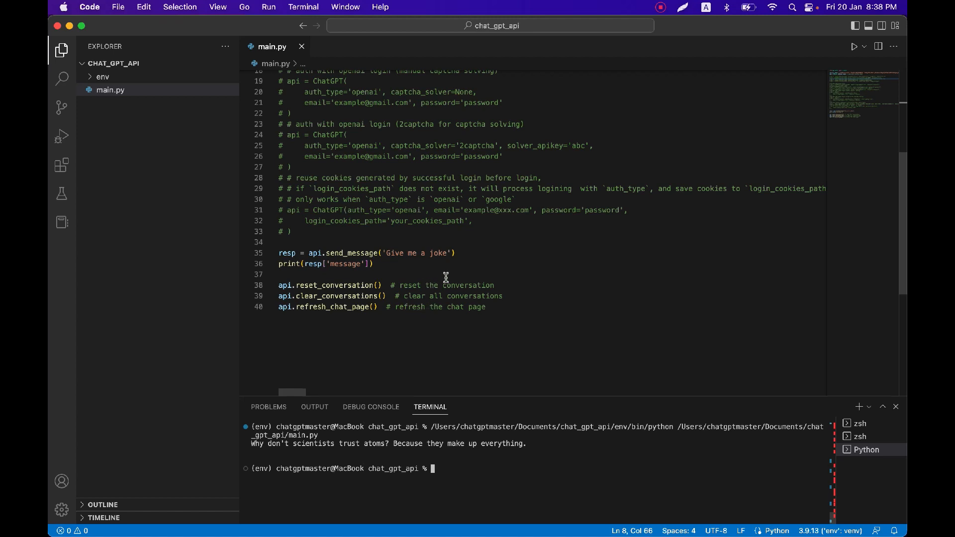
pyautogui.moveTo(429, 306)
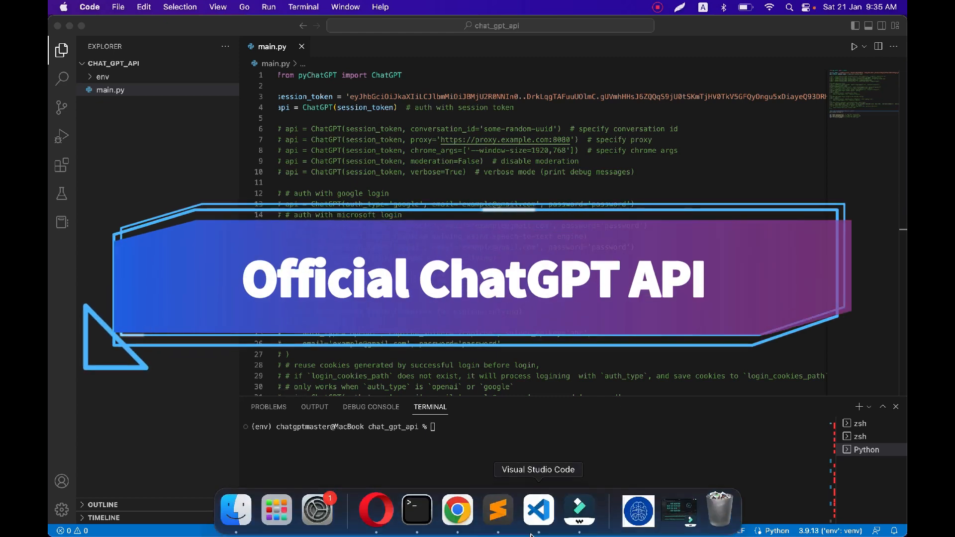
# Step: Glance at the ChatGPT Jokes site in Chrome, then switch to the OpenAI homepage
pyautogui.click(456, 510)
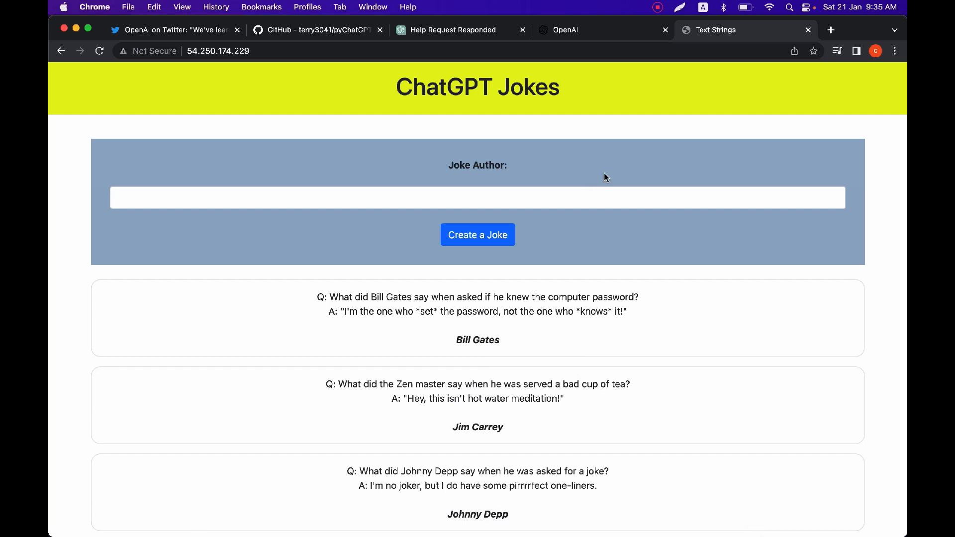
pyautogui.moveTo(624, 93)
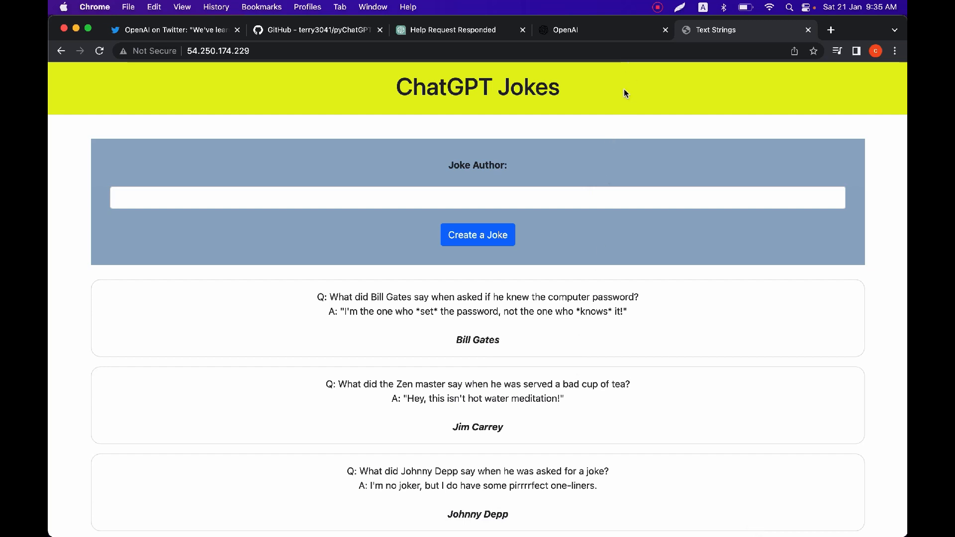
pyautogui.click(578, 29)
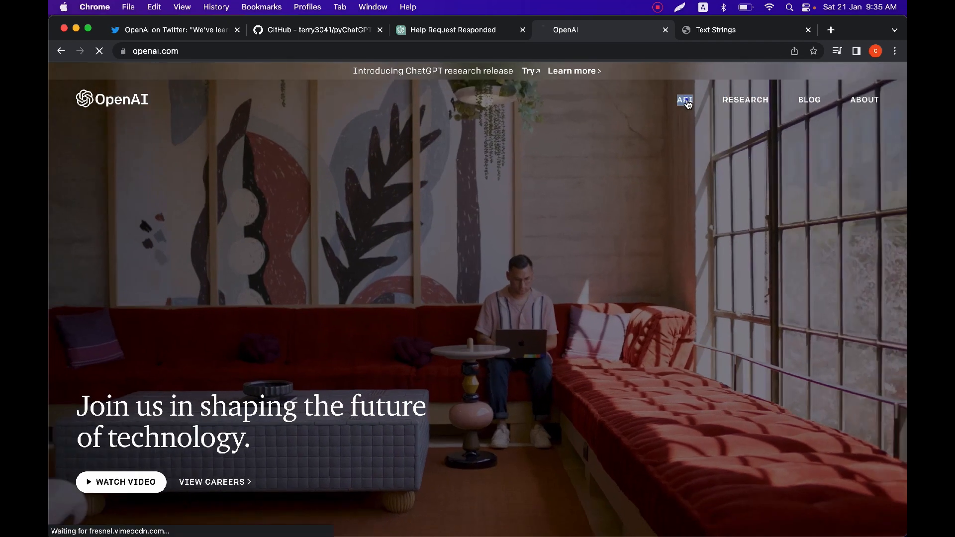
# Step: Copy the Chat example's Python API request code from OpenAI's API Examples gallery
pyautogui.click(684, 100)
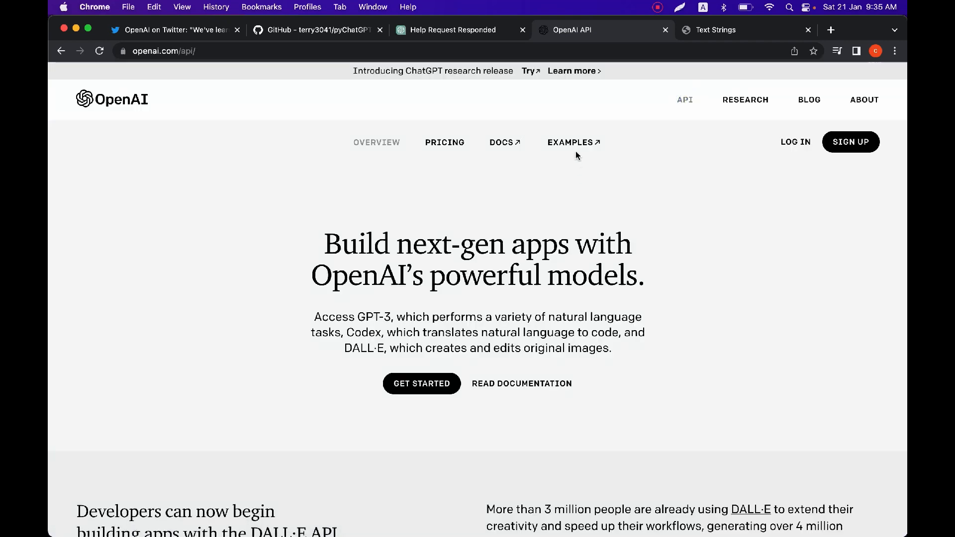
pyautogui.click(570, 142)
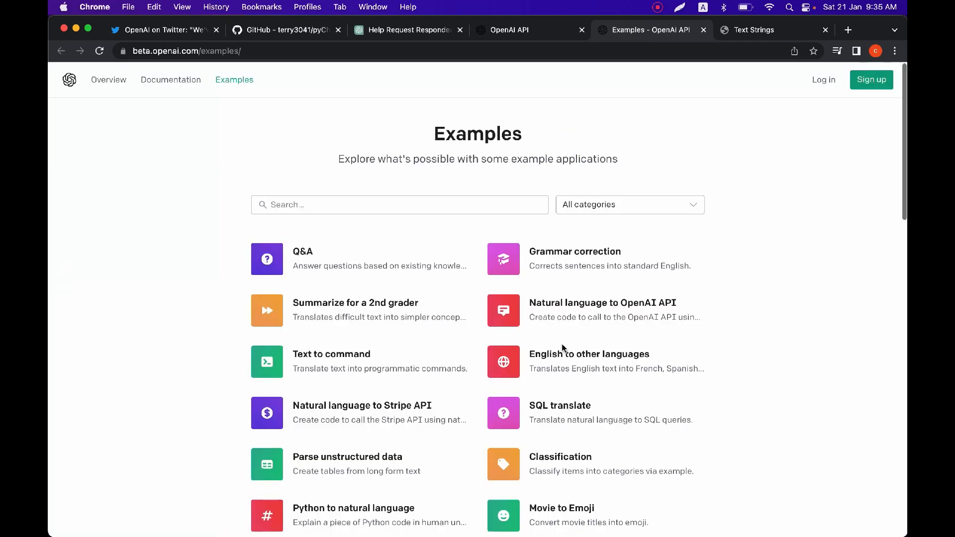
pyautogui.scroll(-3)
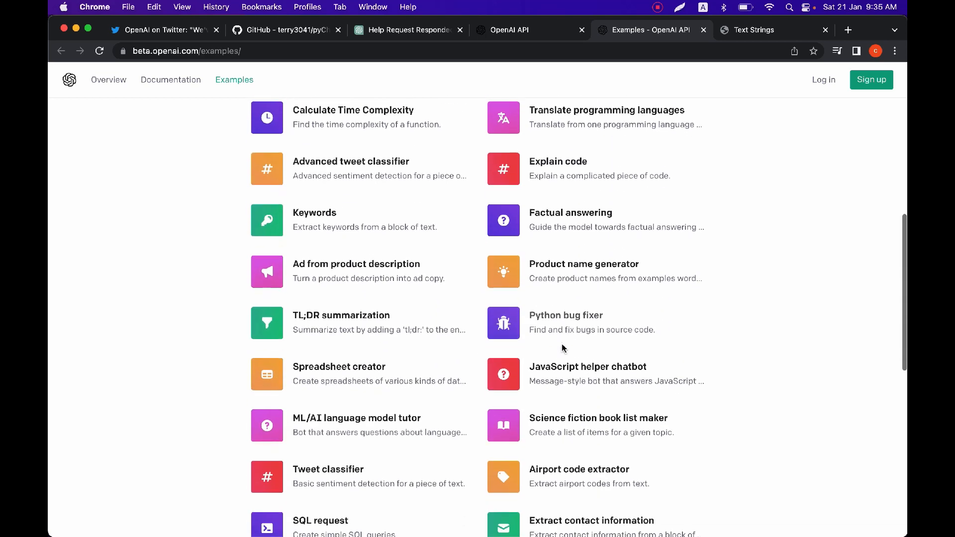
pyautogui.scroll(-3)
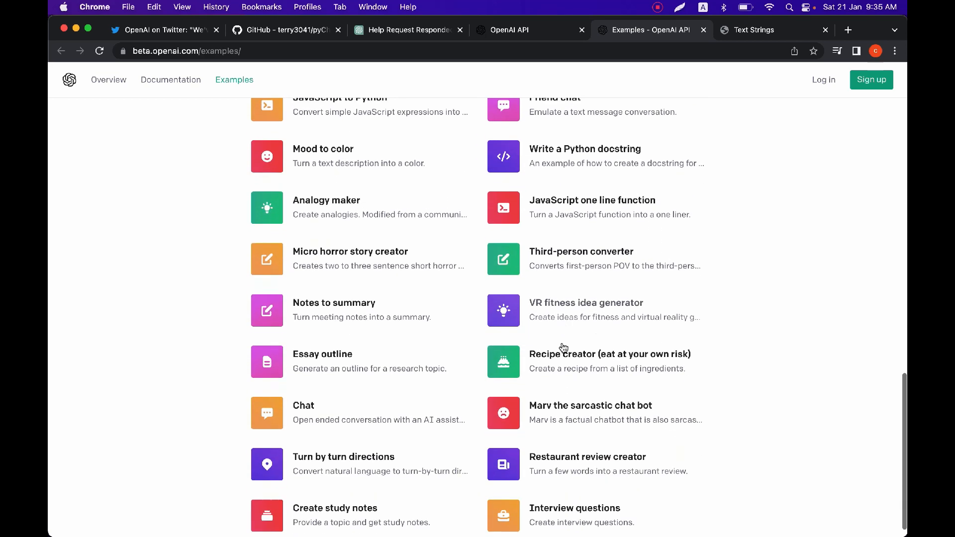
pyautogui.scroll(-3)
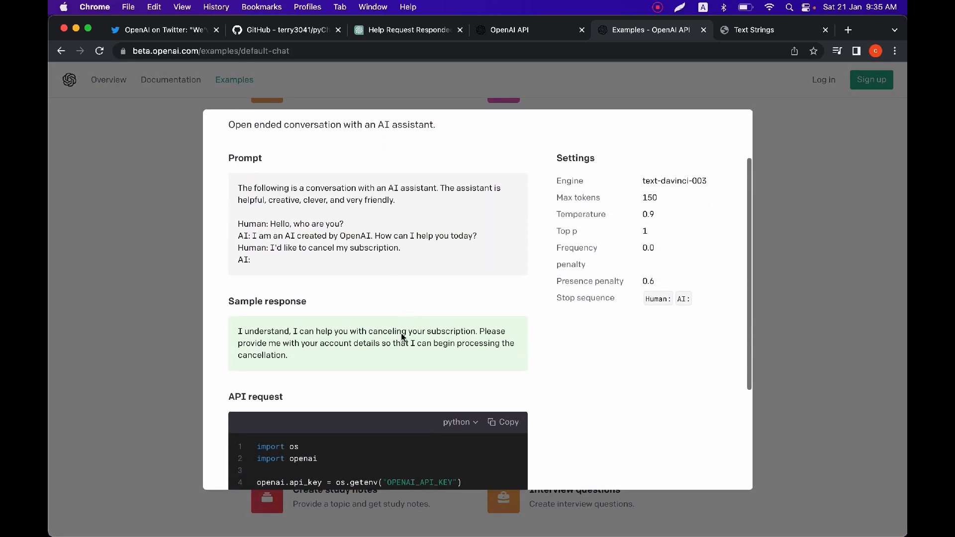
pyautogui.scroll(-3)
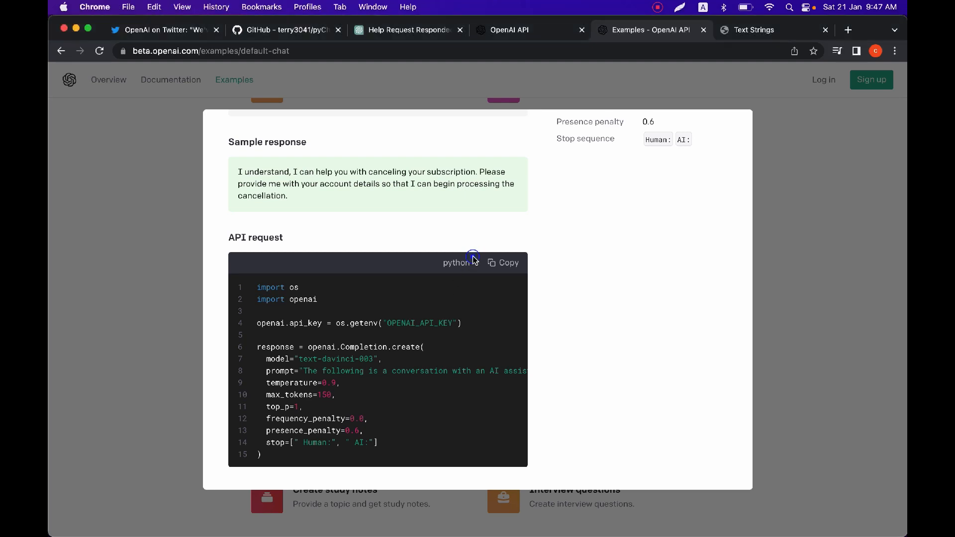
pyautogui.click(458, 262)
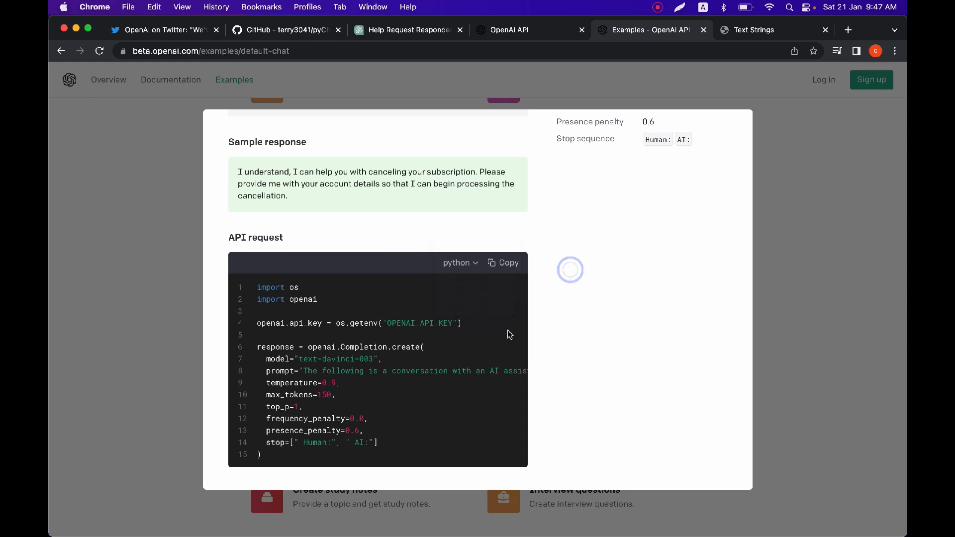
pyautogui.click(503, 263)
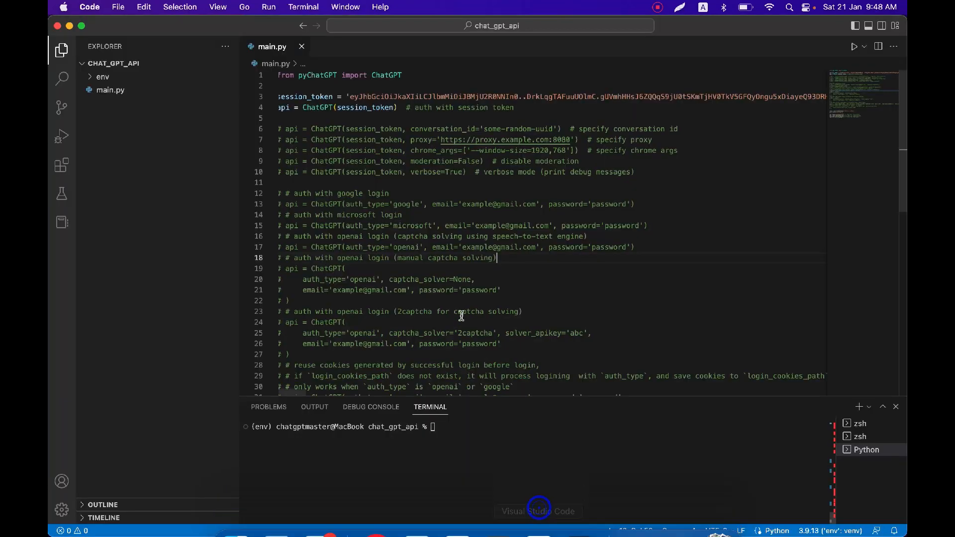
# Step: Move the old env folder and main.py to the Trash
pyautogui.click(101, 76)
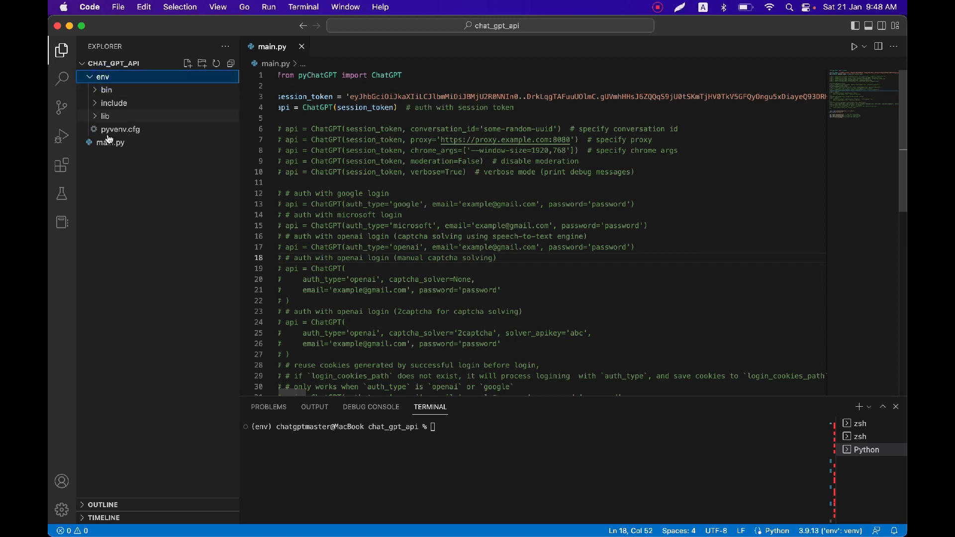
pyautogui.rightClick(110, 141)
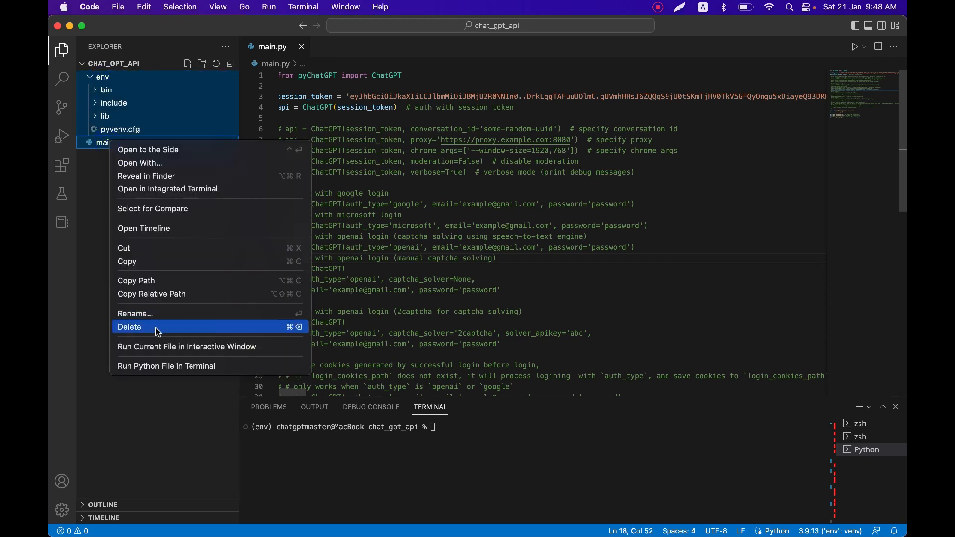
pyautogui.click(129, 327)
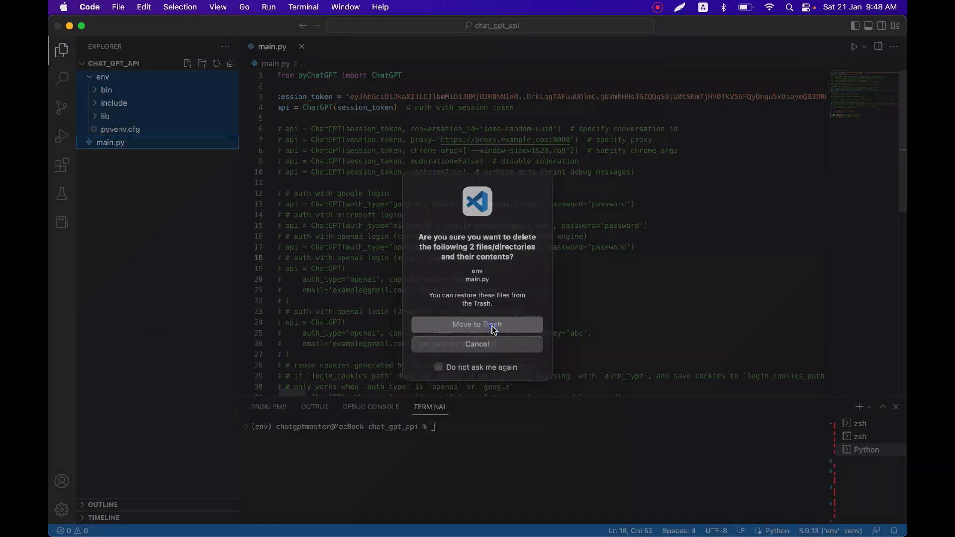
pyautogui.click(477, 324)
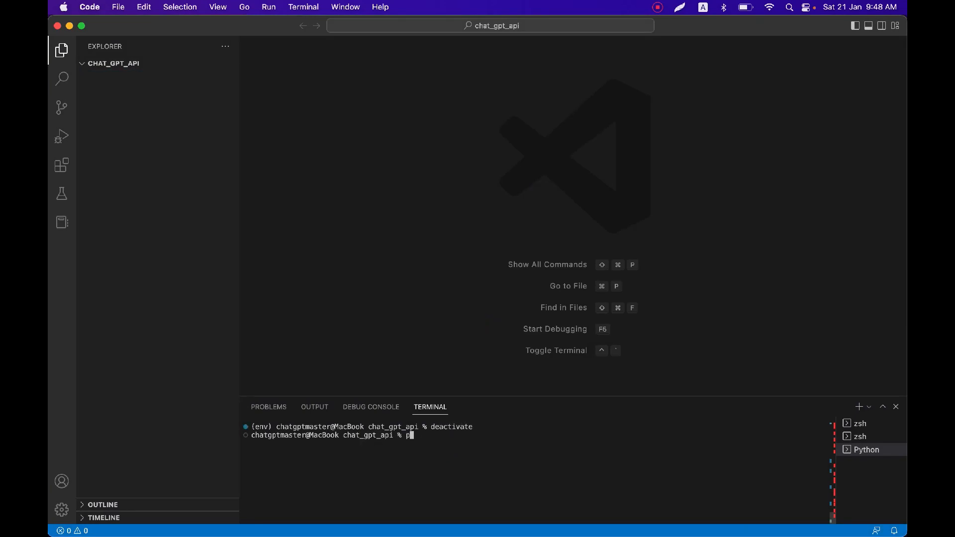
# Step: Create the env_2 virtual environment with python3 -m venv and activate it
pyautogui.write('ython3 -m')
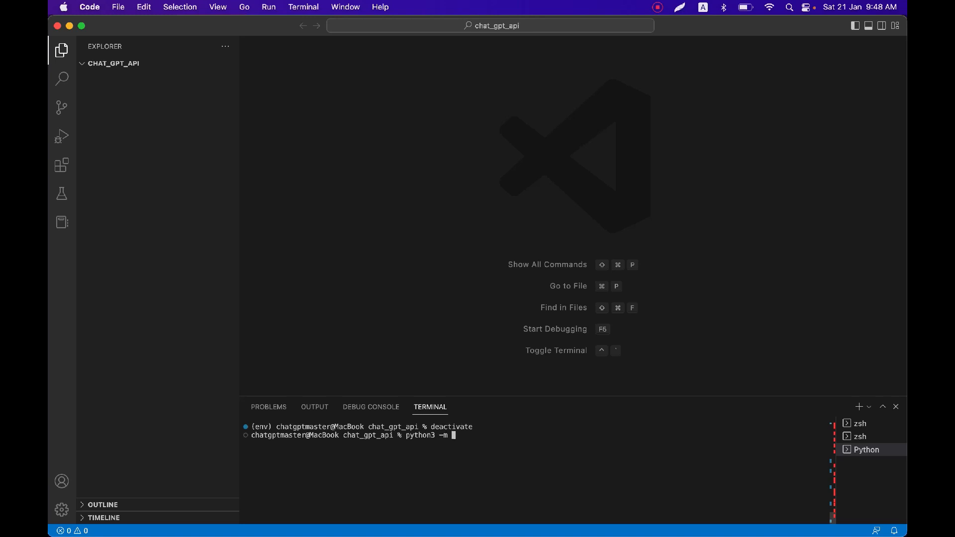
pyautogui.write('venv env_2')
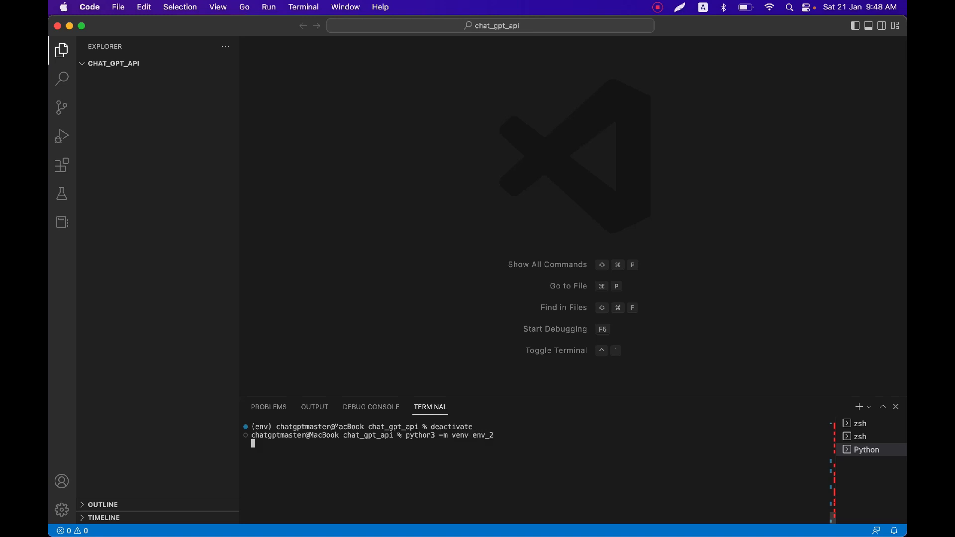
pyautogui.press('Return')
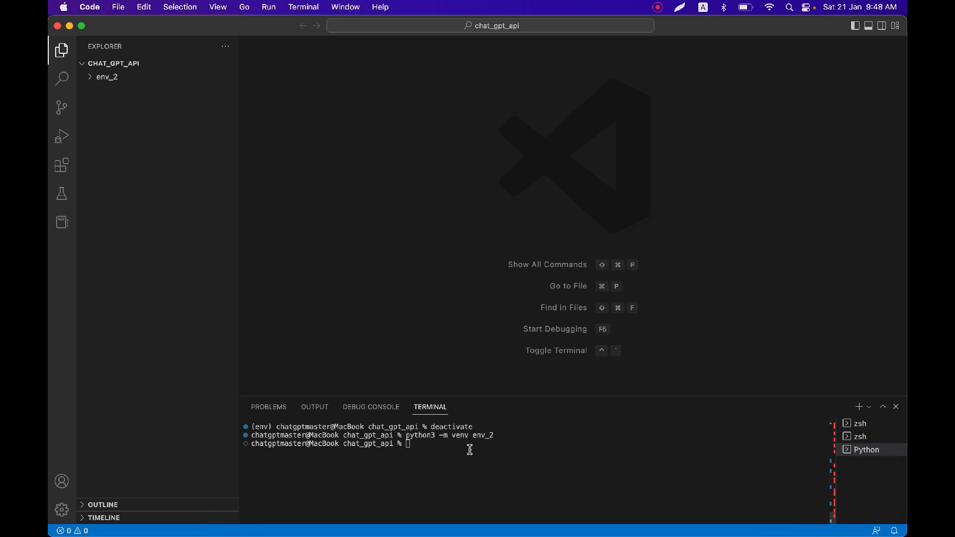
pyautogui.write('. b')
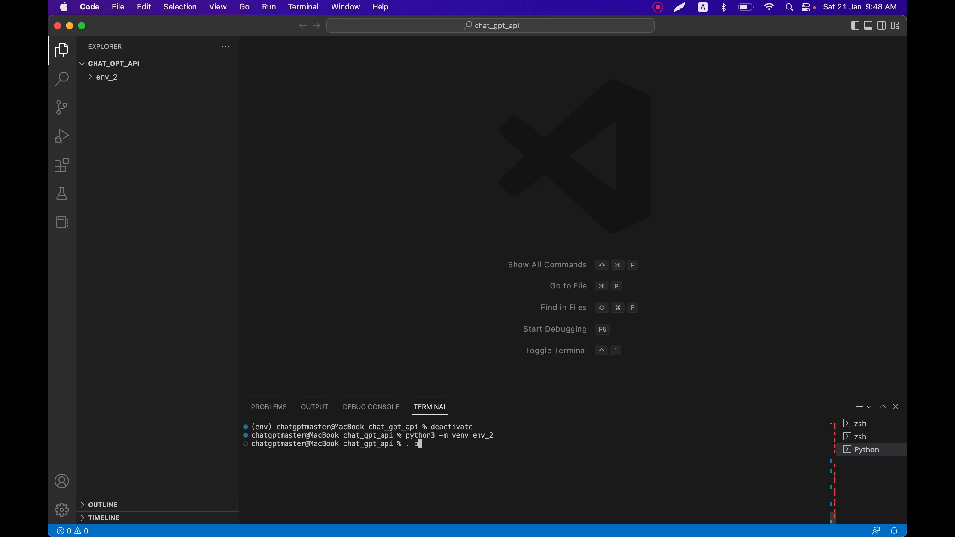
pyautogui.write('env_2/')
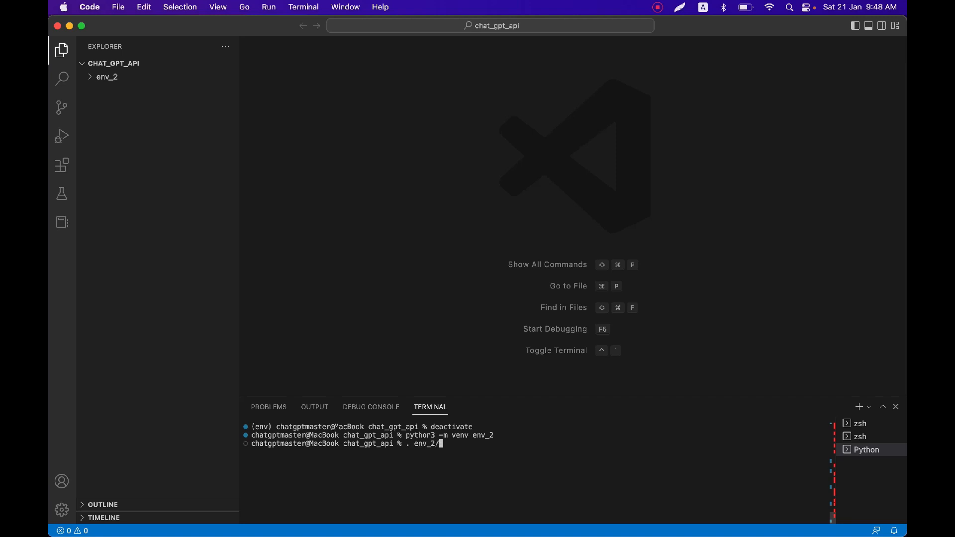
pyautogui.write('bin/activate')
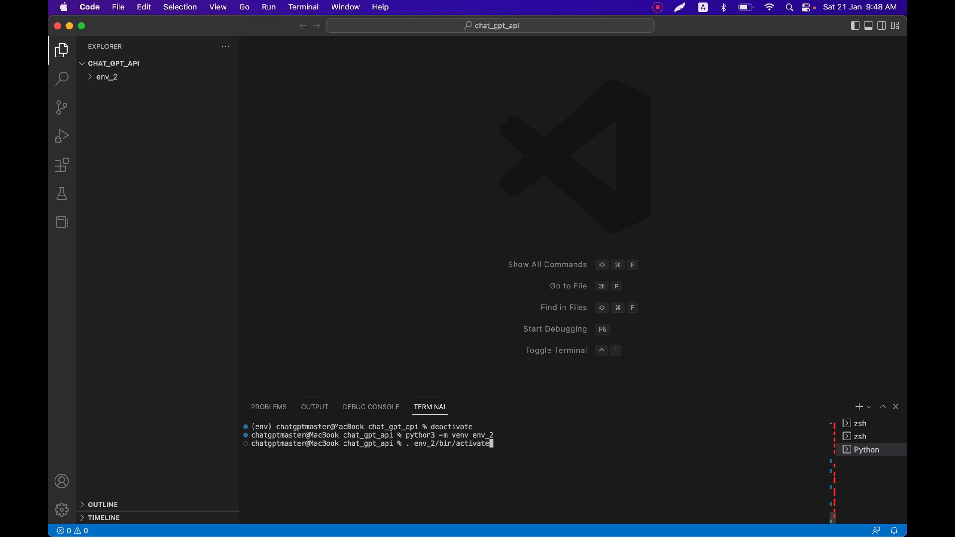
pyautogui.press('enter')
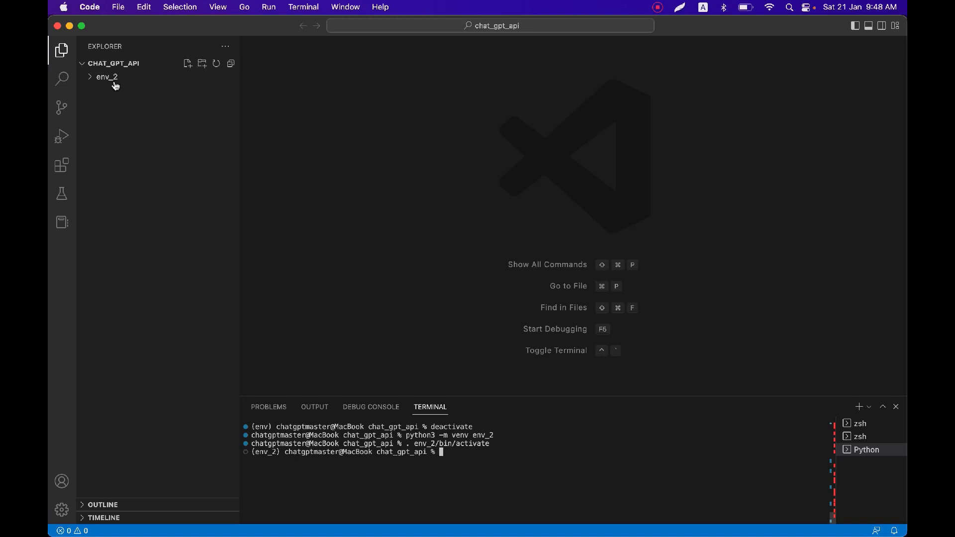
# Step: Create main.py with the copied OpenAI completion code and pip install openai
pyautogui.click(187, 63)
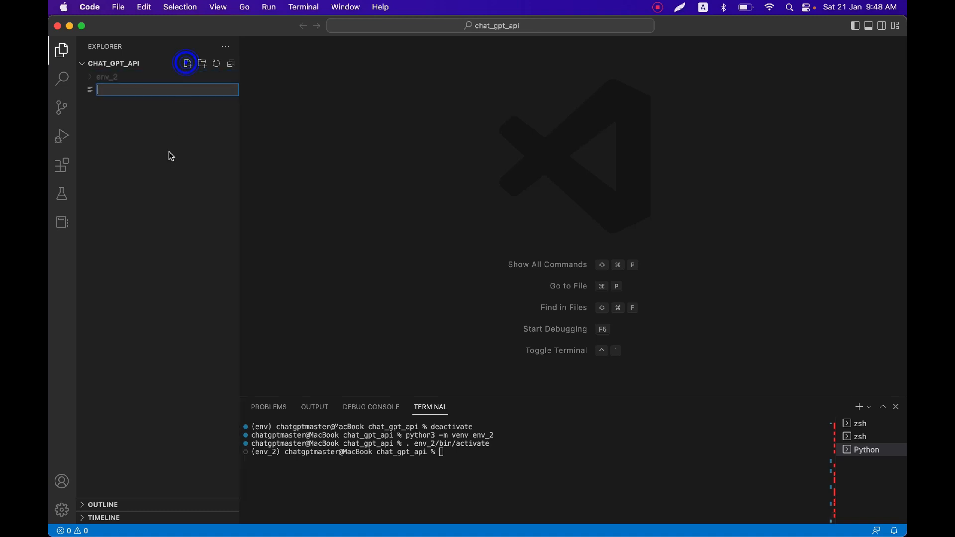
pyautogui.write('main.py')
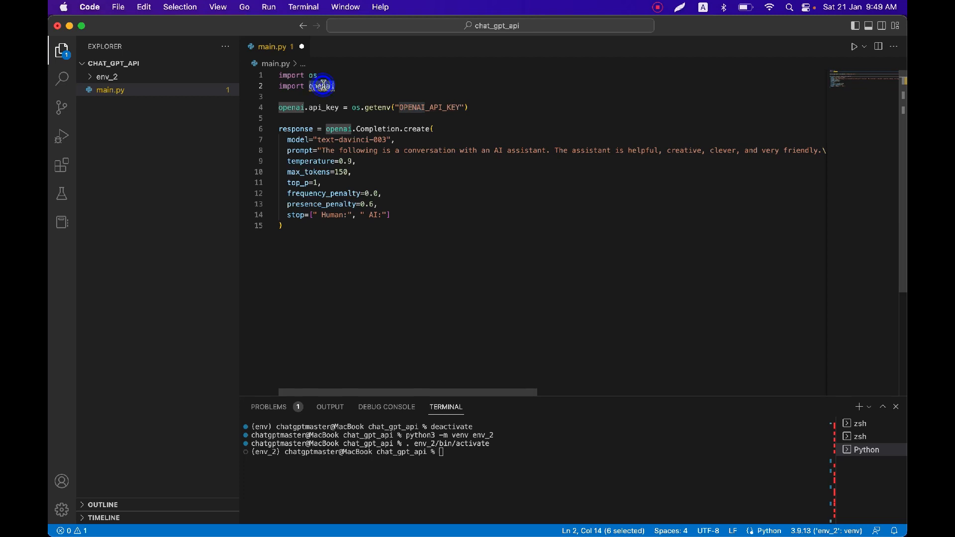
pyautogui.write('pip1')
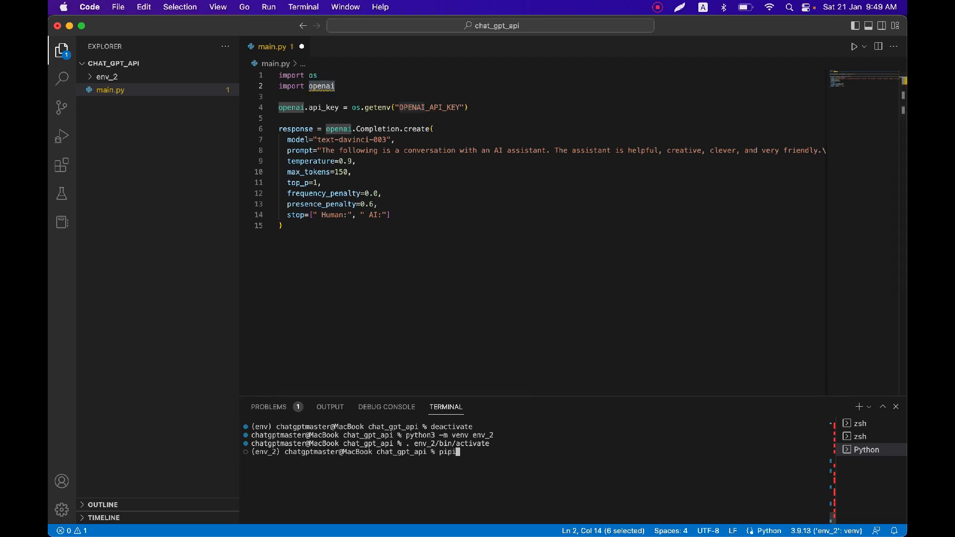
pyautogui.write('install openai')
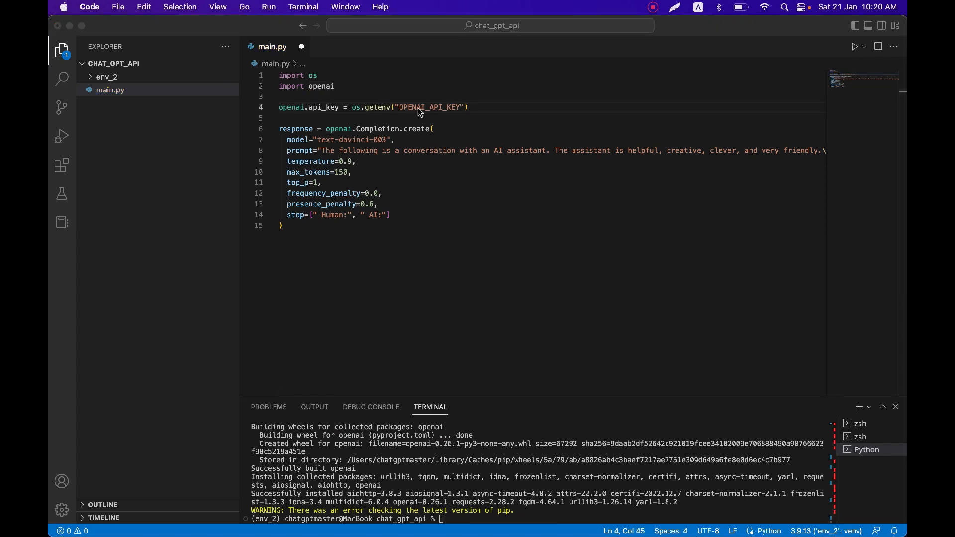
pyautogui.doubleClick(428, 108)
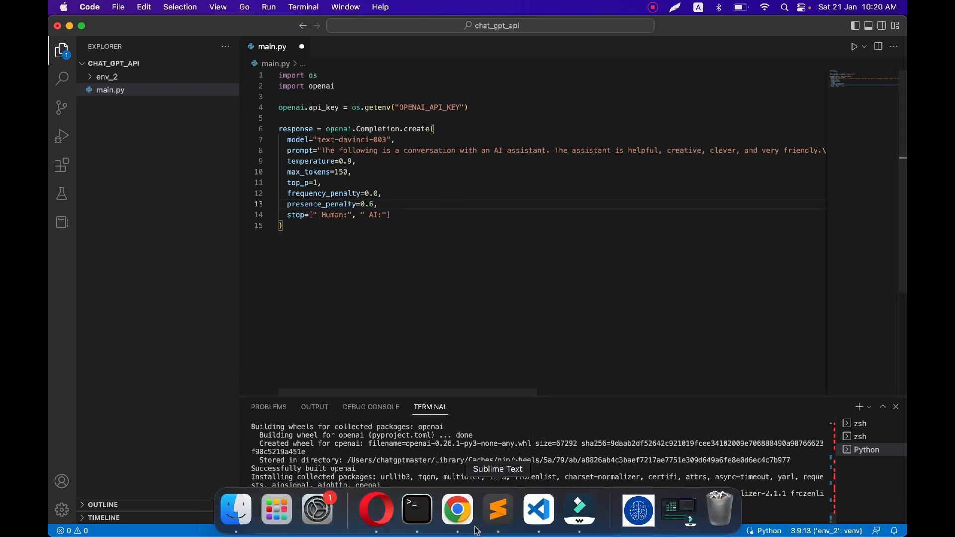
# Step: Navigate the OpenAI site in Chrome to the account's API keys page
pyautogui.click(456, 510)
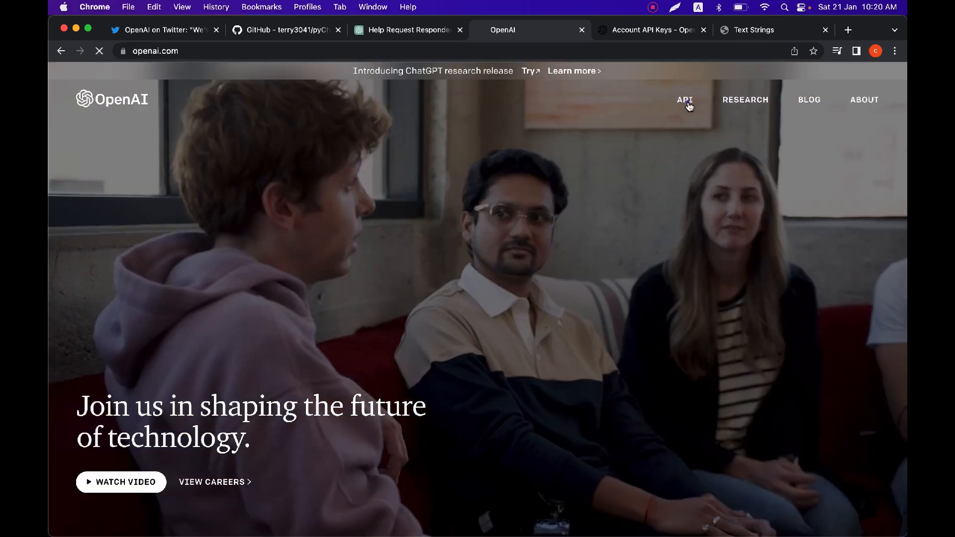
pyautogui.click(684, 100)
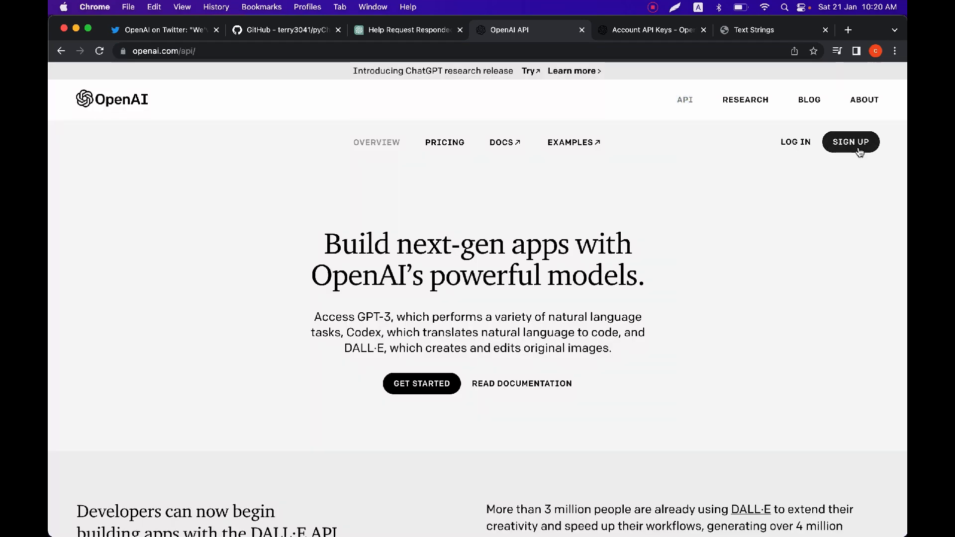
pyautogui.moveTo(699, 208)
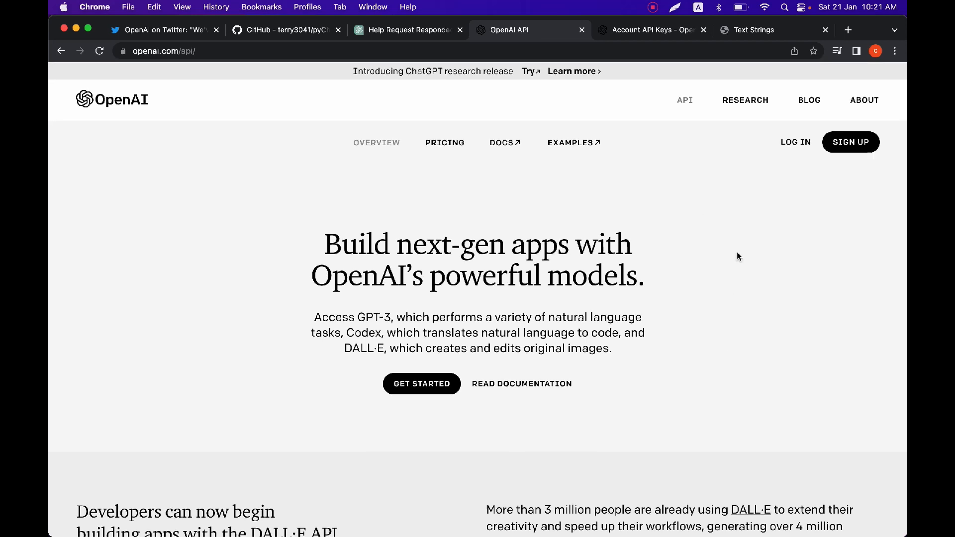
pyautogui.click(649, 30)
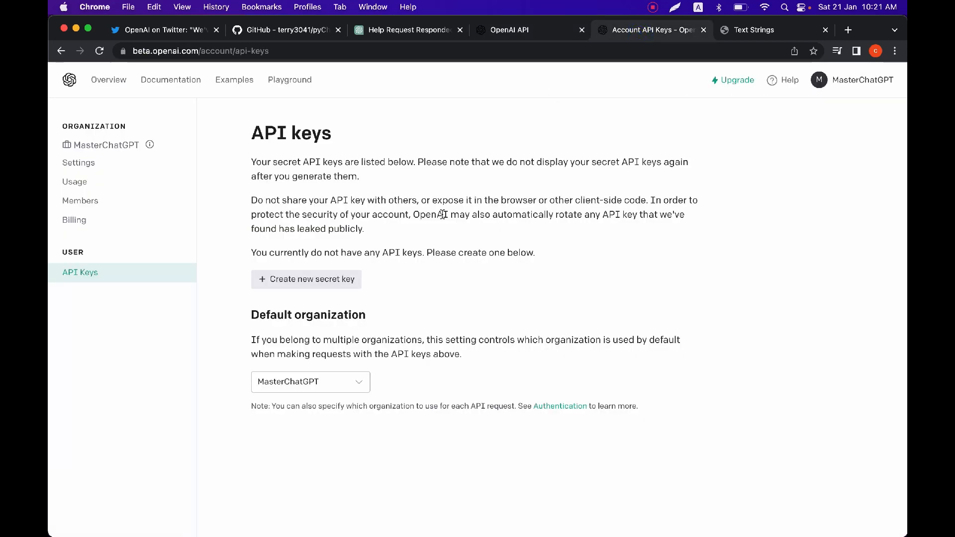
pyautogui.click(108, 79)
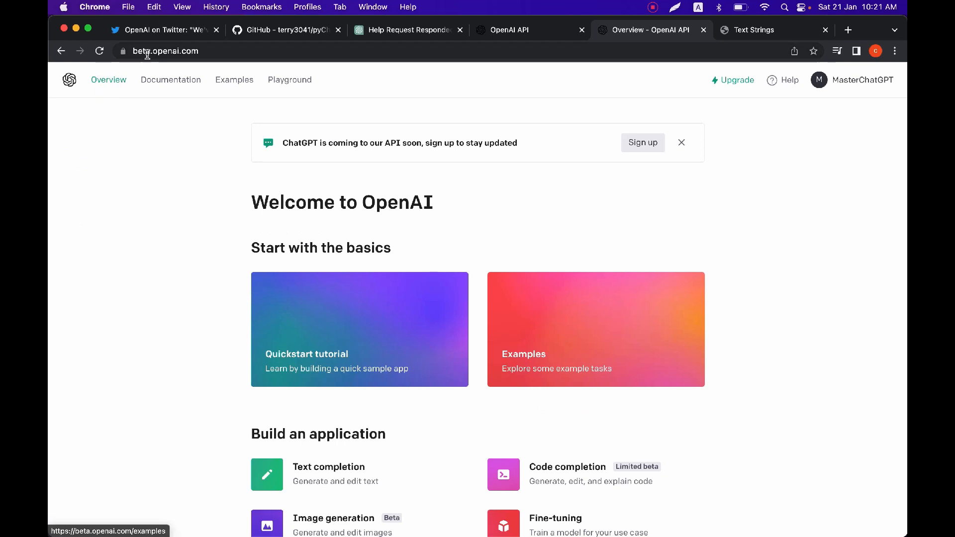
pyautogui.click(165, 52)
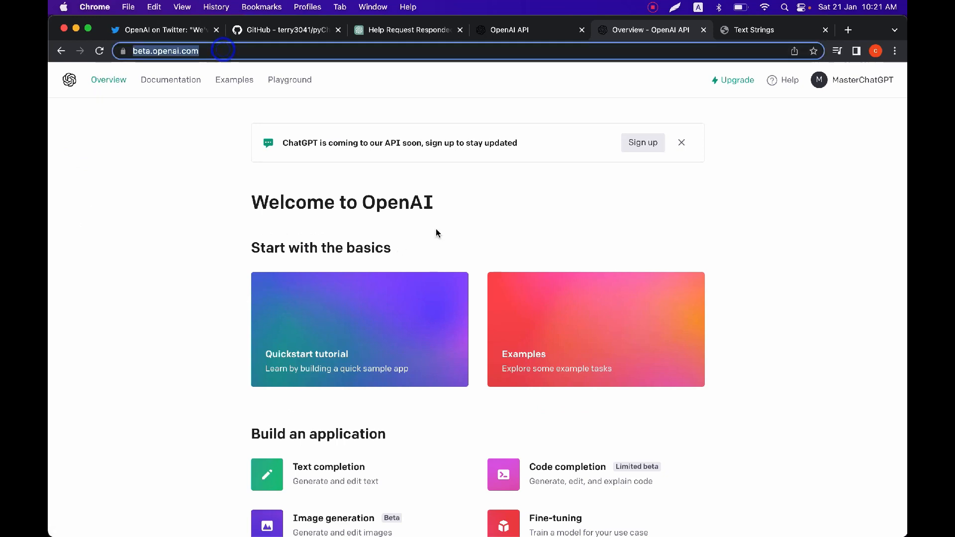
pyautogui.click(872, 80)
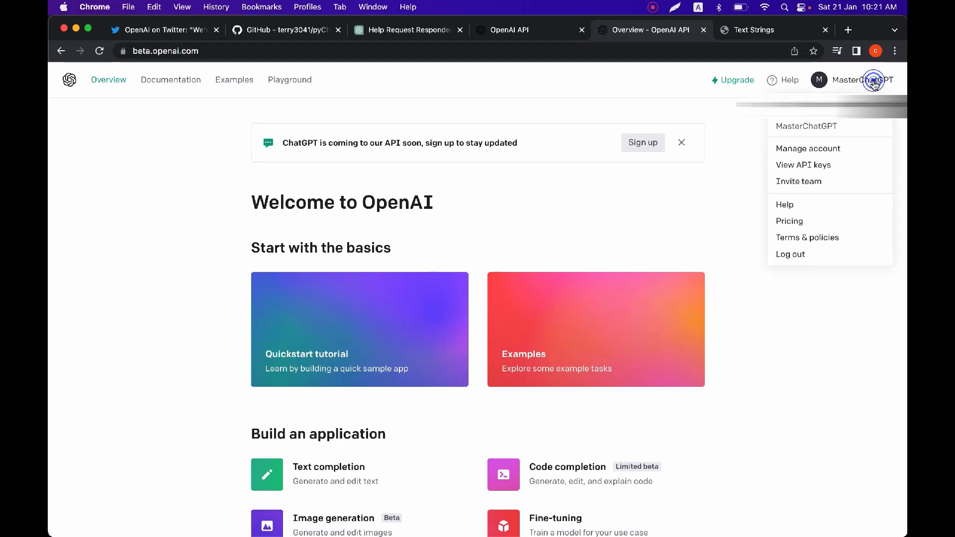
pyautogui.moveTo(803, 164)
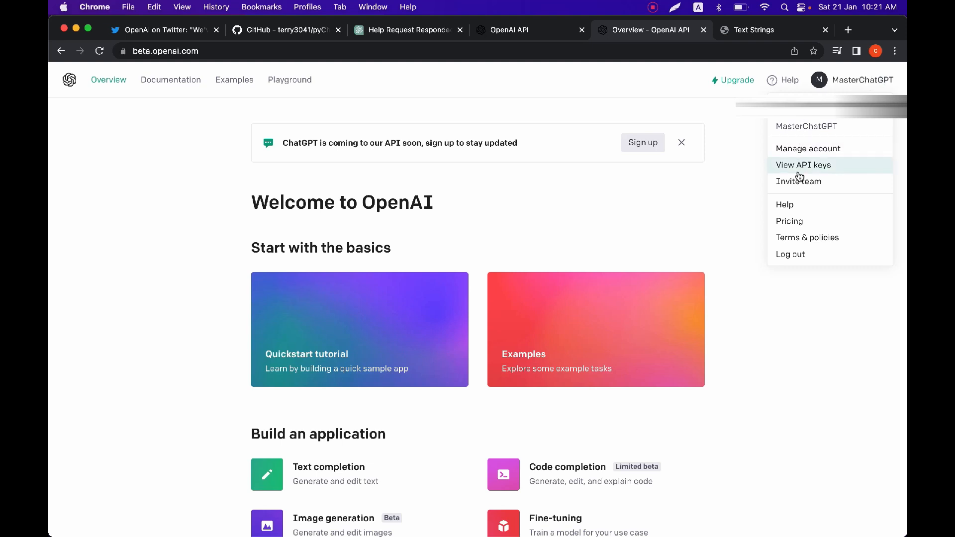
pyautogui.click(803, 164)
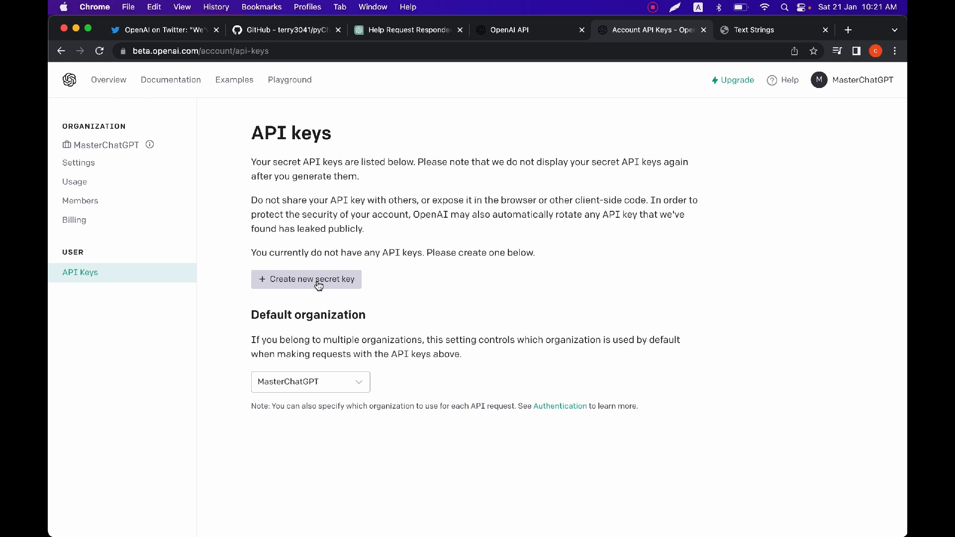
# Step: Generate a new secret API key, copy it, and close the dialog
pyautogui.click(306, 279)
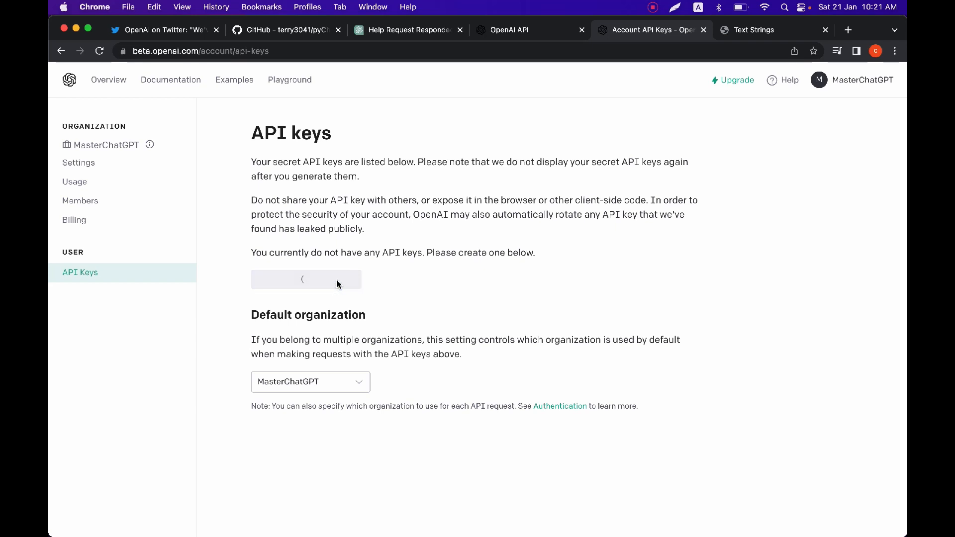
pyautogui.click(306, 279)
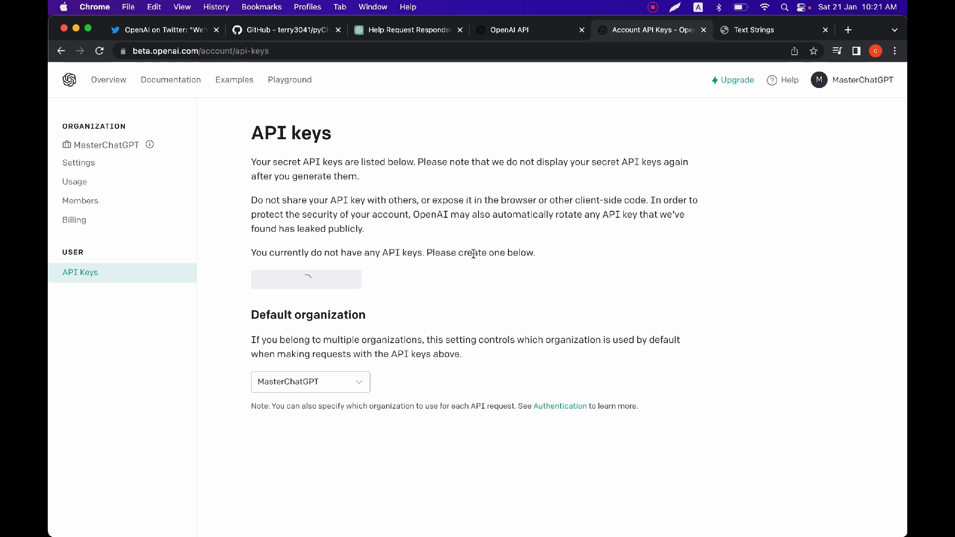
pyautogui.click(306, 279)
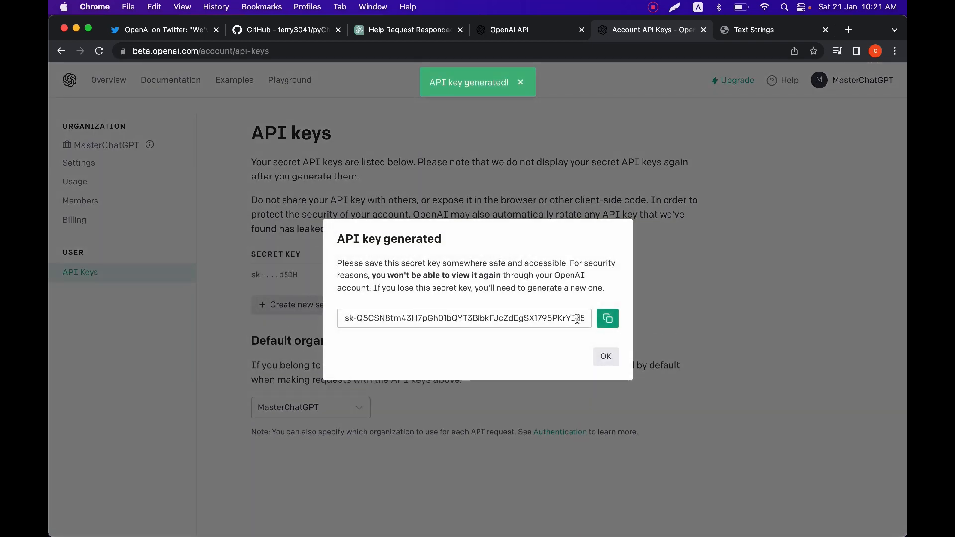
pyautogui.click(607, 317)
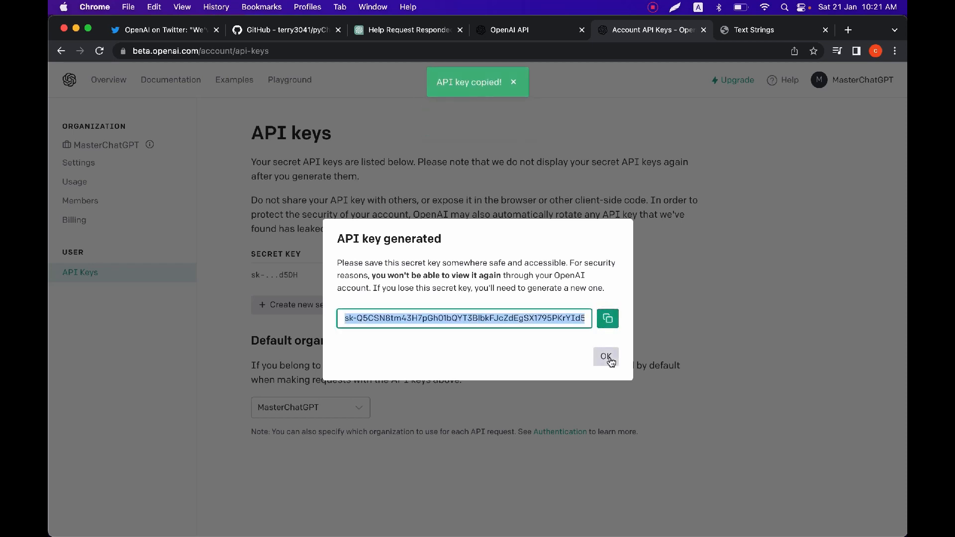
pyautogui.click(605, 356)
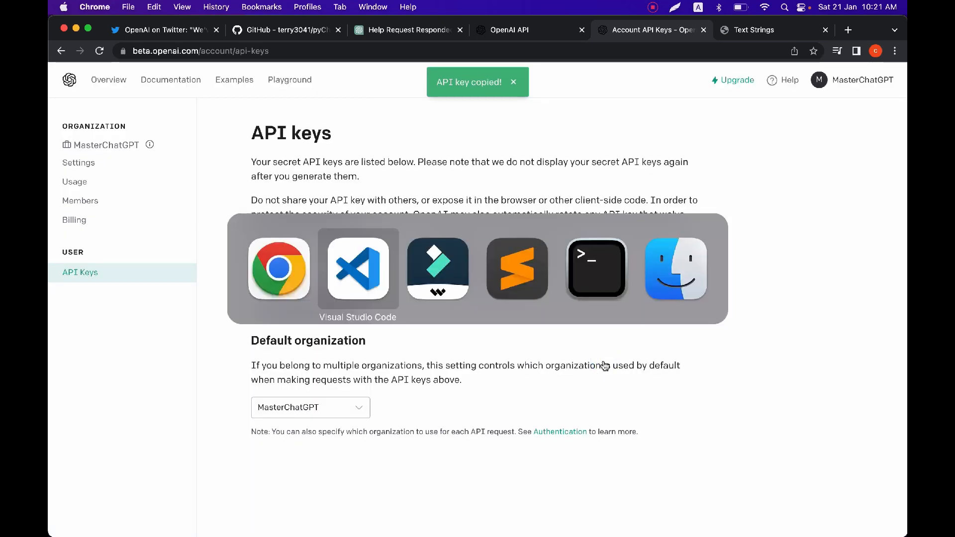
# Step: Set openai.api_key to the new secret key and change the prompt to 'Give me a joke'
pyautogui.click(358, 269)
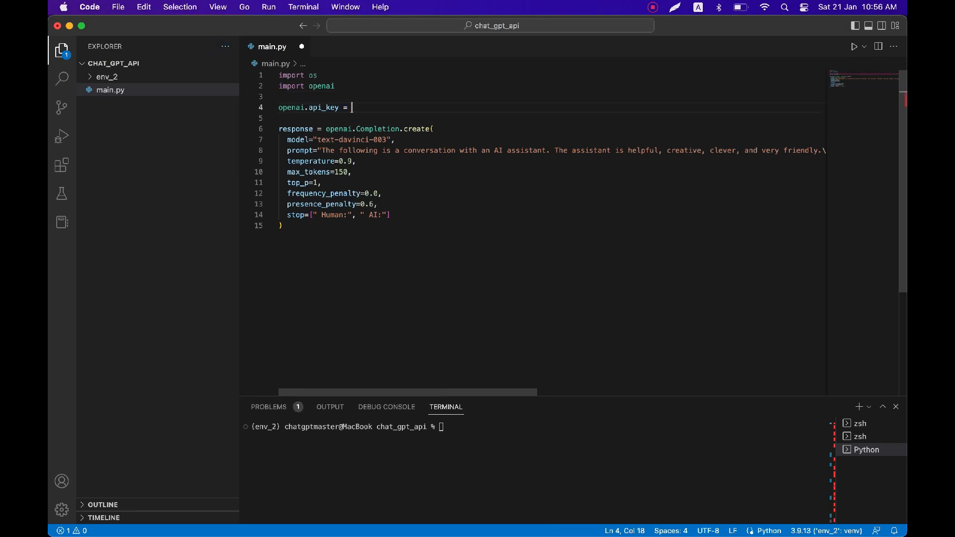
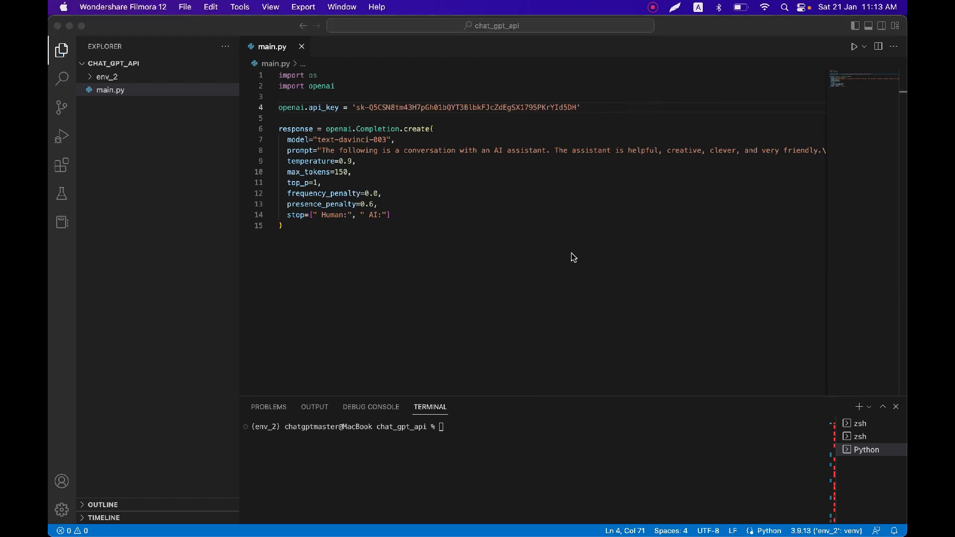
pyautogui.moveTo(382, 161)
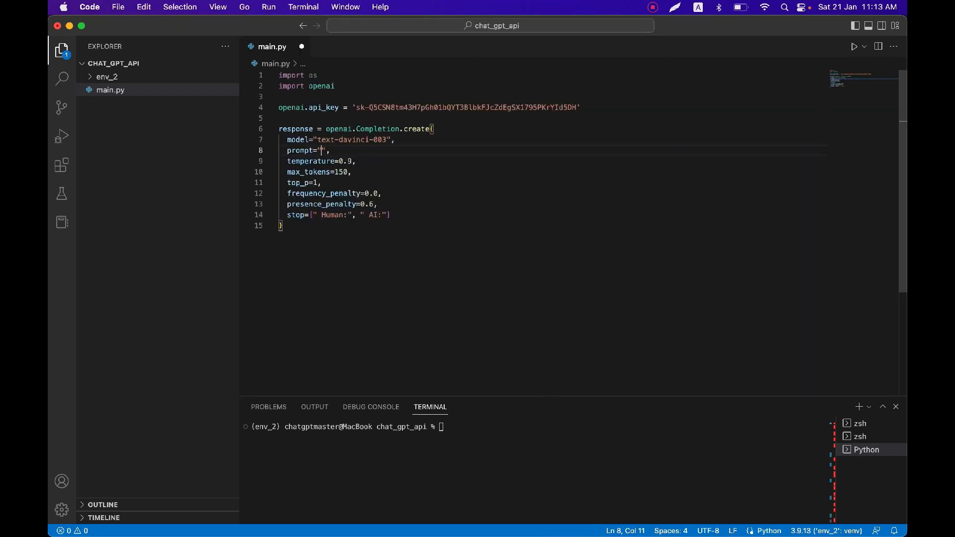
pyautogui.write('Give me a')
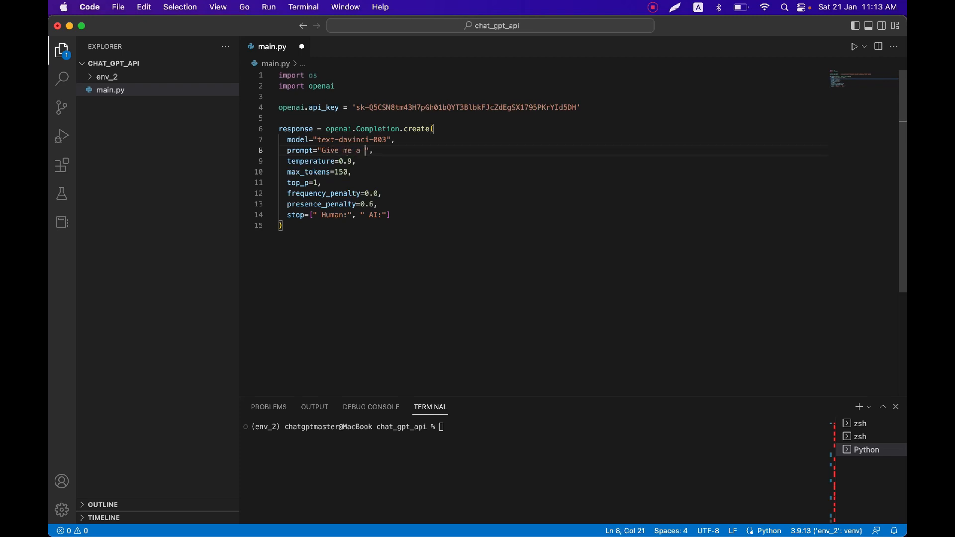
pyautogui.write('joke')
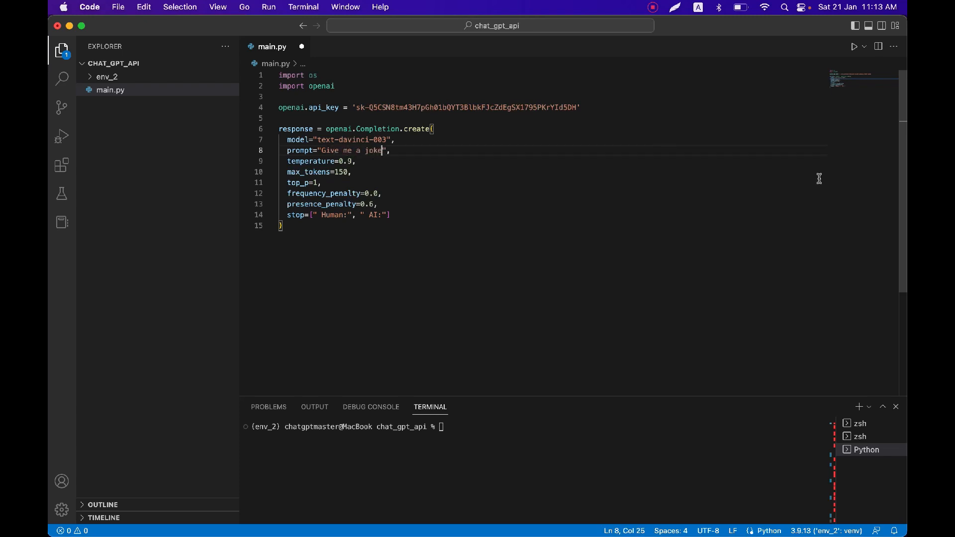
# Step: Add print(response) below the completion call and remove the os import
pyautogui.press('Enter')
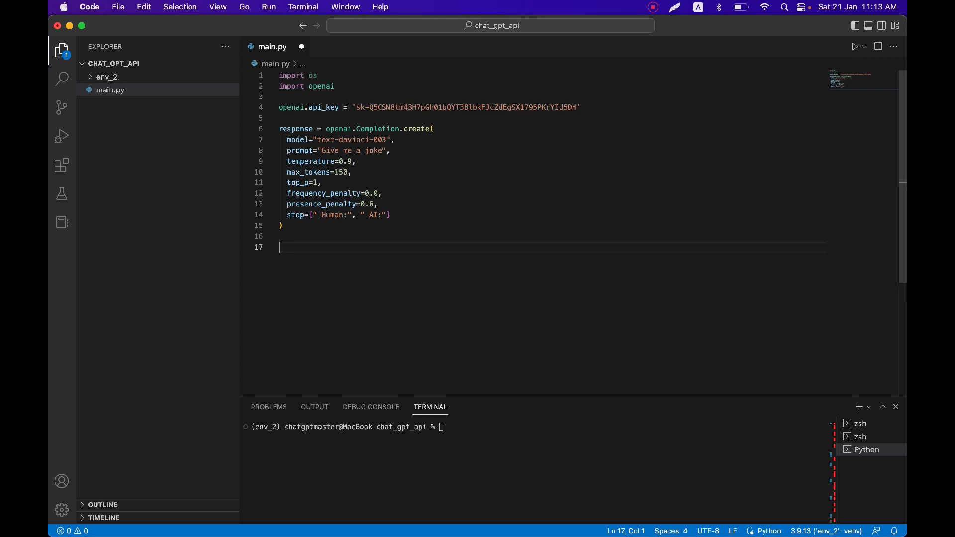
pyautogui.write('print')
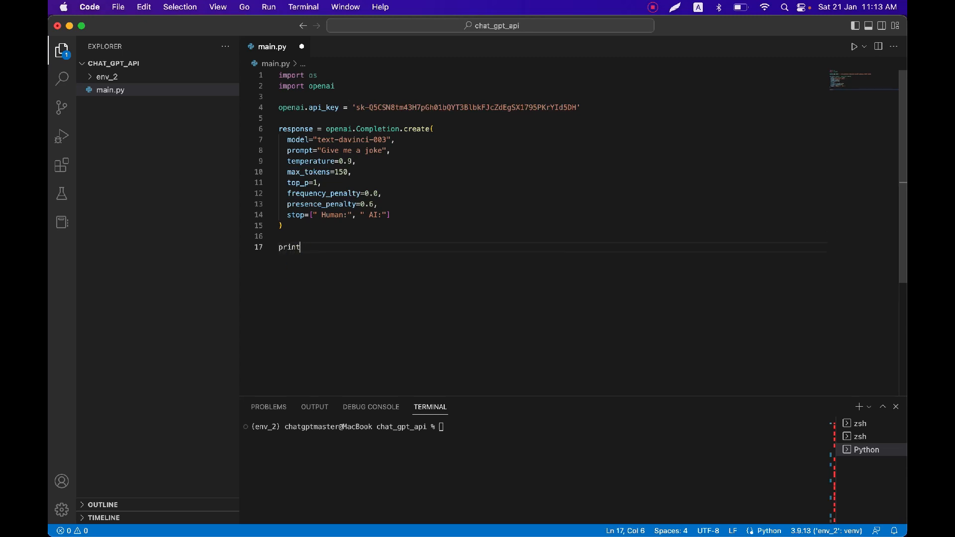
pyautogui.write('()')
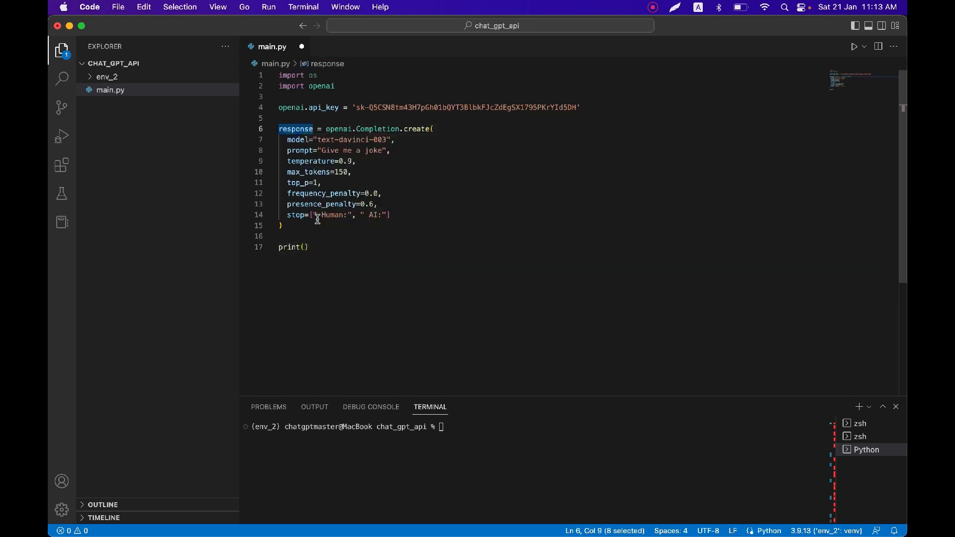
pyautogui.write('response')
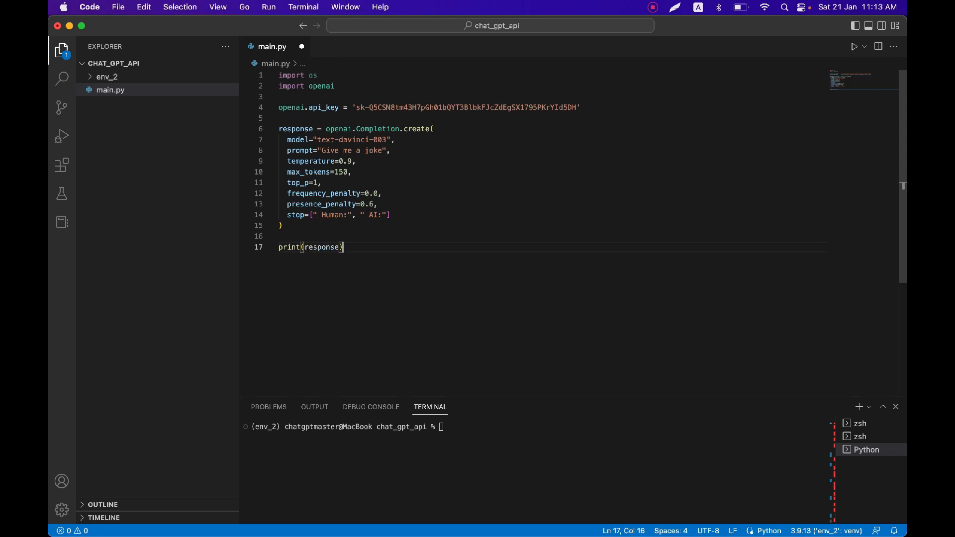
pyautogui.press('enter')
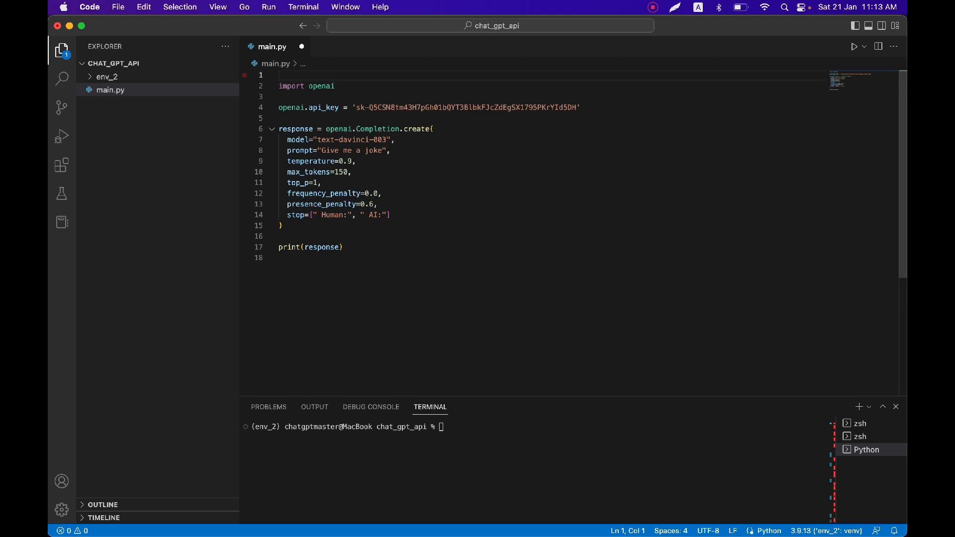
# Step: Delete the blank first line so main.py starts with the openai import, then save
pyautogui.press('Backspace')
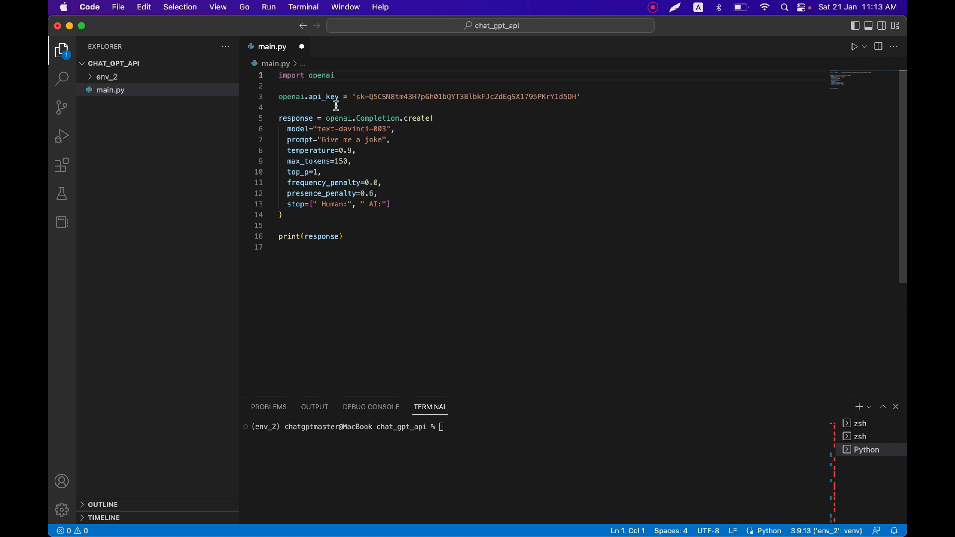
pyautogui.moveTo(299, 125)
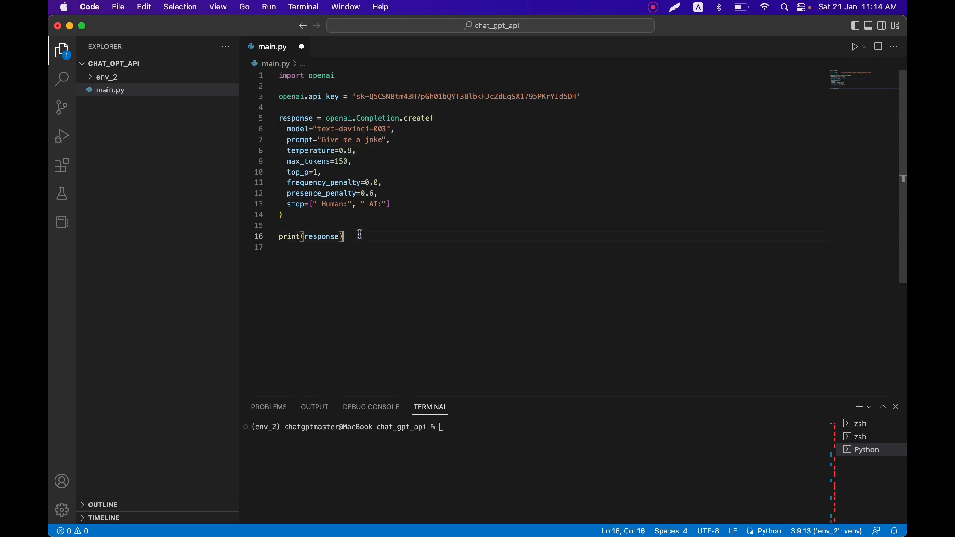
pyautogui.click(345, 236)
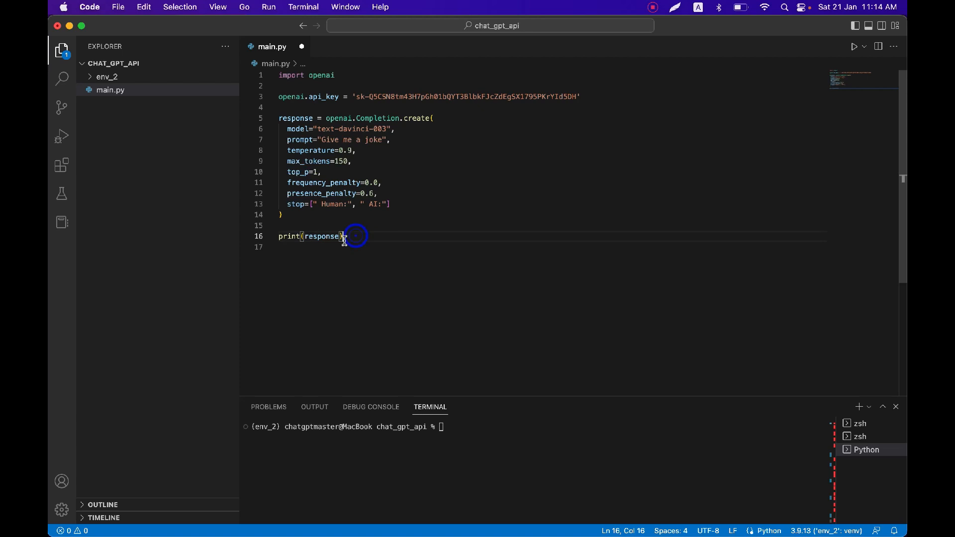
pyautogui.press('cmd+s')
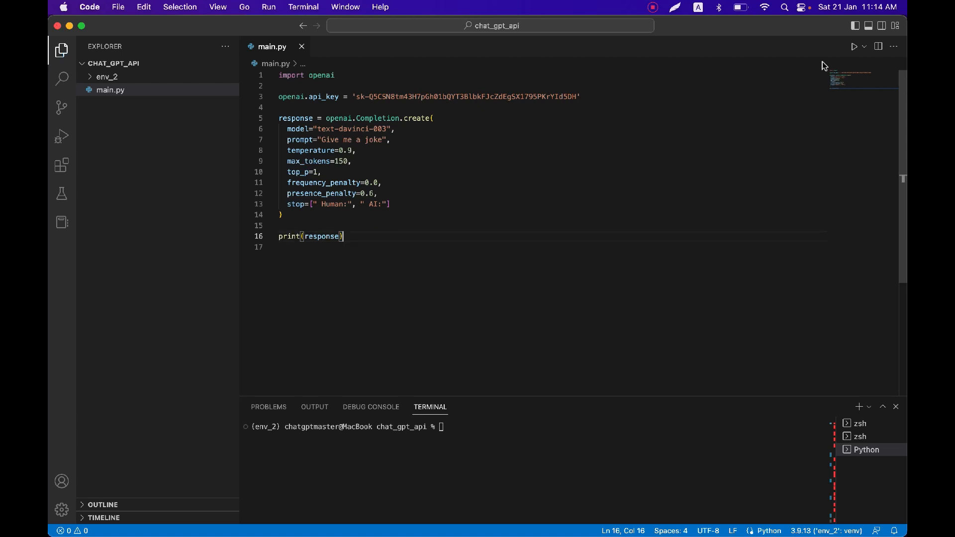
# Step: Run main.py and highlight the returned joke about two oceans waving
pyautogui.click(854, 46)
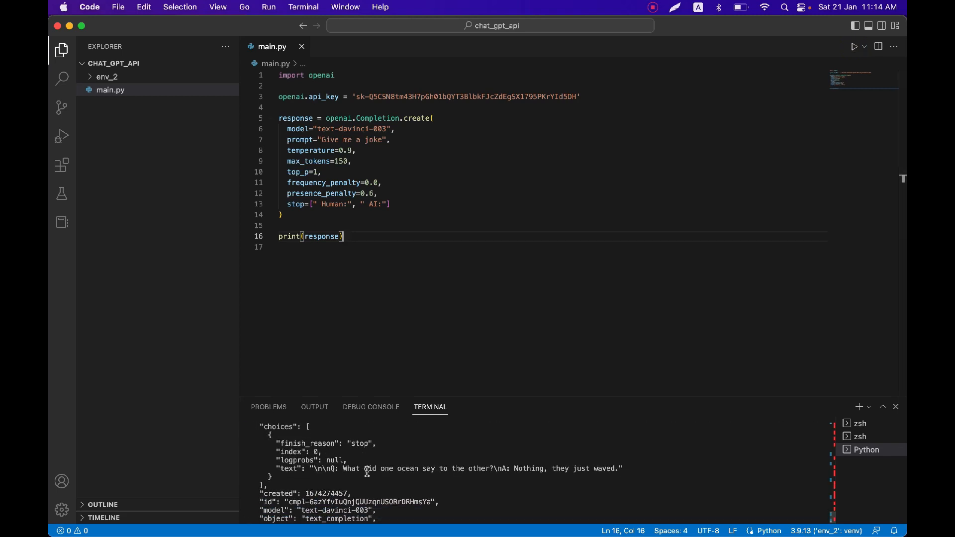
pyautogui.scroll(-3)
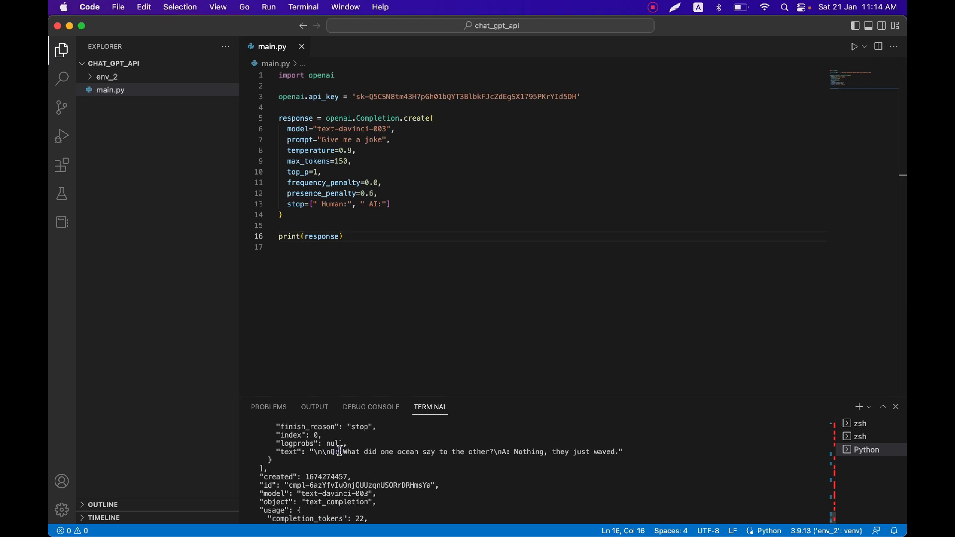
pyautogui.moveTo(343, 451); pyautogui.dragTo(493, 451)
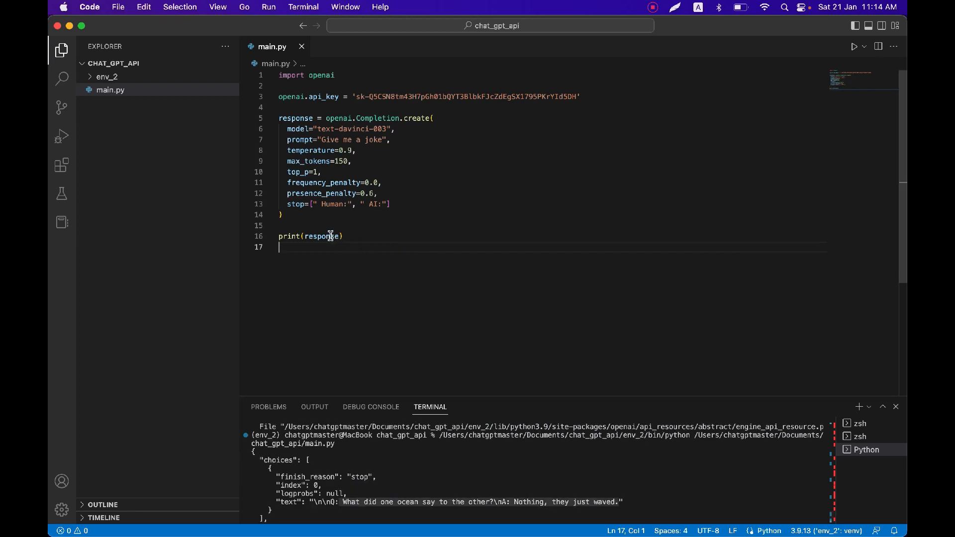
# Step: Change the print line to response.choices[0].text so only the joke prints
pyautogui.doubleClick(321, 236)
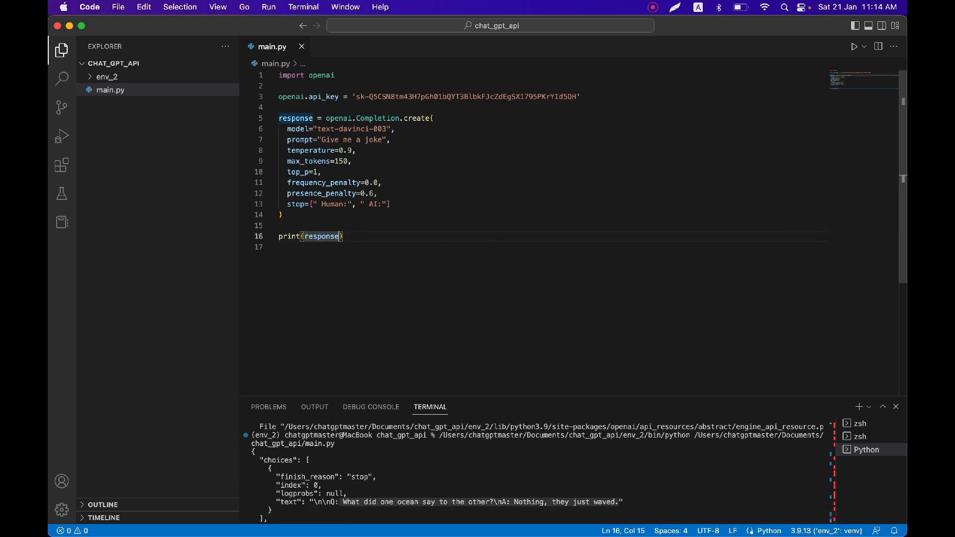
pyautogui.moveTo(403, 326)
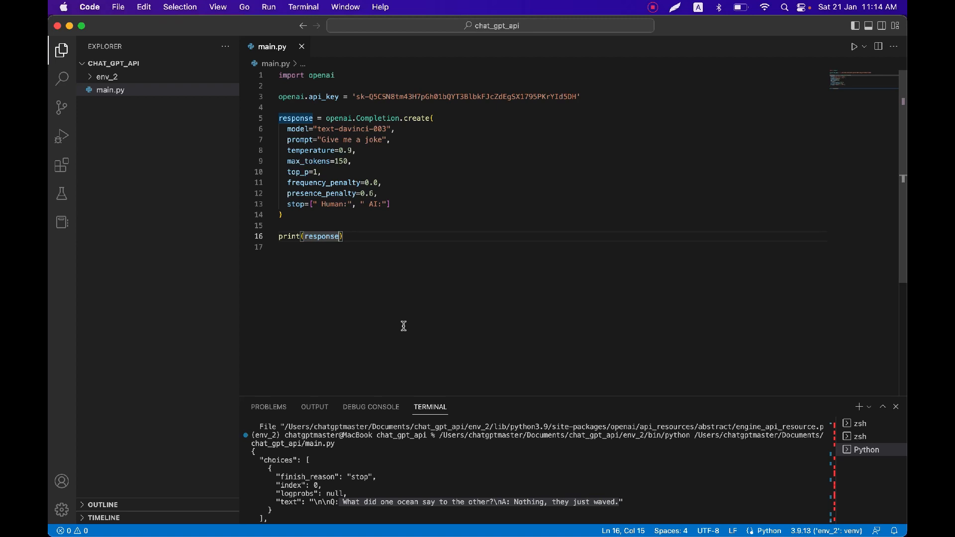
pyautogui.write('.choises[0')
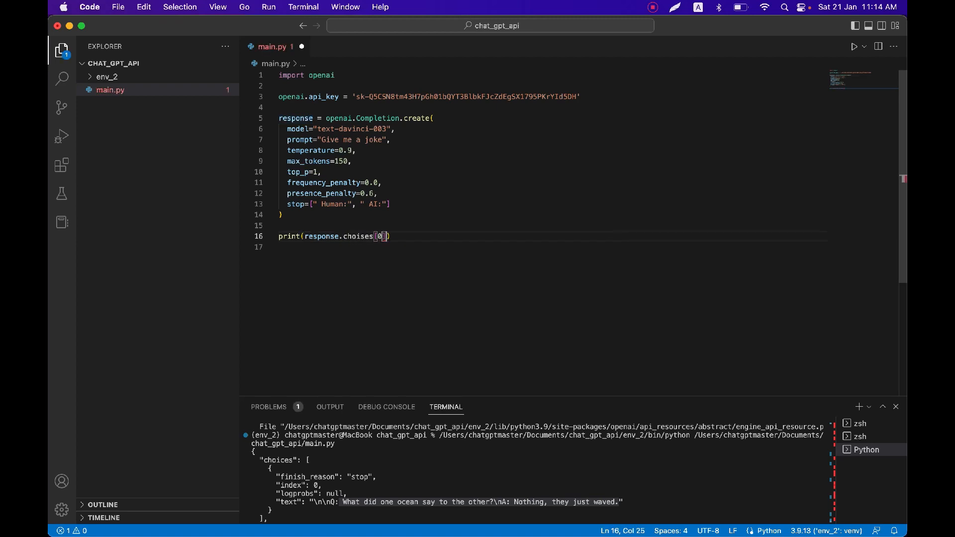
pyautogui.write('.text')
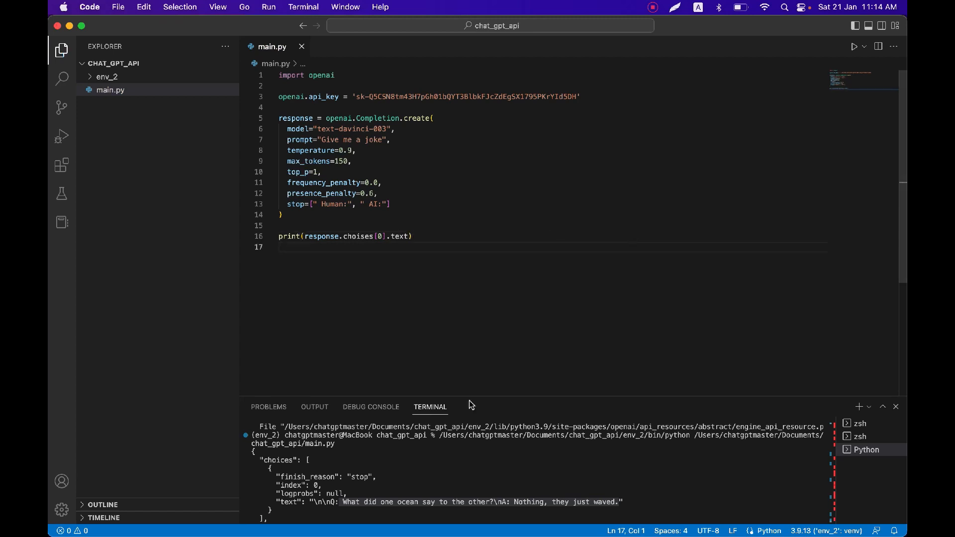
pyautogui.doubleClick(359, 236)
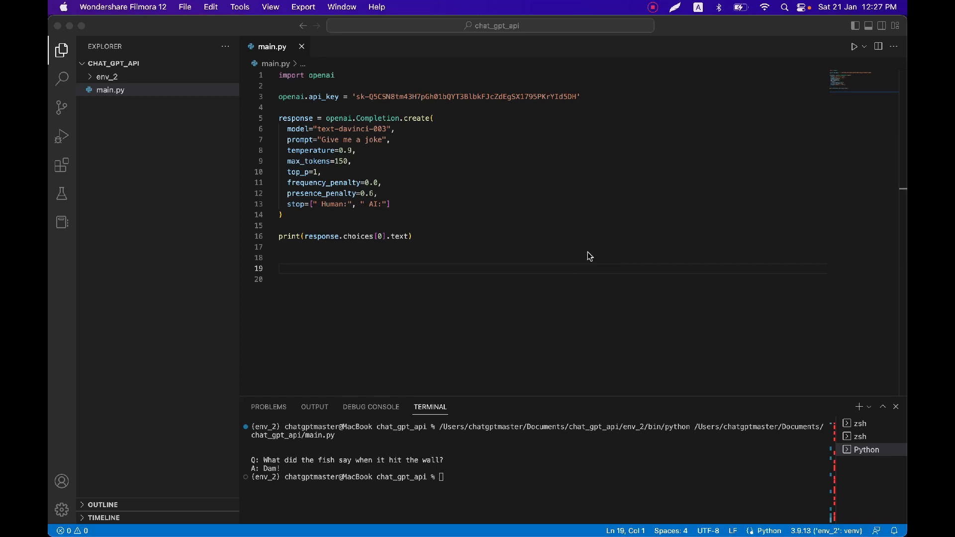
pyautogui.moveTo(559, 244)
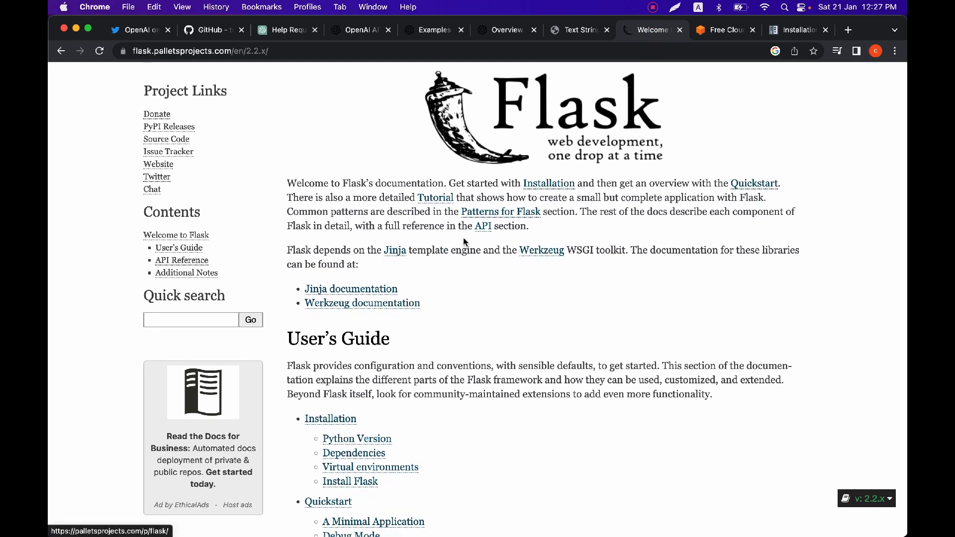
# Step: View the AWS Free Tier page in Chrome, then return to Visual Studio Code
pyautogui.click(722, 29)
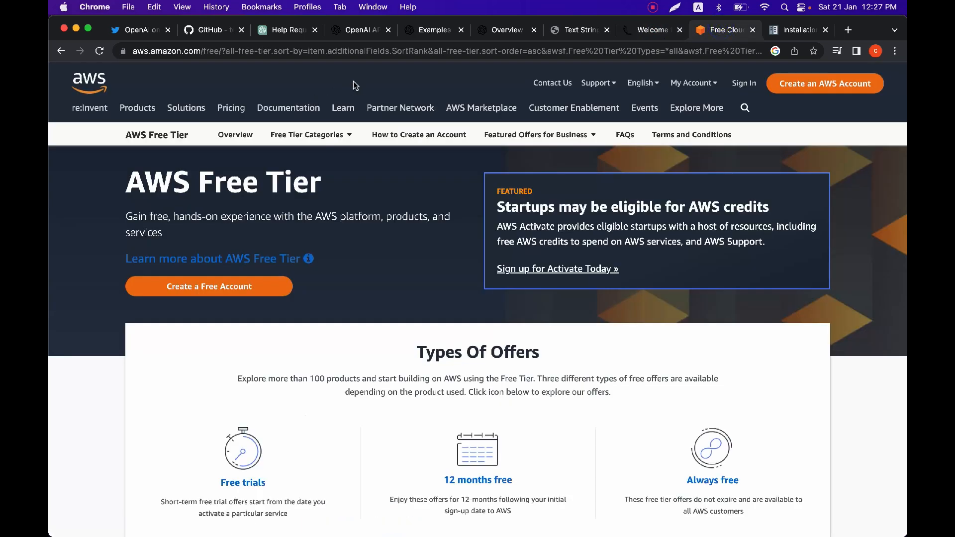
pyautogui.moveTo(429, 296)
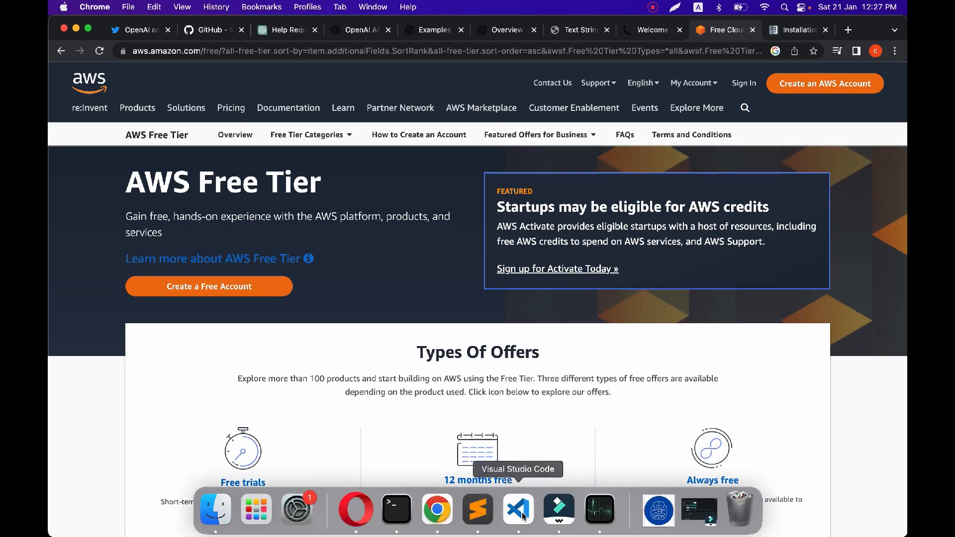
pyautogui.click(517, 509)
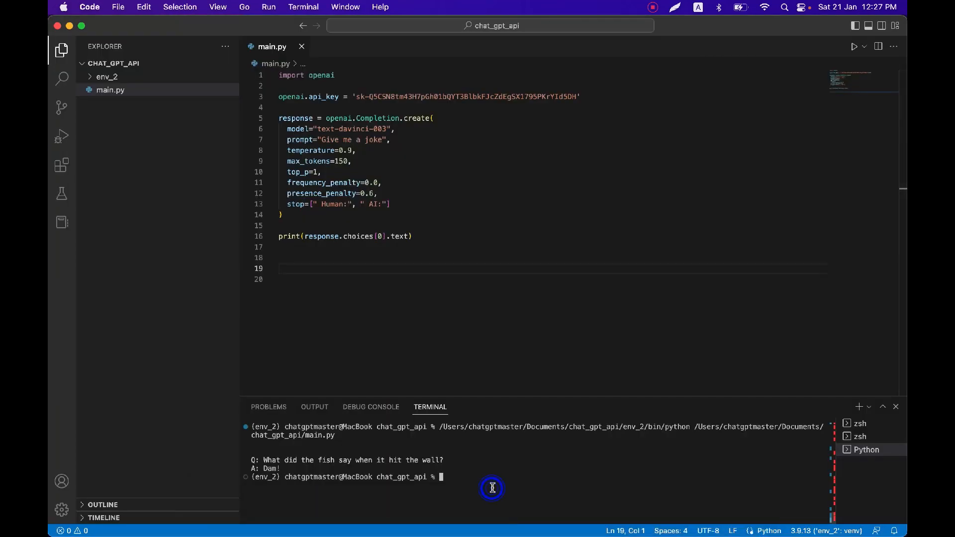
# Step: Install Flask 2.2.2 into env_2 with pip install flask
pyautogui.write('pip in')
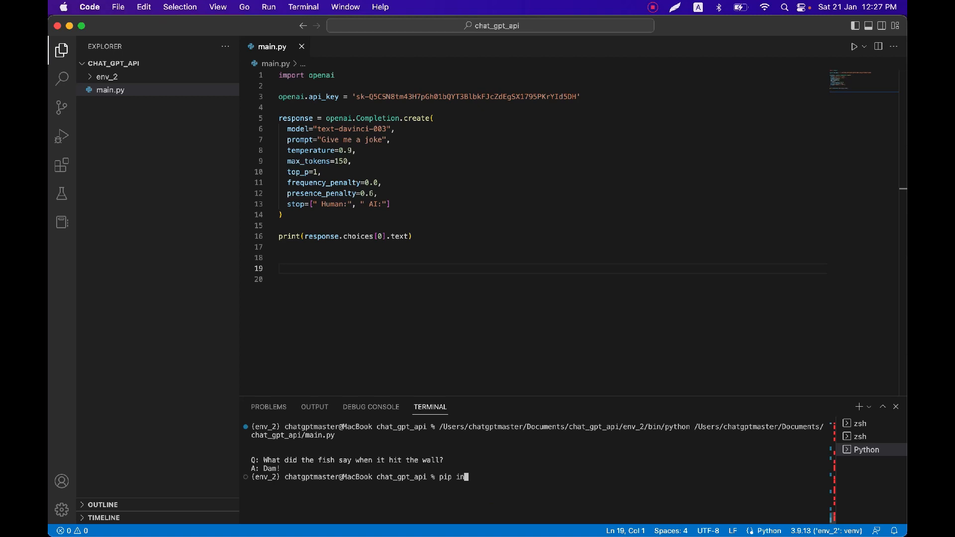
pyautogui.write('stall flask')
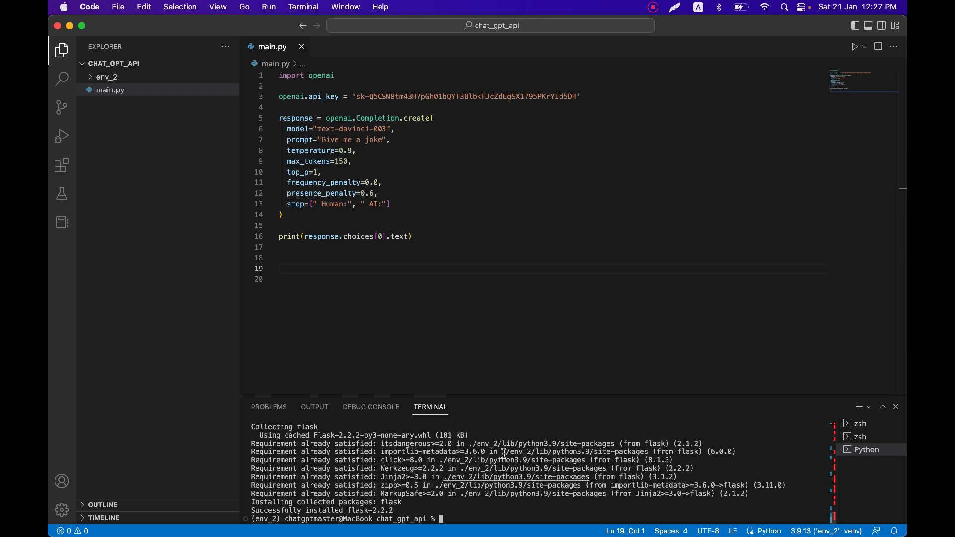
pyautogui.click(413, 236)
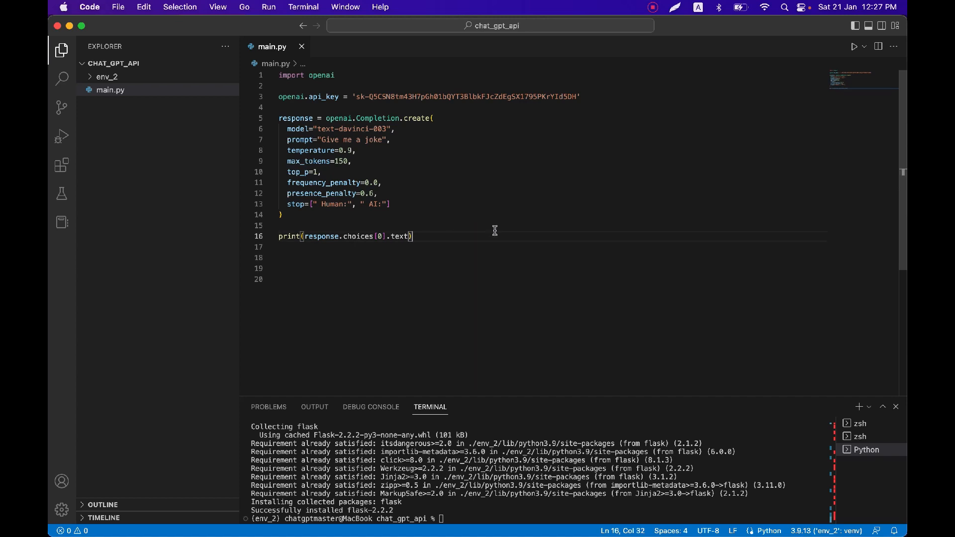
pyautogui.moveTo(516, 251)
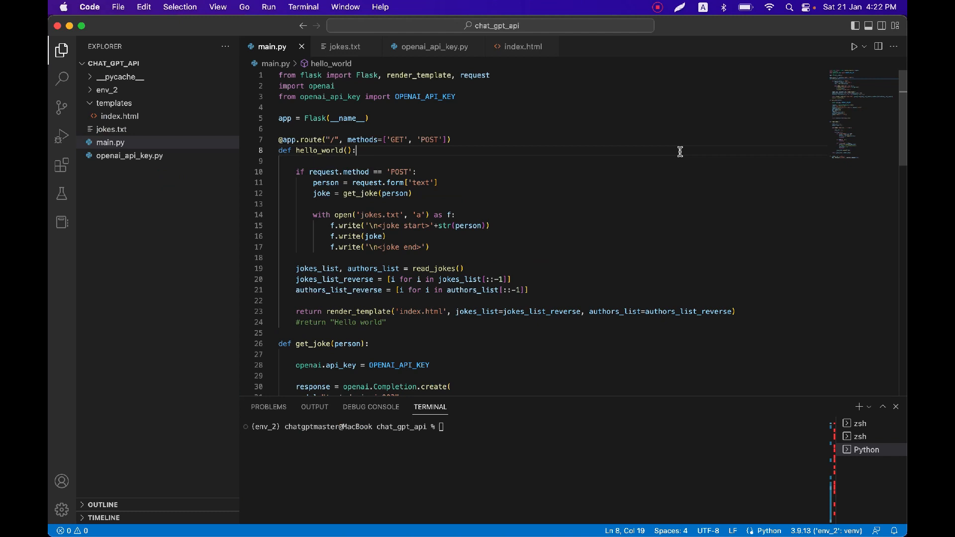
pyautogui.moveTo(141, 149)
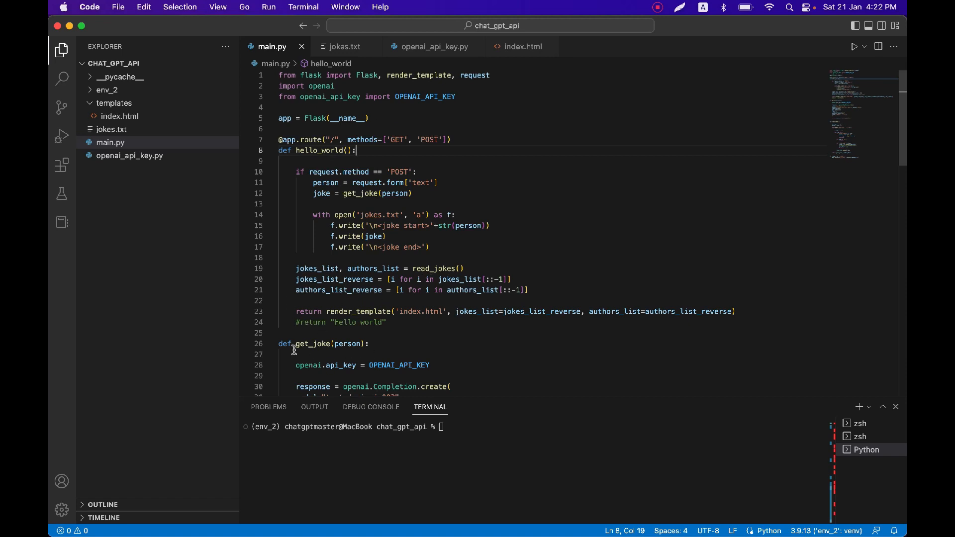
pyautogui.moveTo(555, 190)
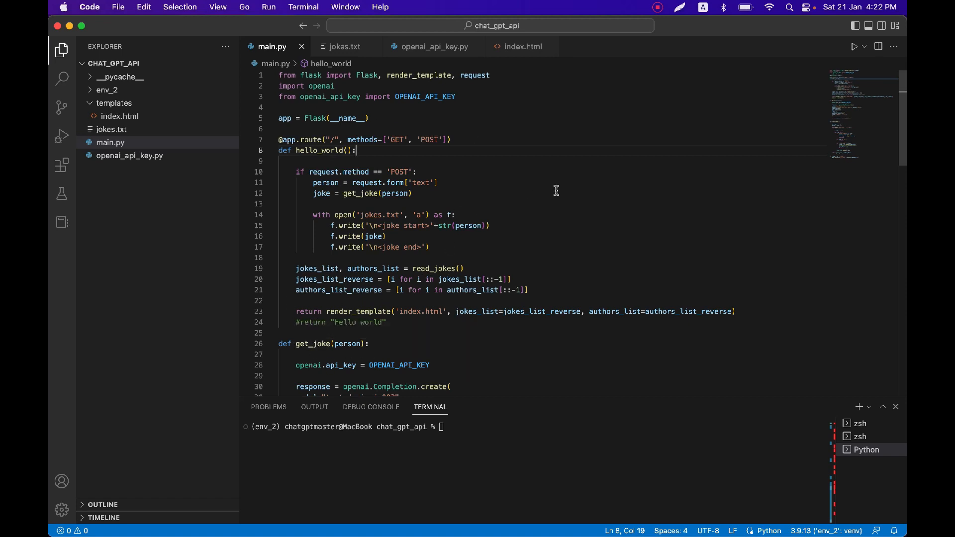
# Step: Open the empty jokes.txt file from the Explorer
pyautogui.click(112, 129)
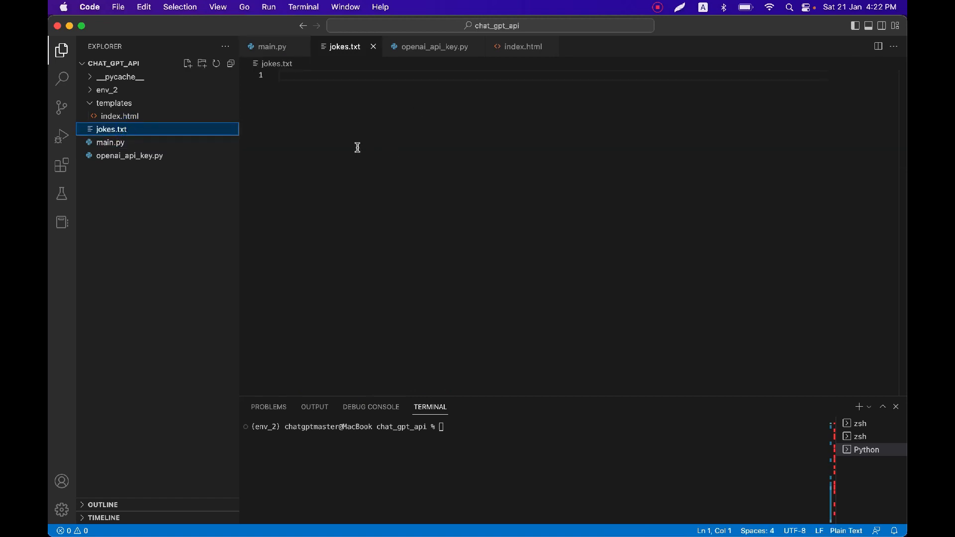
# Step: Review index.html and openai_api_key.py, then switch to the Gumroad kit page in Chrome
pyautogui.click(120, 116)
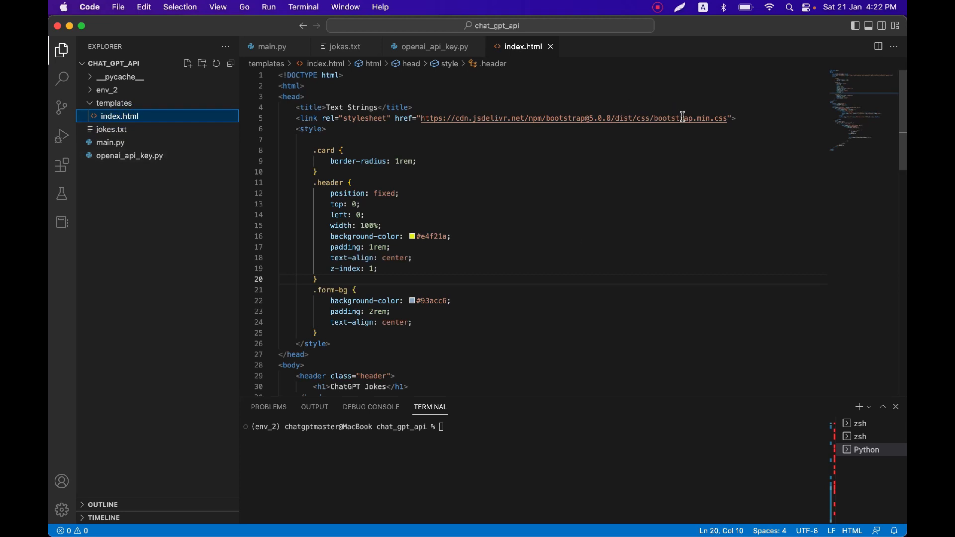
pyautogui.moveTo(447, 143)
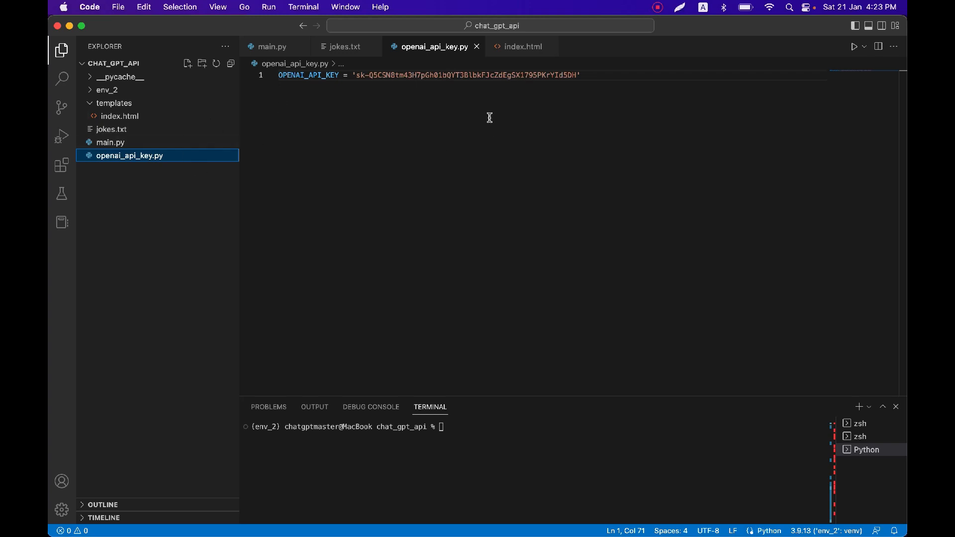
pyautogui.click(437, 75)
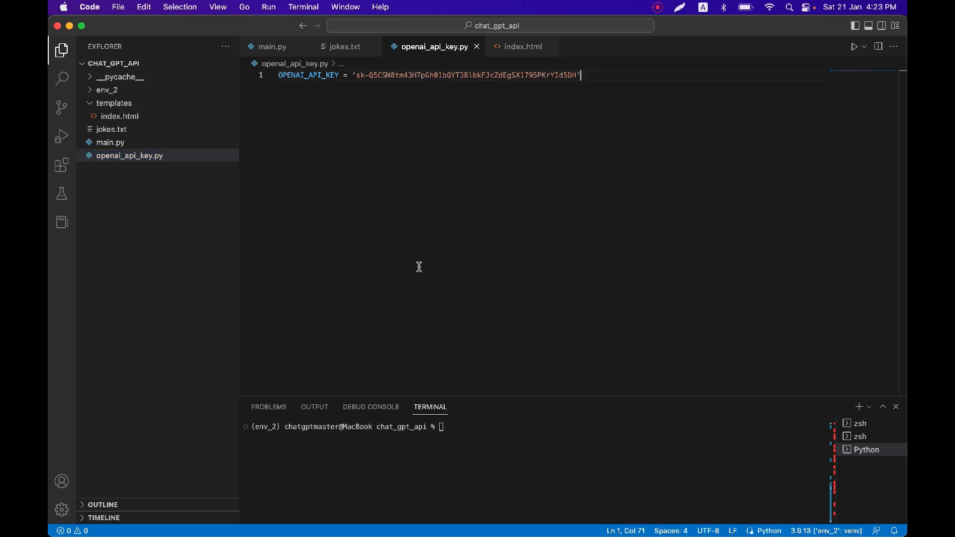
pyautogui.moveTo(350, 366)
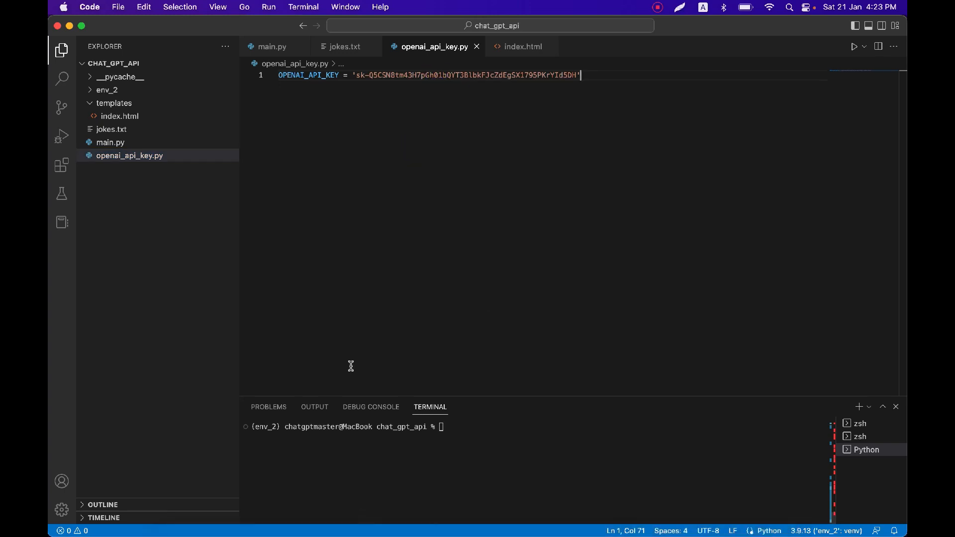
pyautogui.moveTo(396, 509)
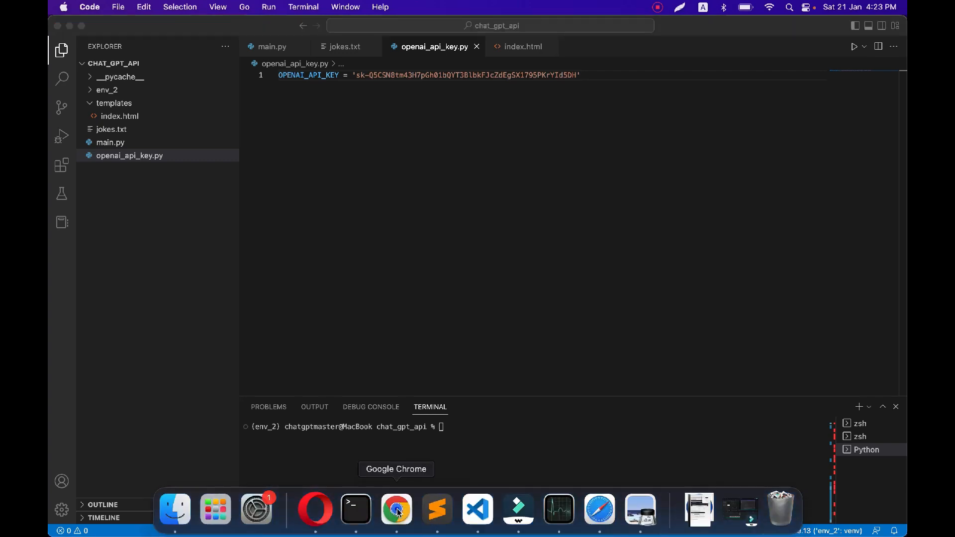
pyautogui.click(396, 509)
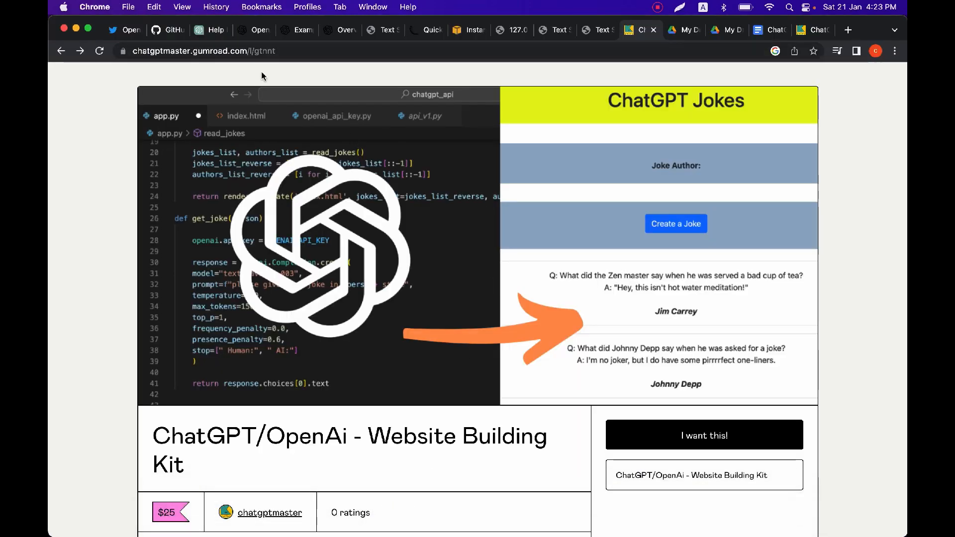
# Step: Browse the ChatGPT/OpenAi Website Building Kit page, then return to Visual Studio Code
pyautogui.scroll(-3)
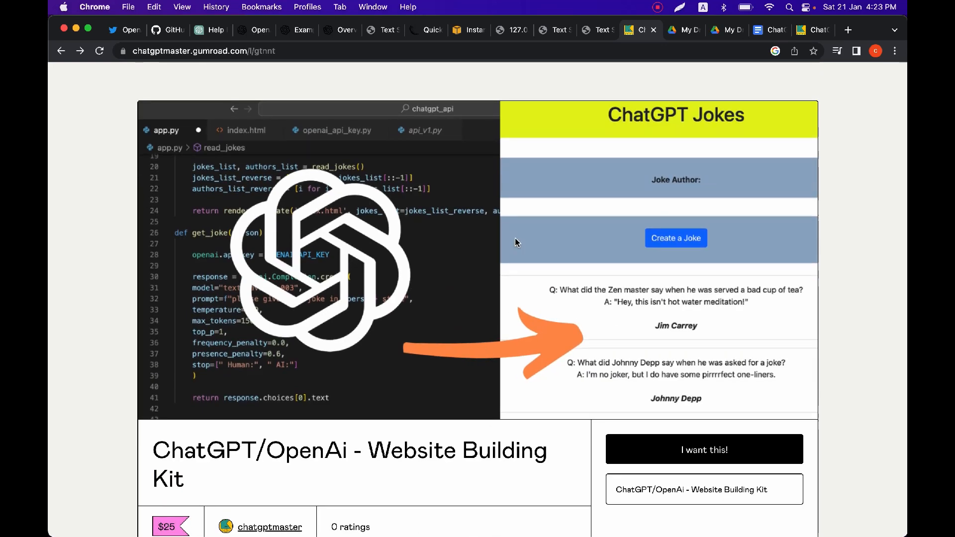
pyautogui.moveTo(536, 241)
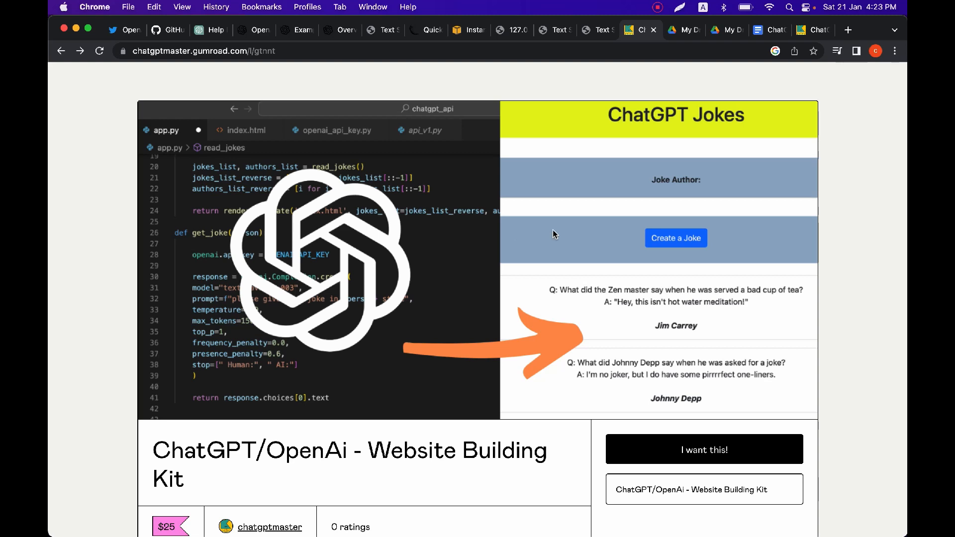
pyautogui.moveTo(496, 224)
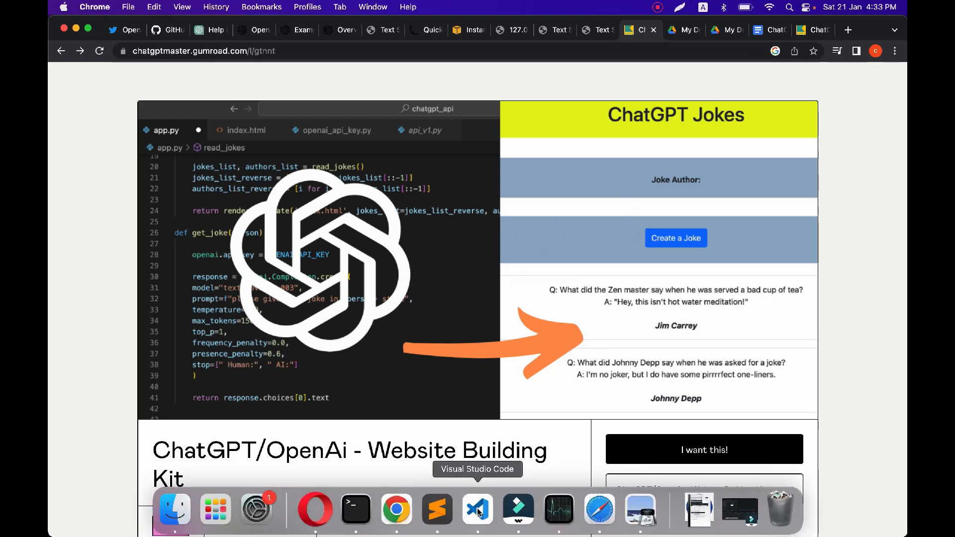
pyautogui.click(477, 509)
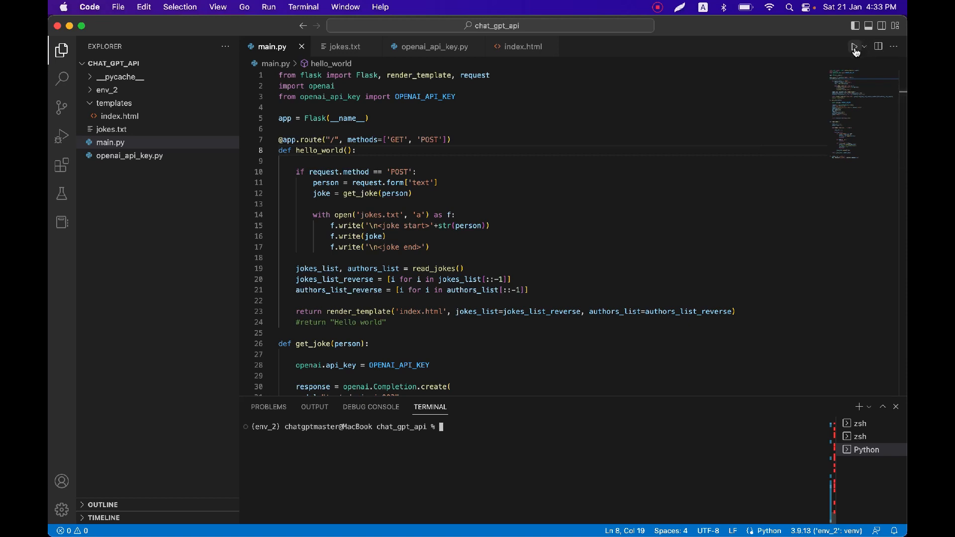
# Step: Run main.py to launch the Flask joke app locally
pyautogui.click(853, 47)
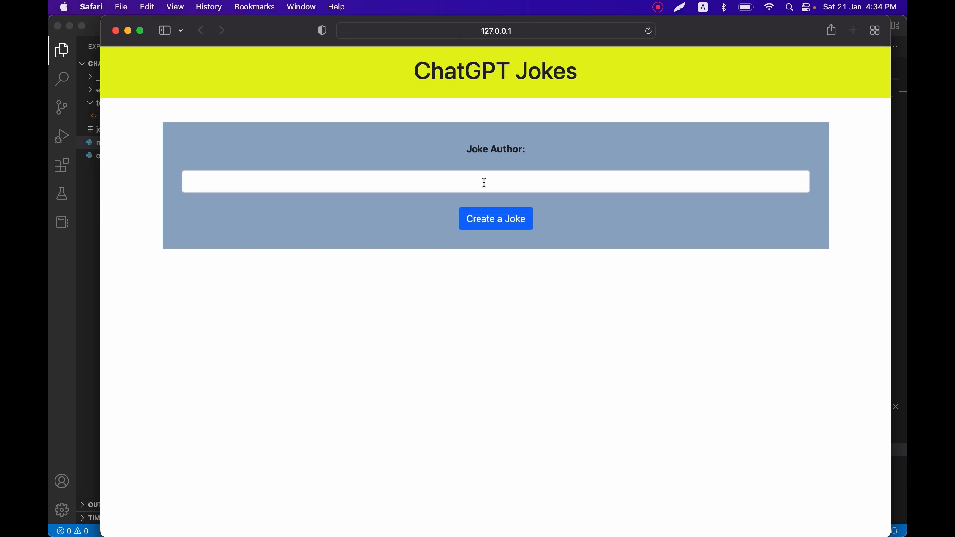
# Step: Generate a joke with 'Bill Gates' as the joke author
pyautogui.click(495, 182)
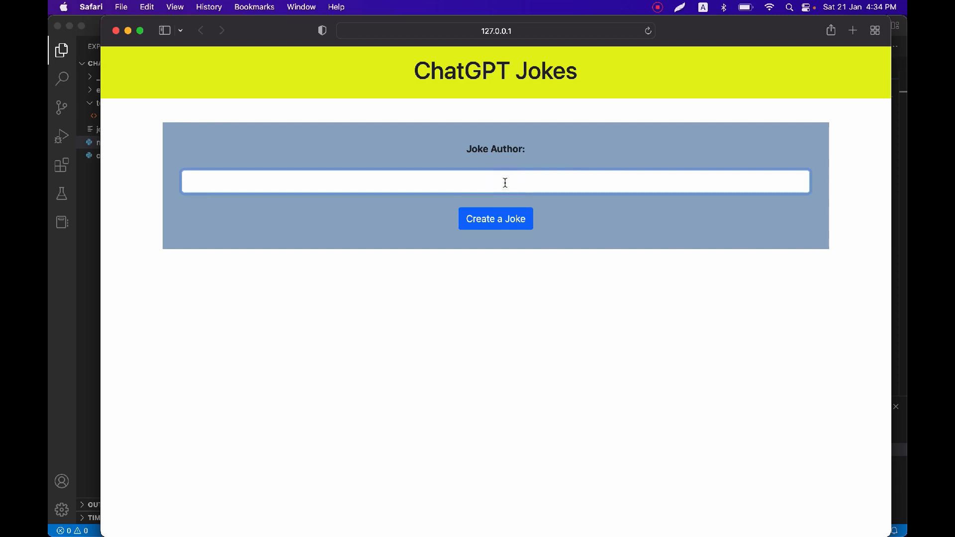
pyautogui.write('Bi')
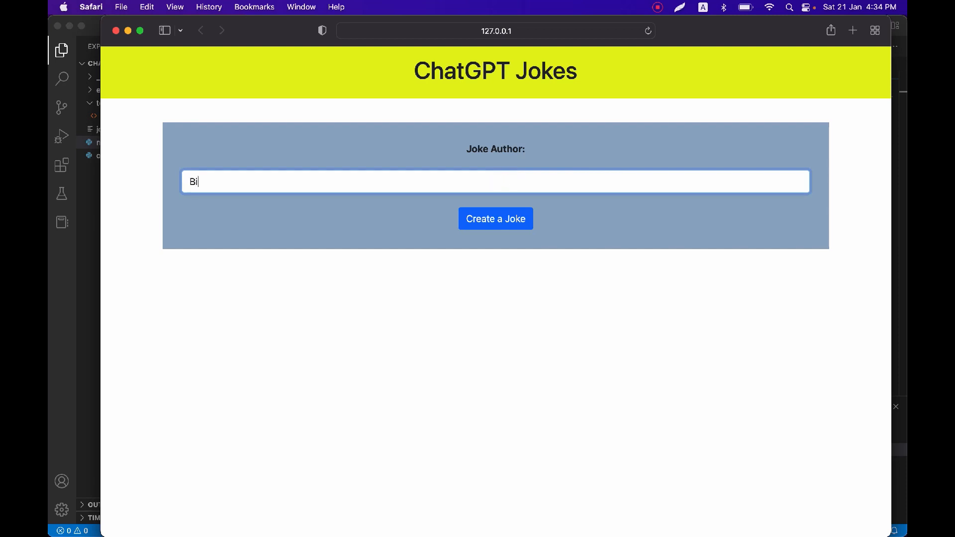
pyautogui.write('ll Gates')
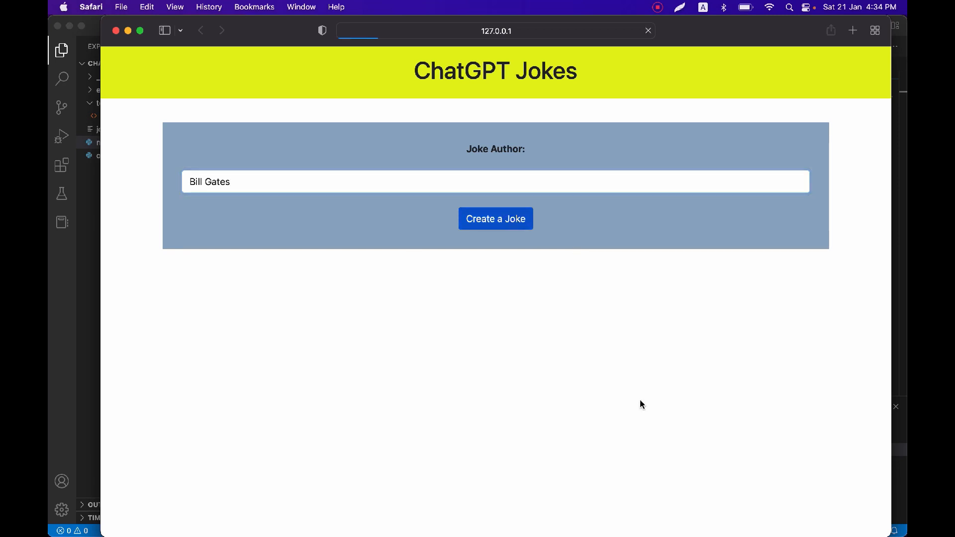
pyautogui.click(495, 218)
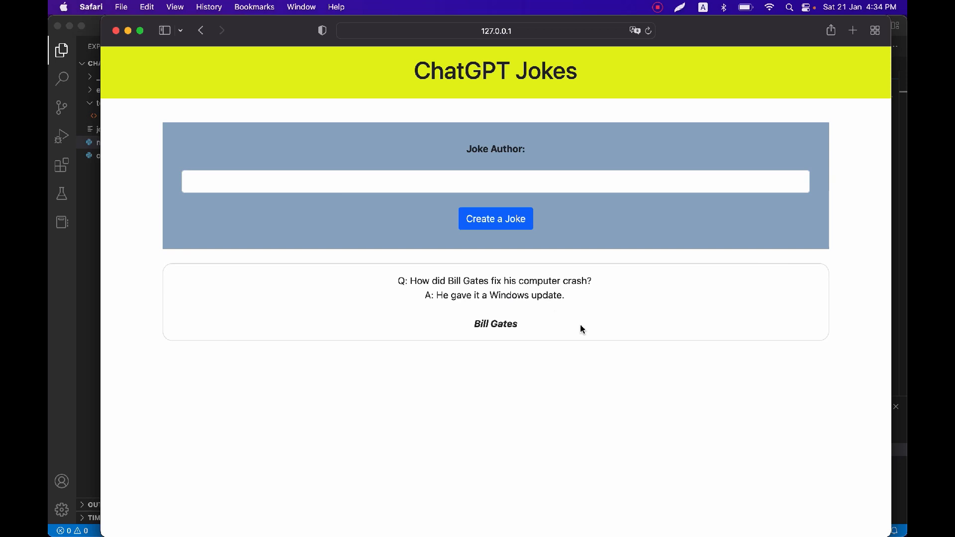
pyautogui.moveTo(644, 321)
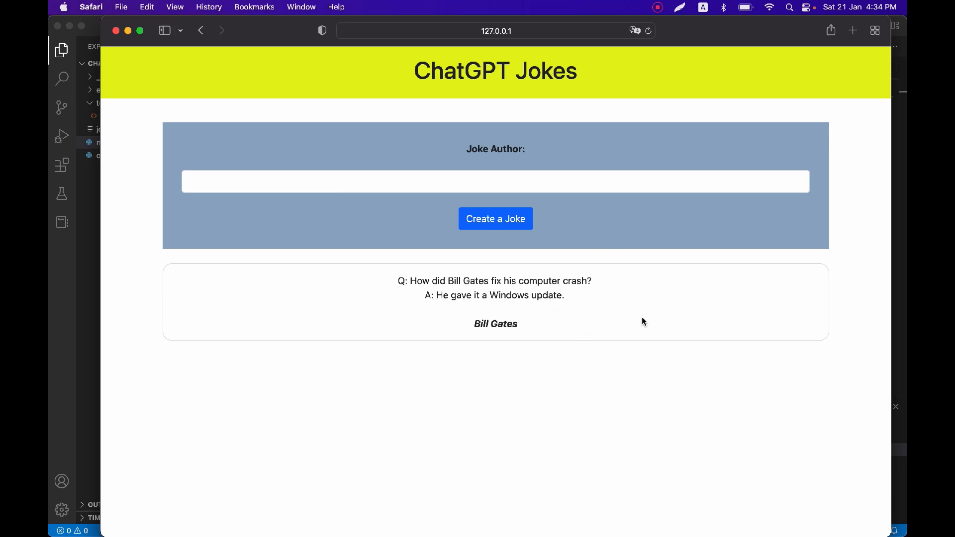
pyautogui.moveTo(450, 149)
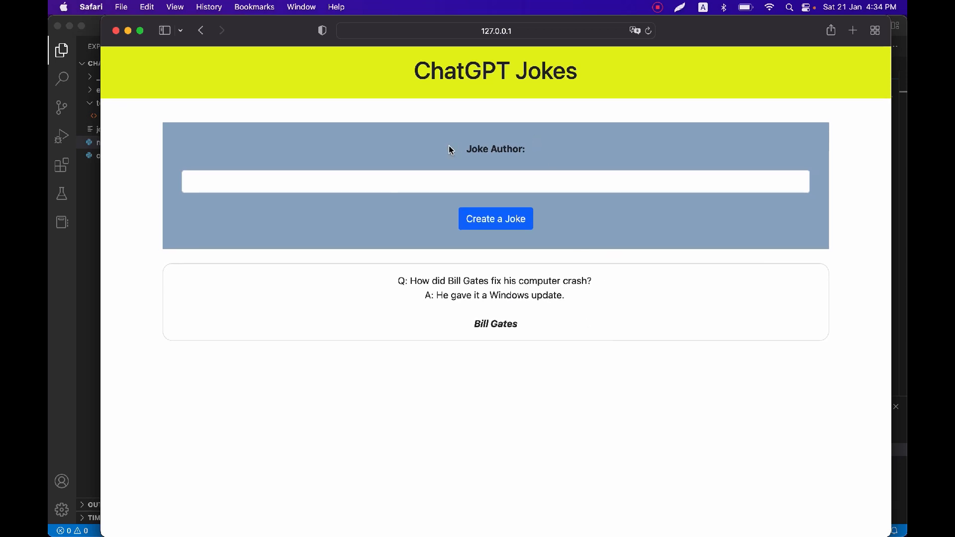
pyautogui.moveTo(569, 144)
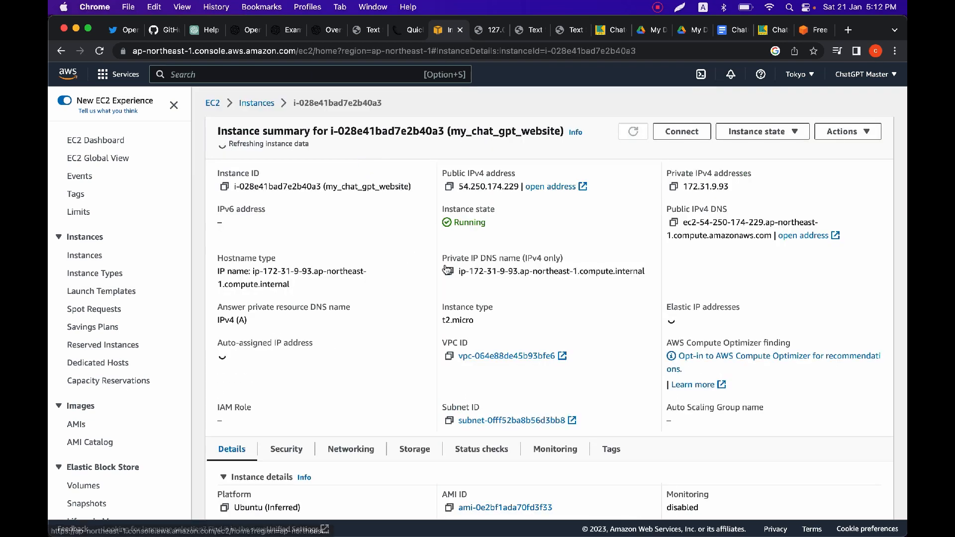
# Step: Inspect the my_chat_gpt_website instance and copy its public IPv4 address 54.250.174.229
pyautogui.click(286, 349)
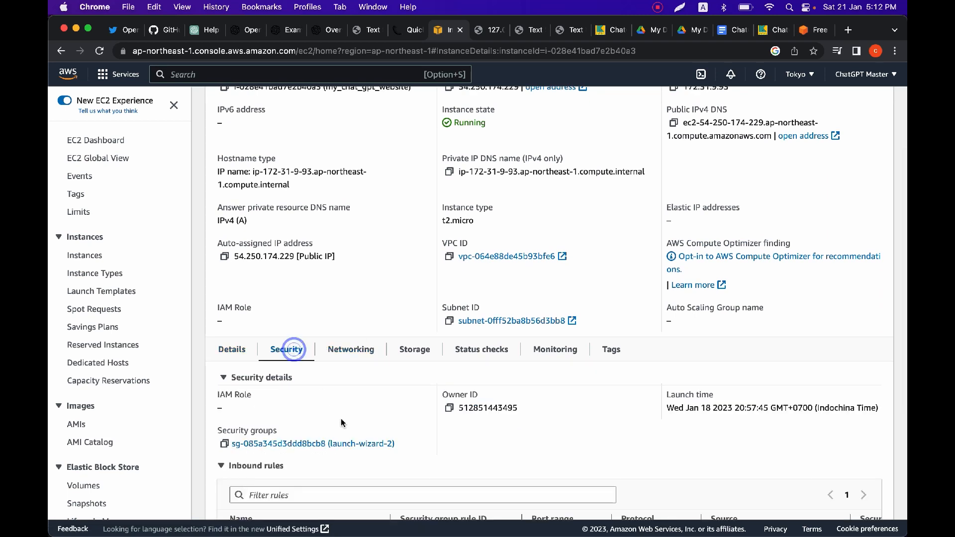
pyautogui.scroll(-3)
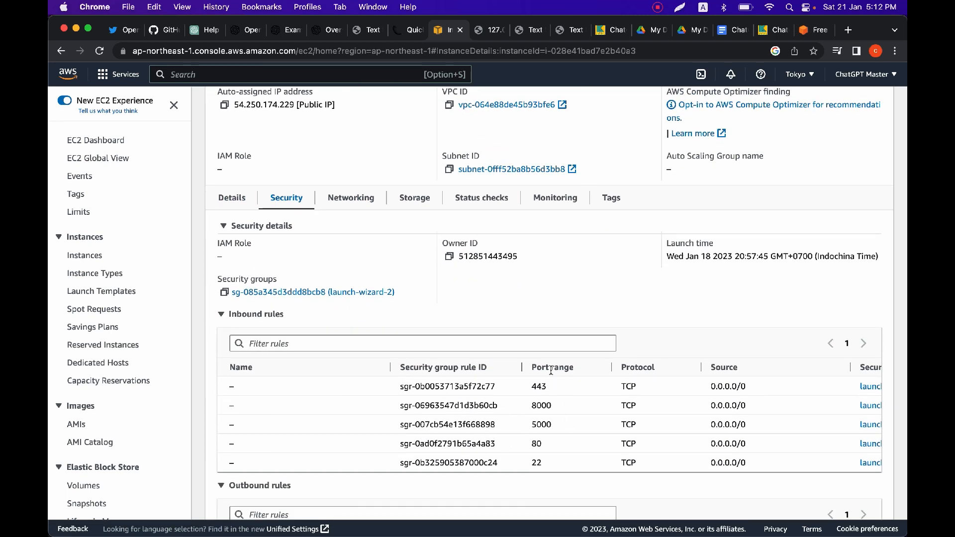
pyautogui.scroll(3)
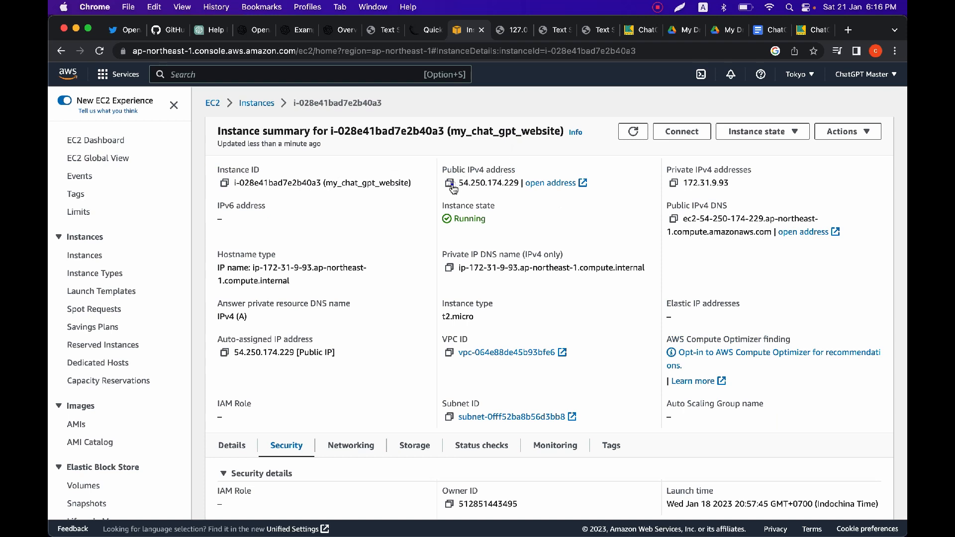
pyautogui.click(847, 29)
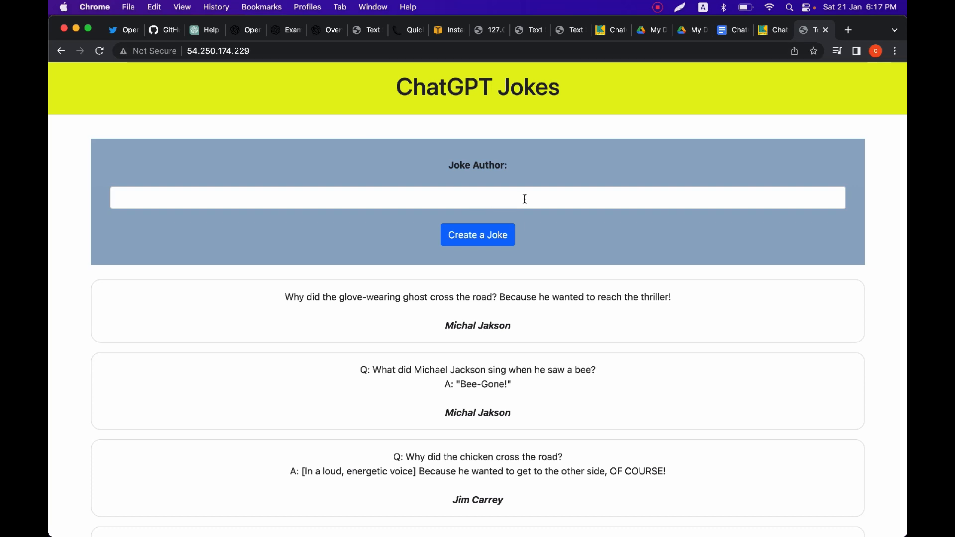
# Step: Generate a new joke with author Elon Musk on the deployed site at 54.250.174.229
pyautogui.click(477, 198)
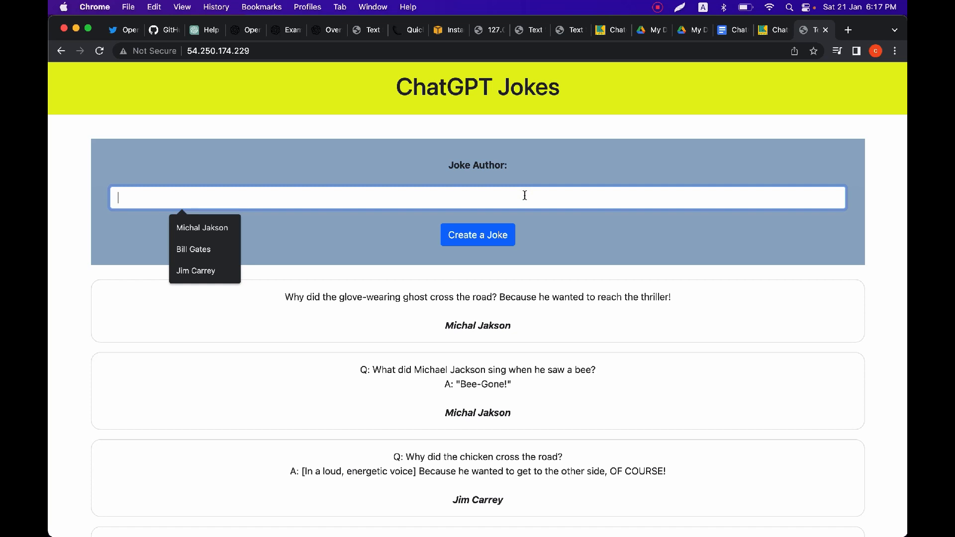
pyautogui.write('Elon M')
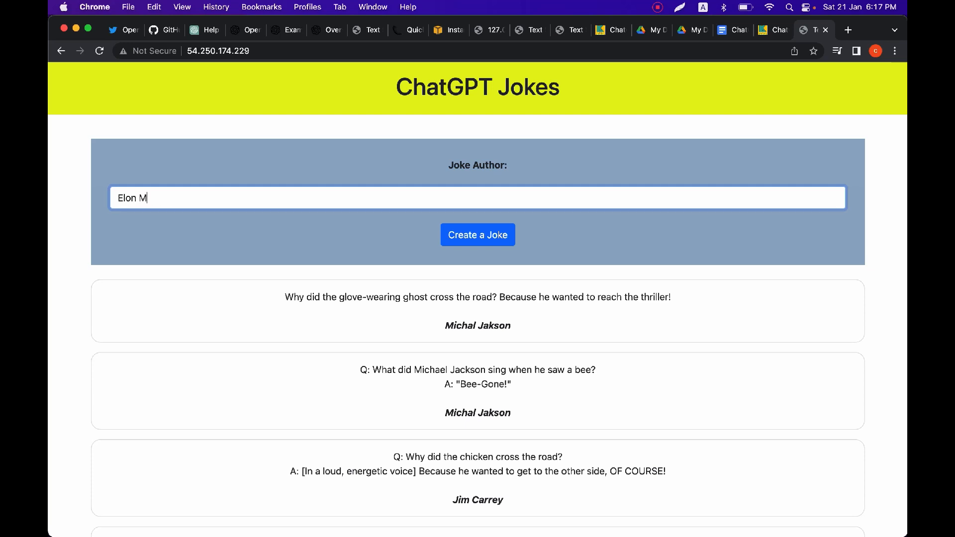
pyautogui.write('usk')
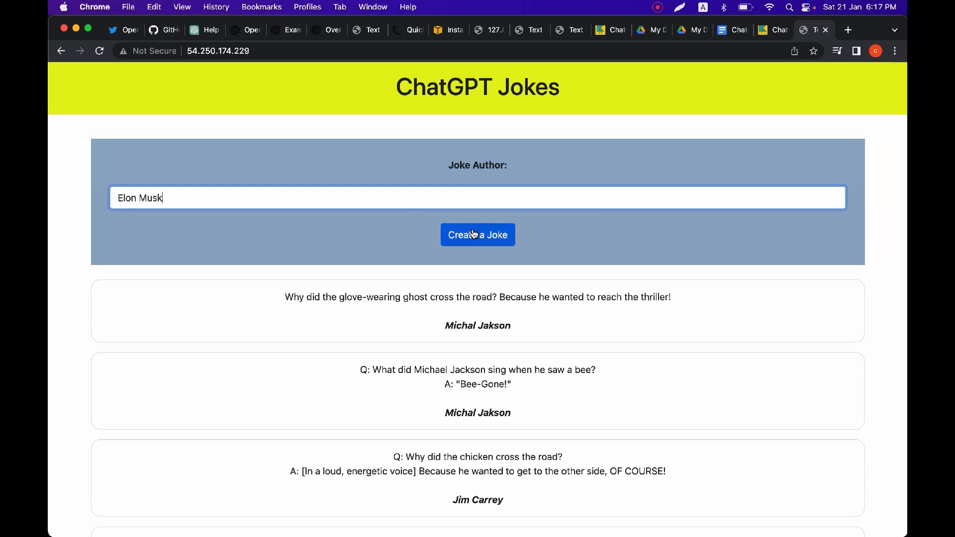
pyautogui.click(478, 234)
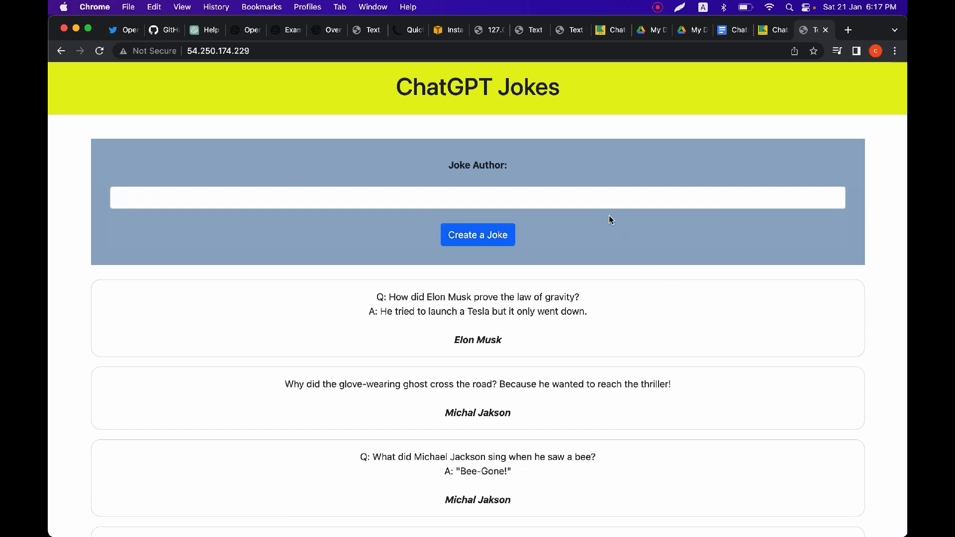
pyautogui.moveTo(437, 309)
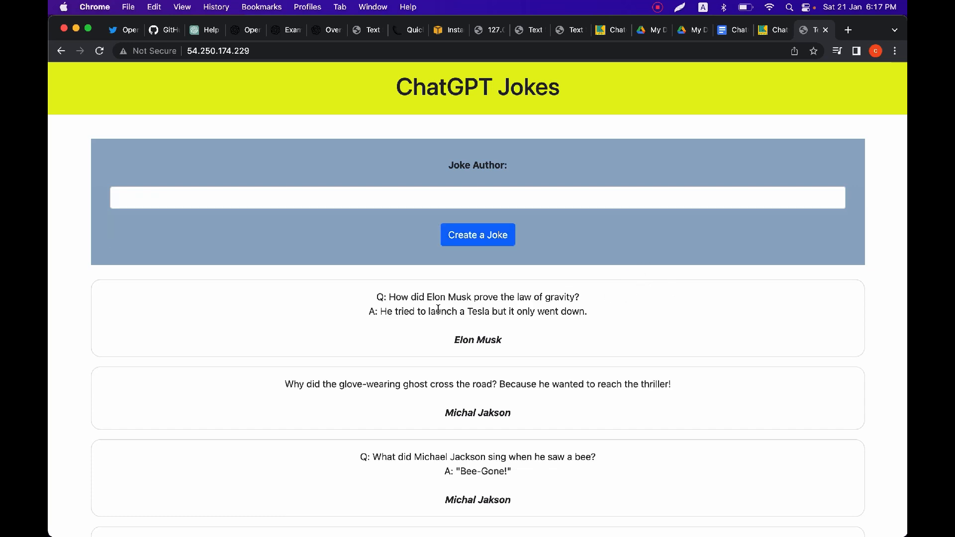
pyautogui.moveTo(448, 325)
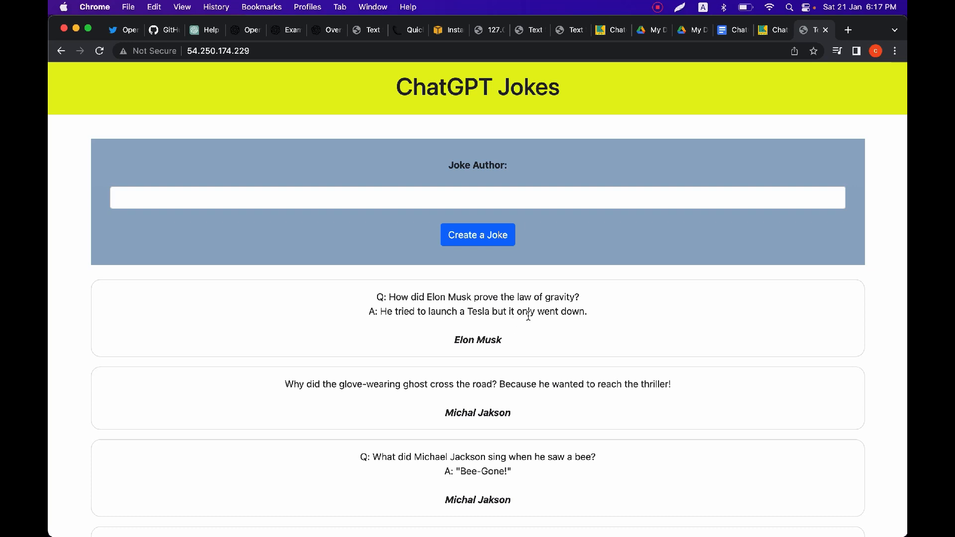
pyautogui.moveTo(629, 323)
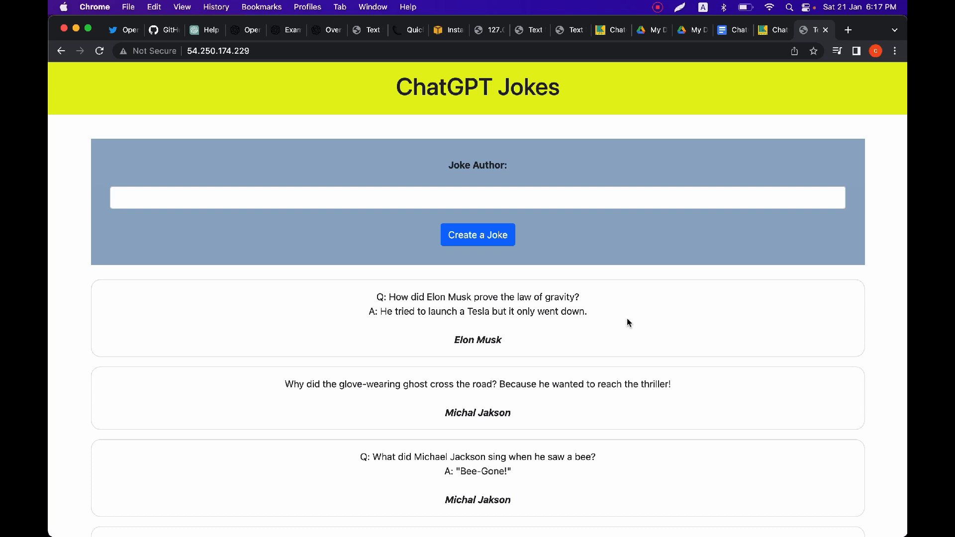
pyautogui.moveTo(643, 306)
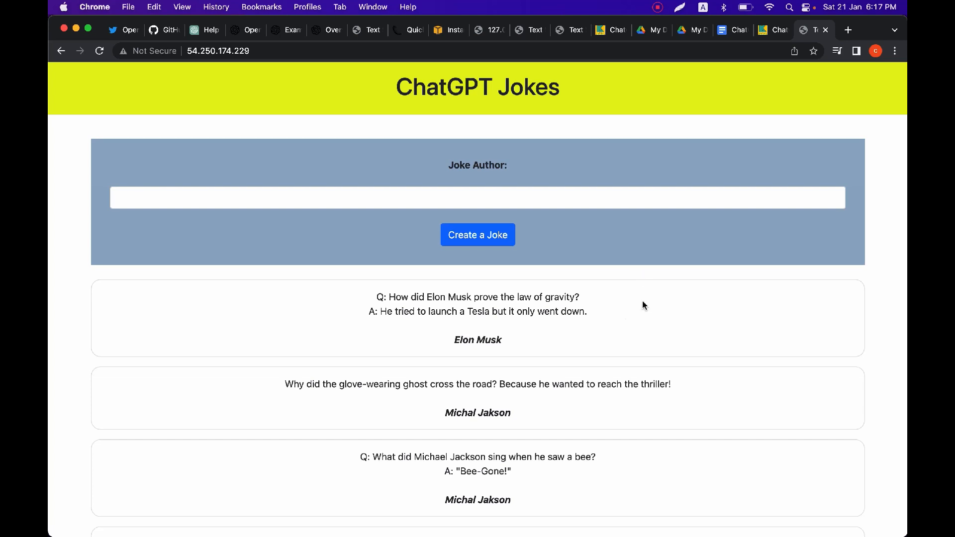
pyautogui.moveTo(659, 130)
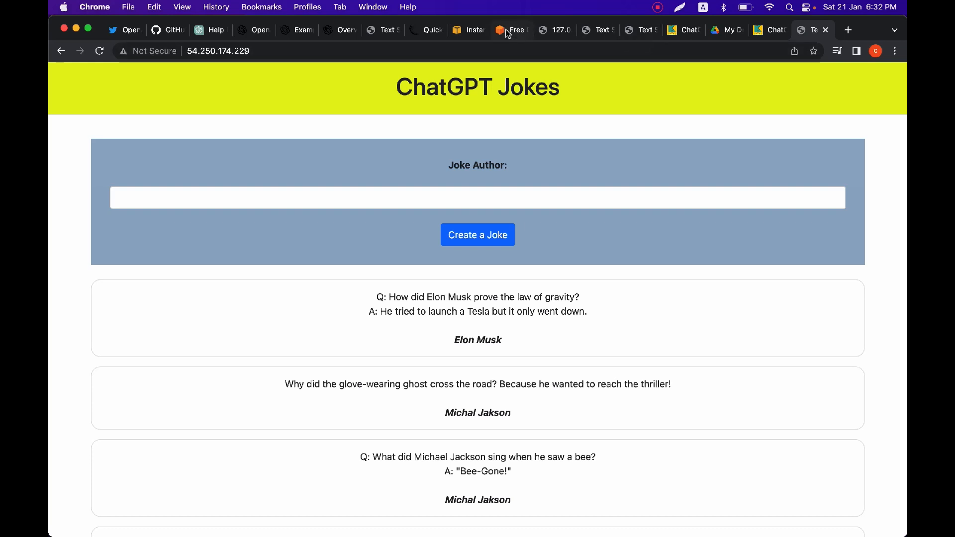
# Step: Switch to the AWS Free Tier tab, then to the adjacent browser tab
pyautogui.click(510, 30)
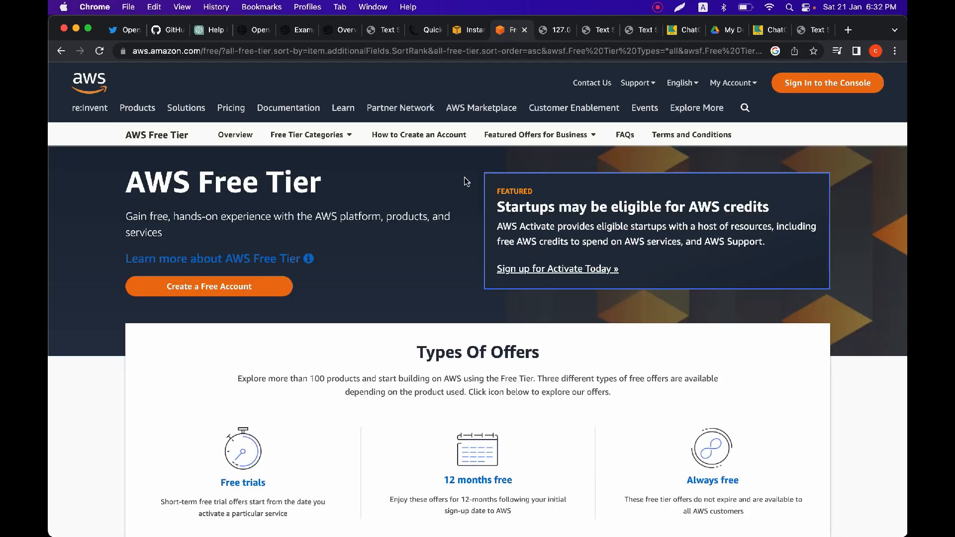
pyautogui.click(467, 29)
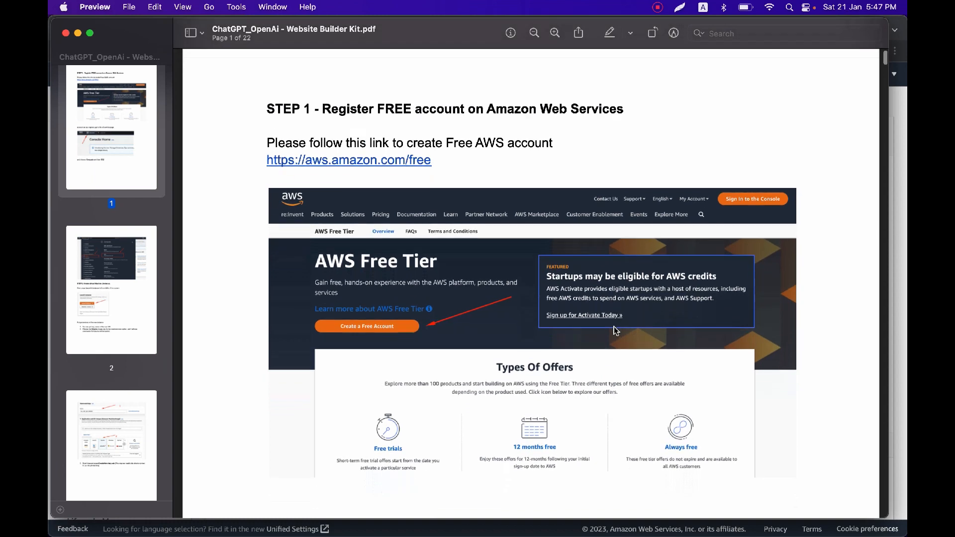
# Step: Scroll the Website Builder Kit PDF from page 1 to the NGINX and public-IP access pages
pyautogui.scroll(-3)
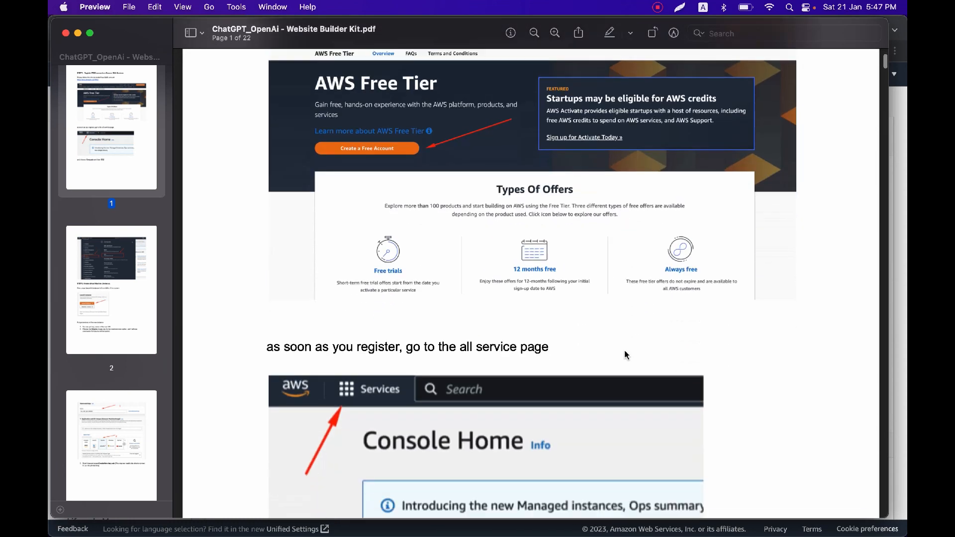
pyautogui.scroll(-3)
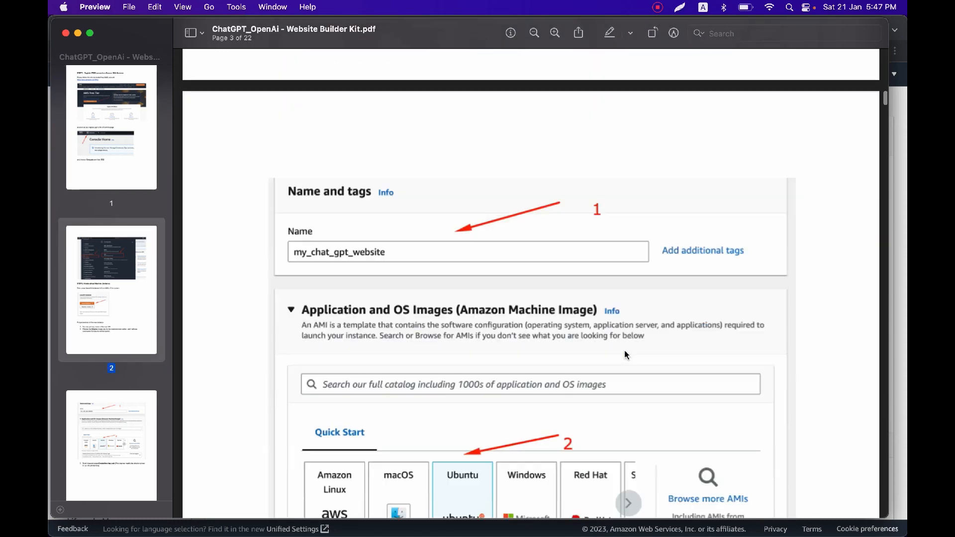
pyautogui.scroll(-3)
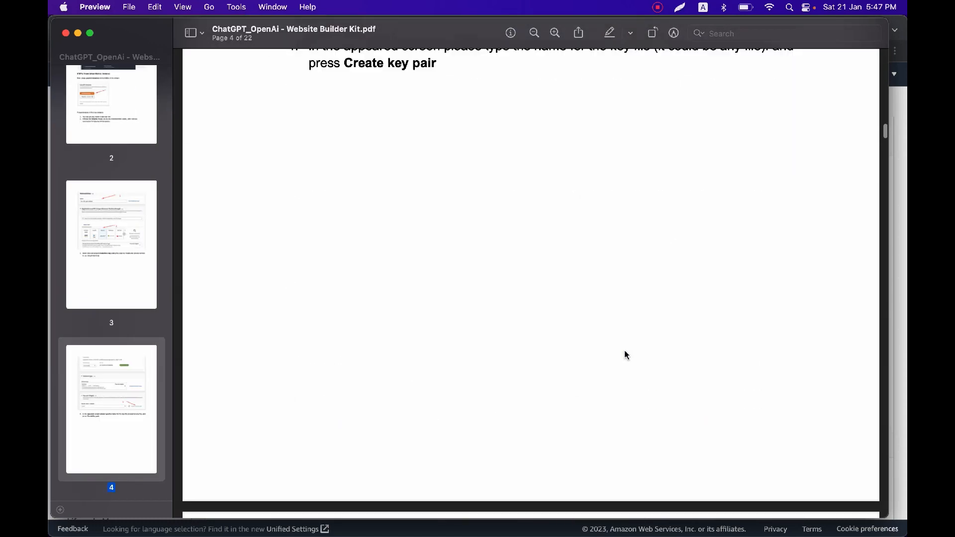
pyautogui.scroll(-3)
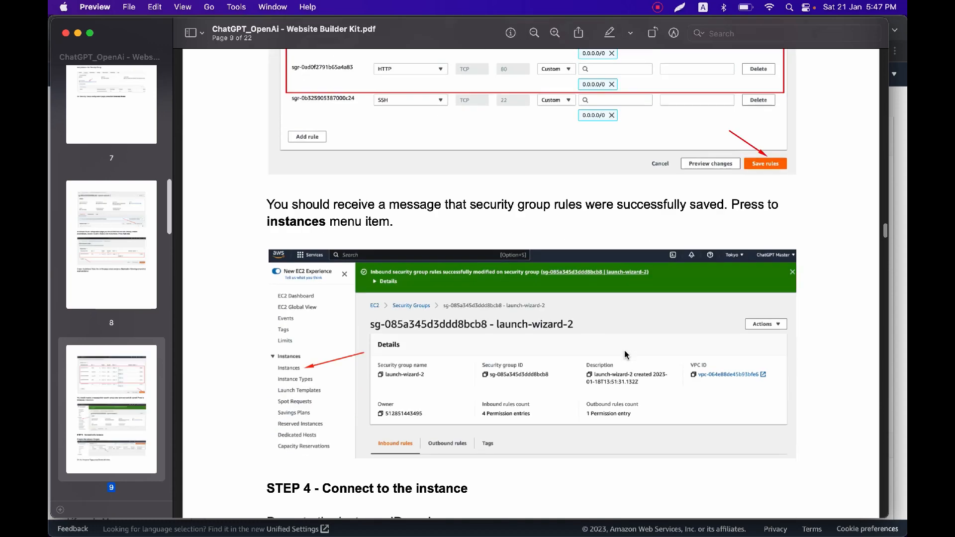
pyautogui.scroll(-3)
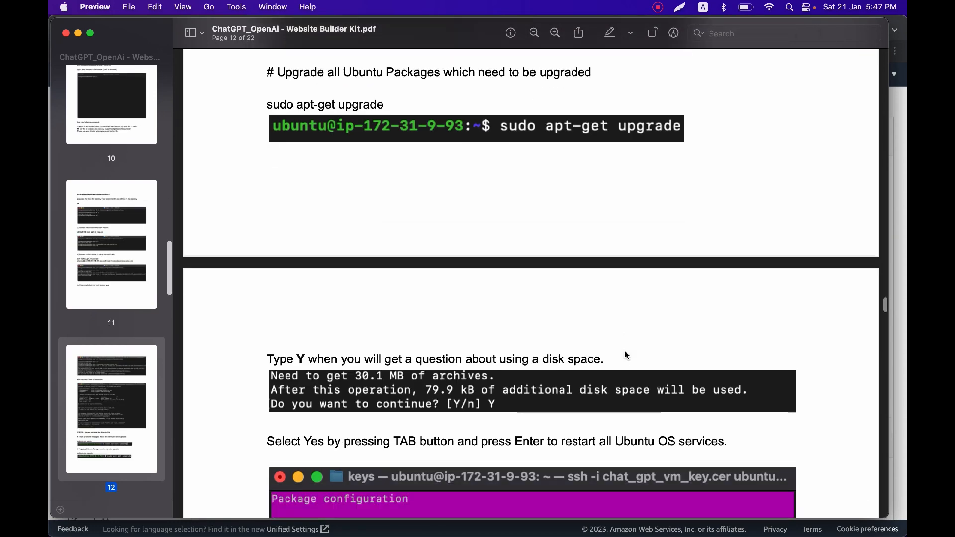
pyautogui.scroll(-3)
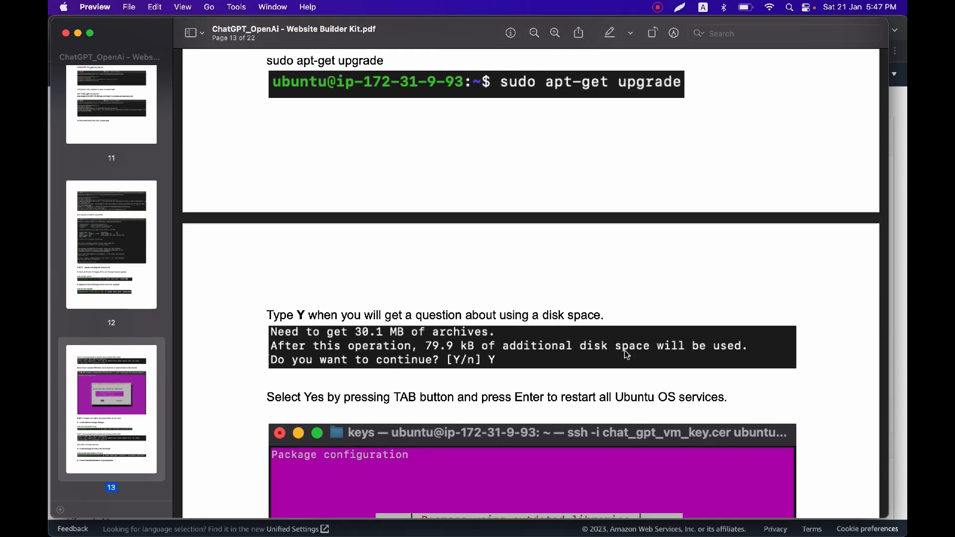
pyautogui.scroll(-3)
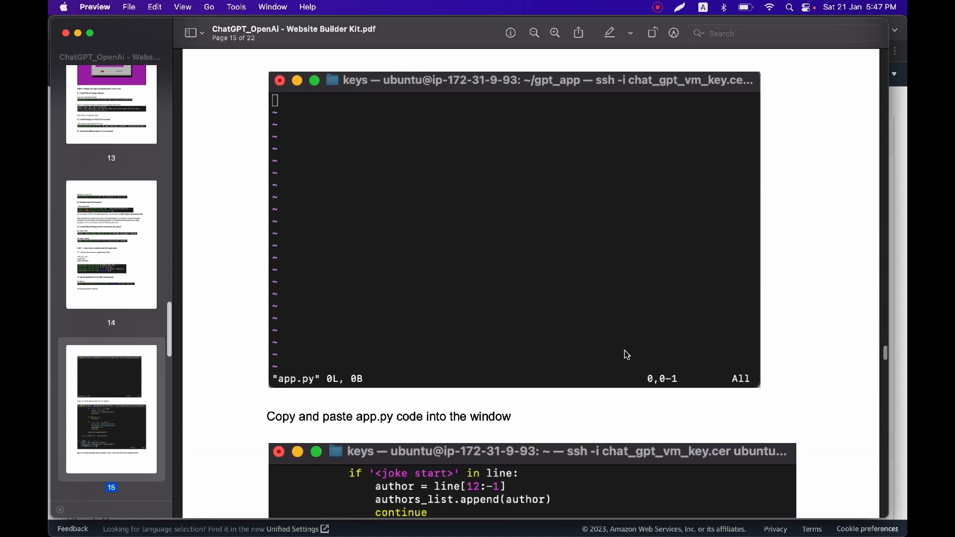
pyautogui.scroll(-3)
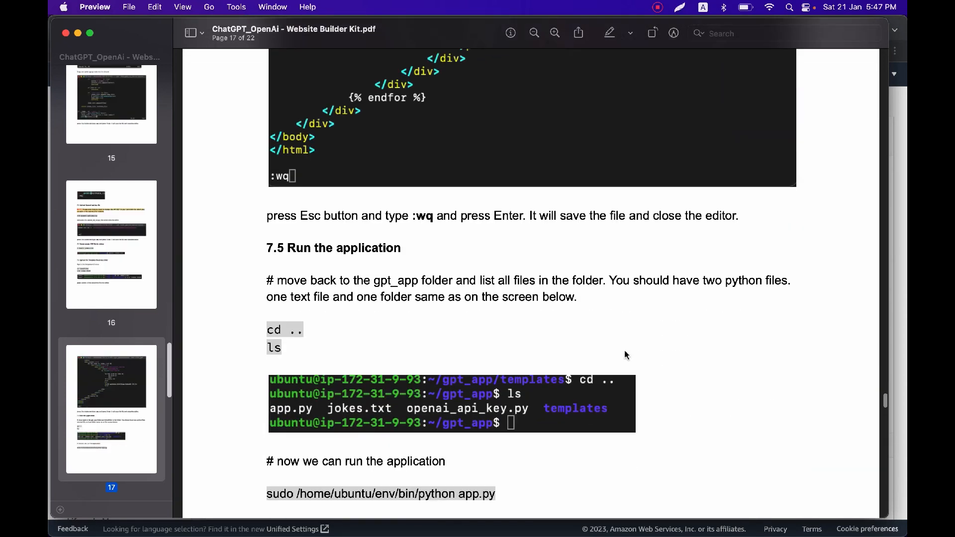
pyautogui.scroll(-3)
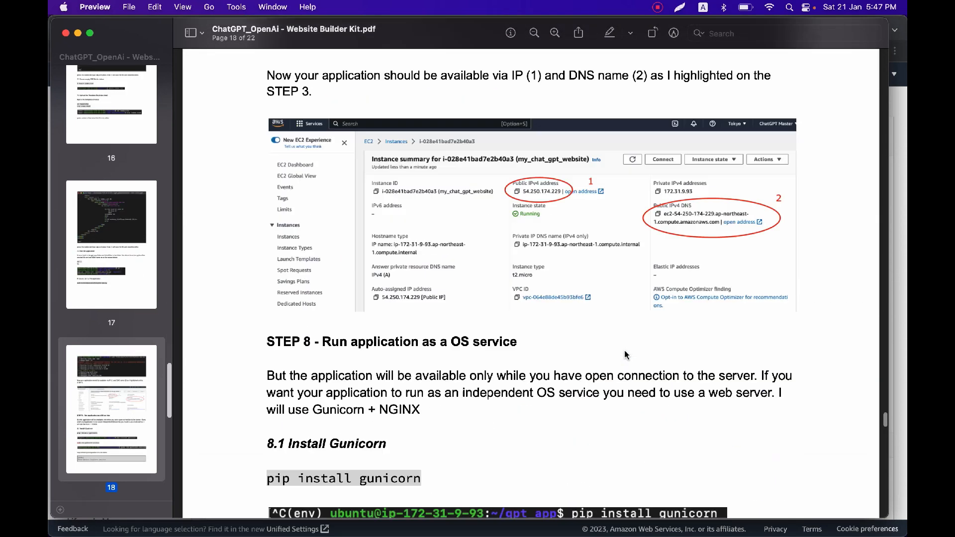
pyautogui.scroll(-3)
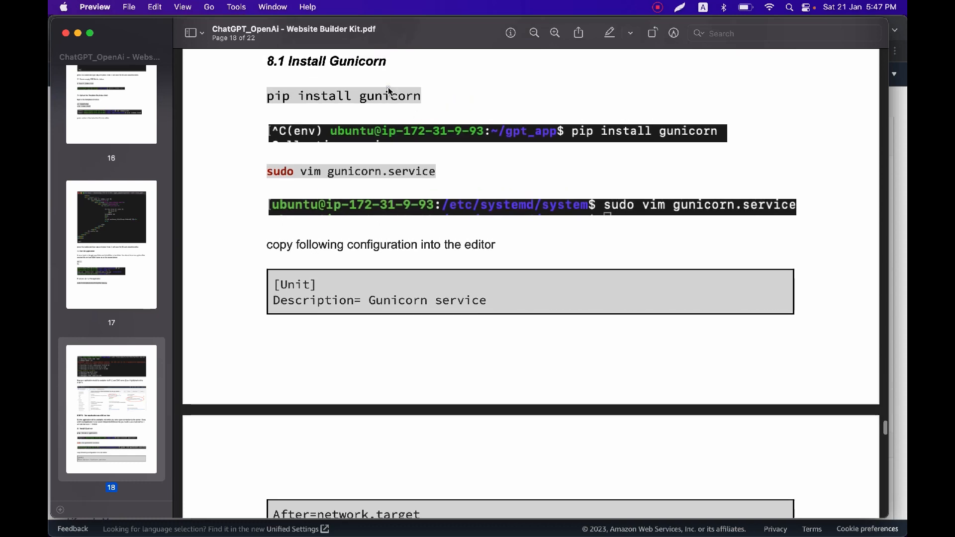
pyautogui.scroll(-3)
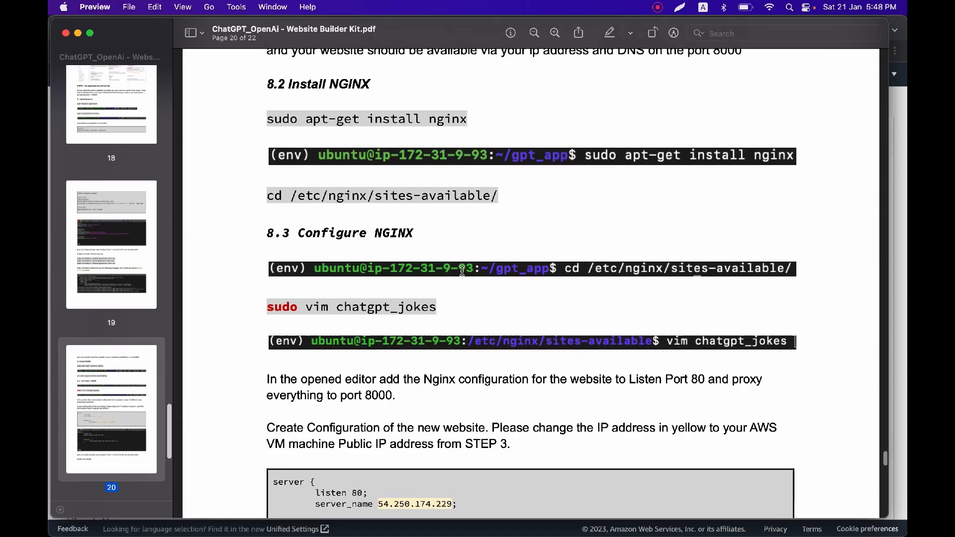
pyautogui.scroll(-3)
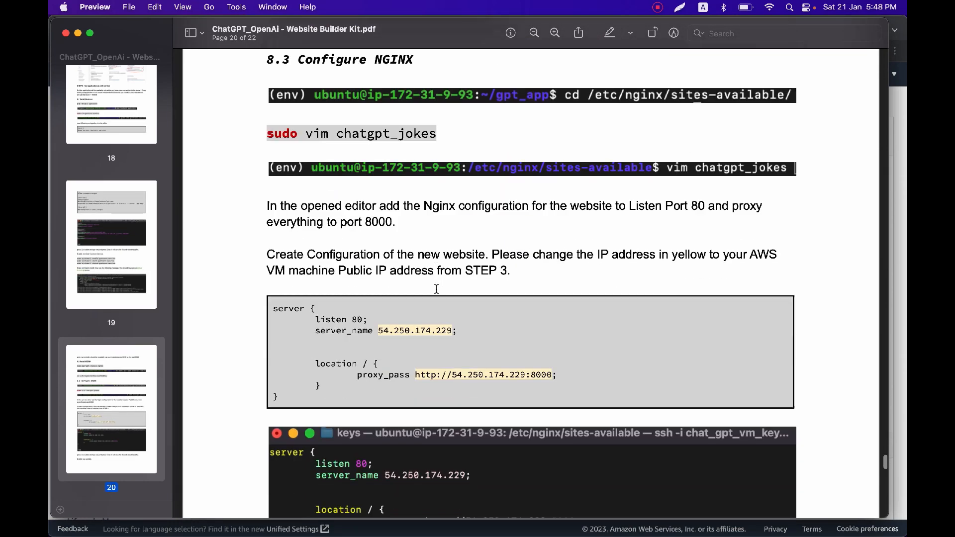
pyautogui.scroll(-3)
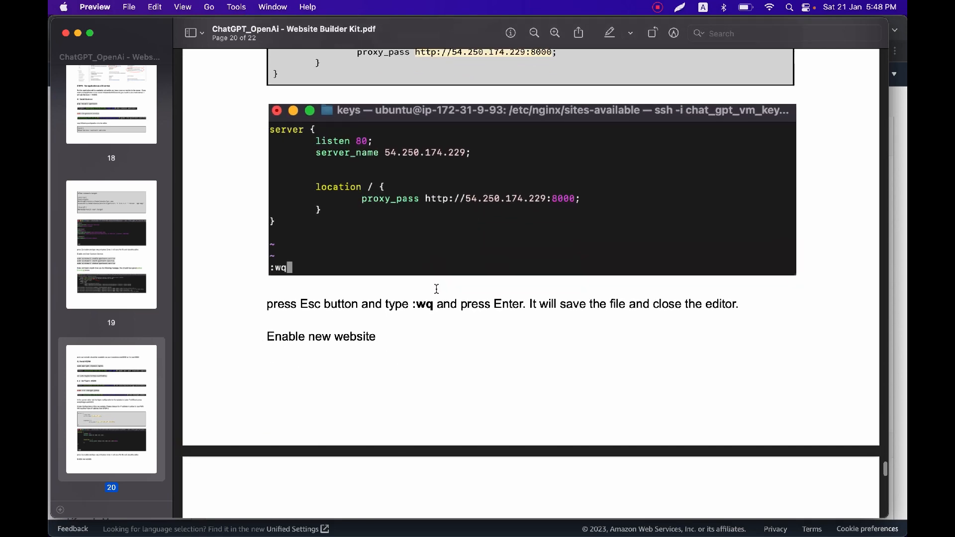
pyautogui.scroll(-3)
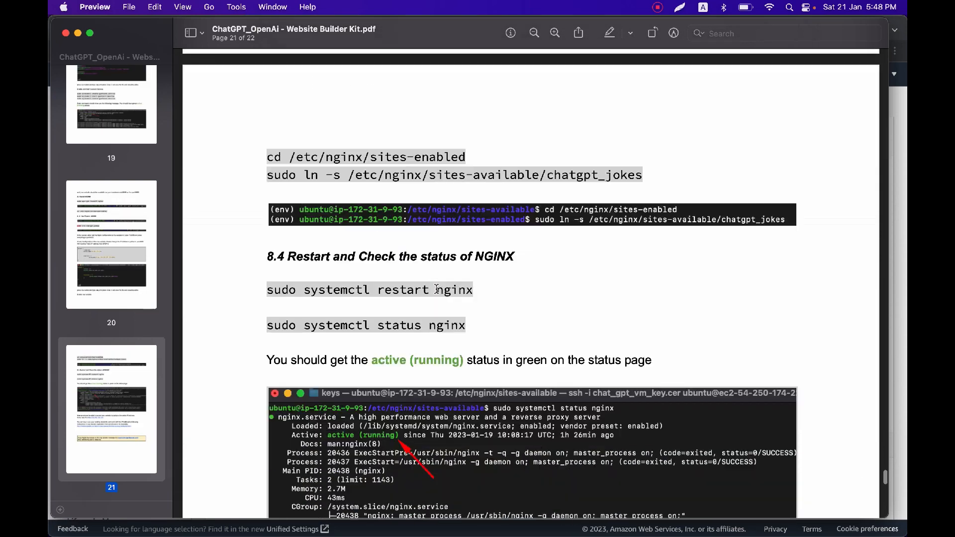
pyautogui.scroll(-3)
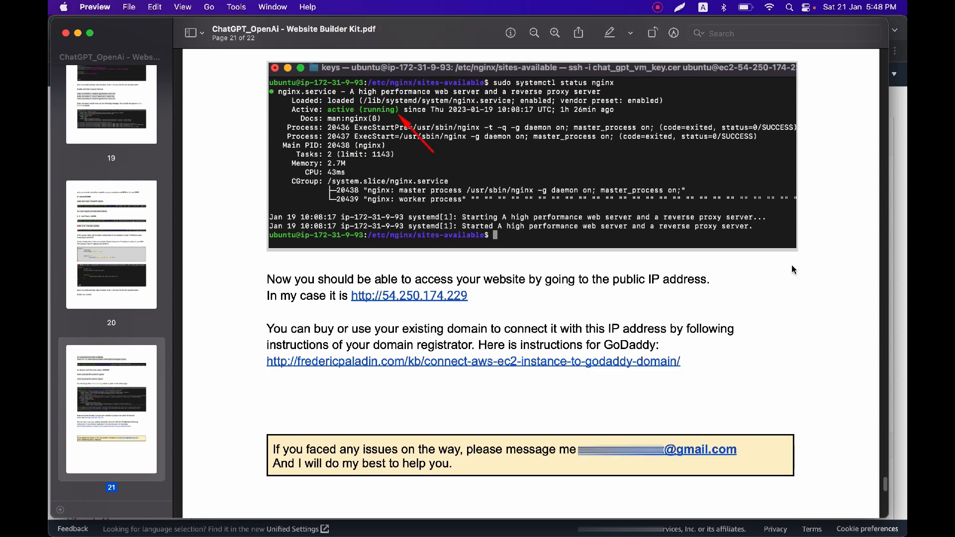
pyautogui.moveTo(620, 319)
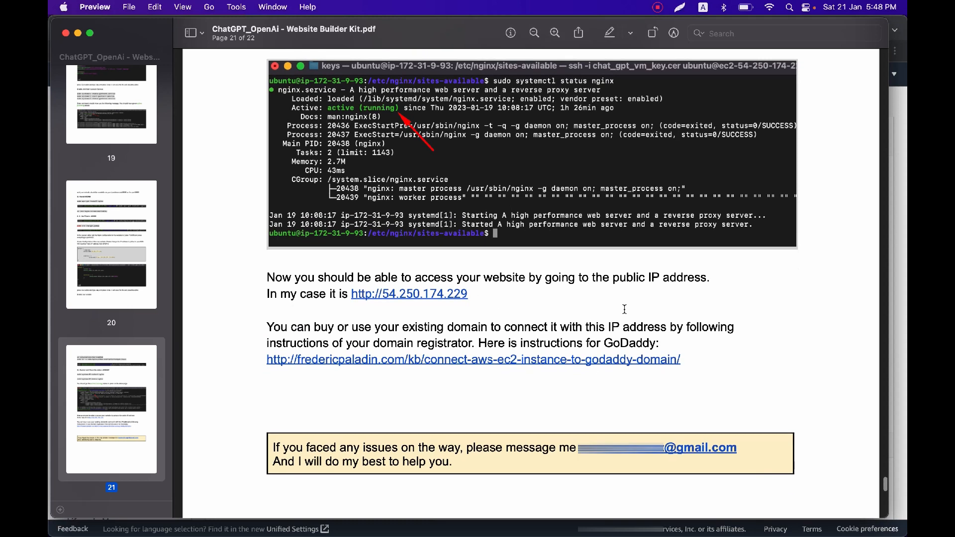
pyautogui.moveTo(708, 317)
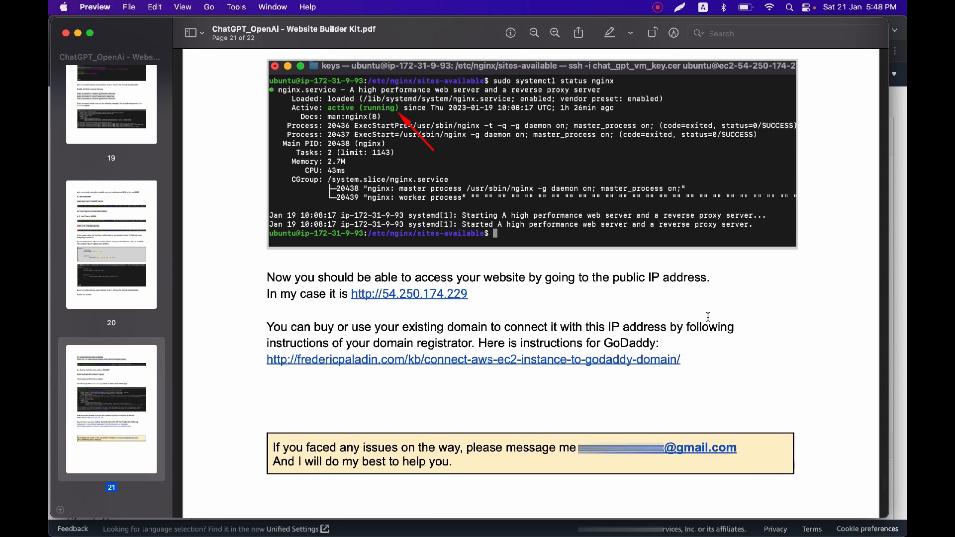